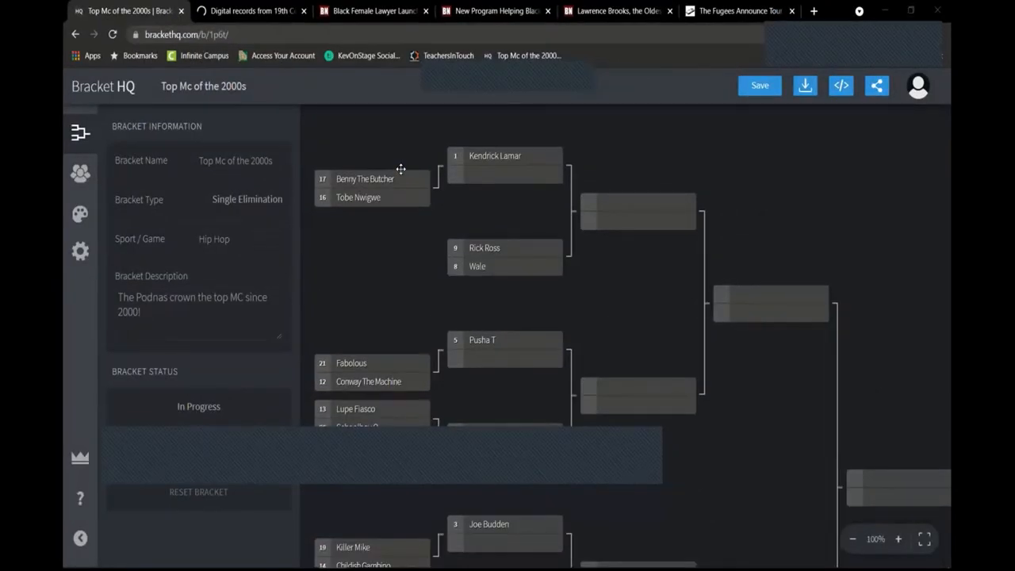
# Scroll down through the open page in full-screen mode, then switch browser tabs
pyautogui.click(505, 161)
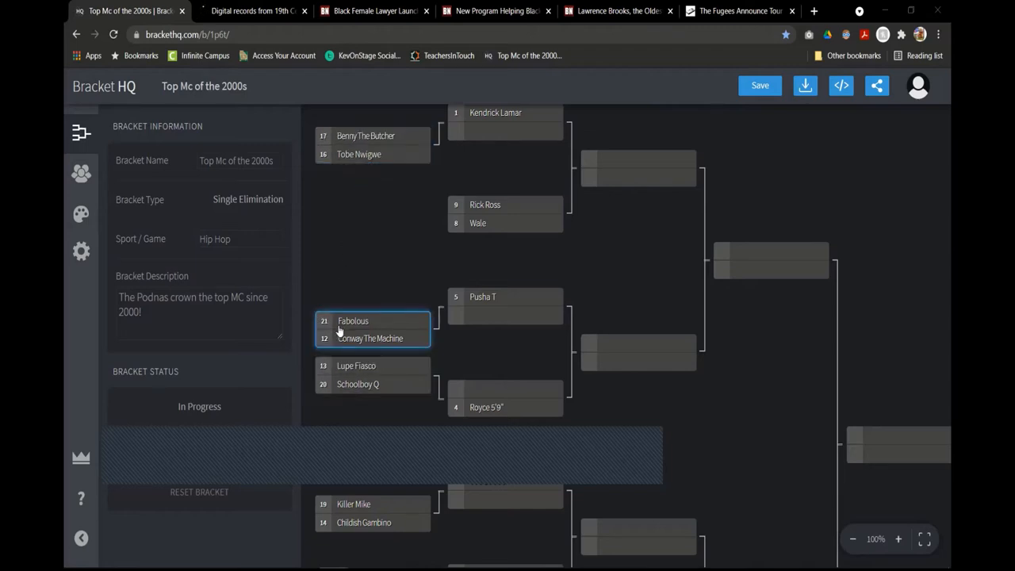
pyautogui.scroll(-3)
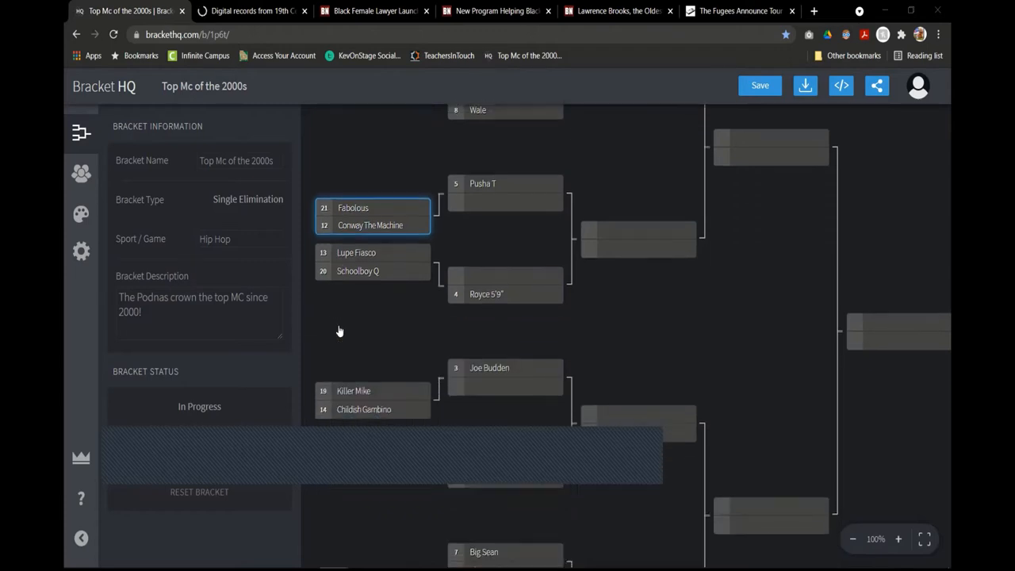
pyautogui.scroll(-3)
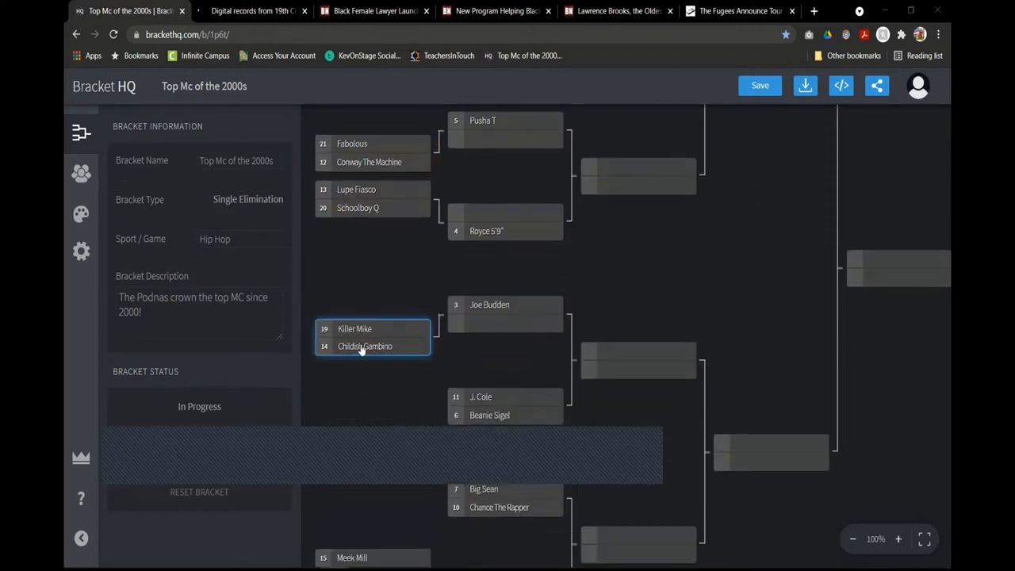
pyautogui.scroll(-3)
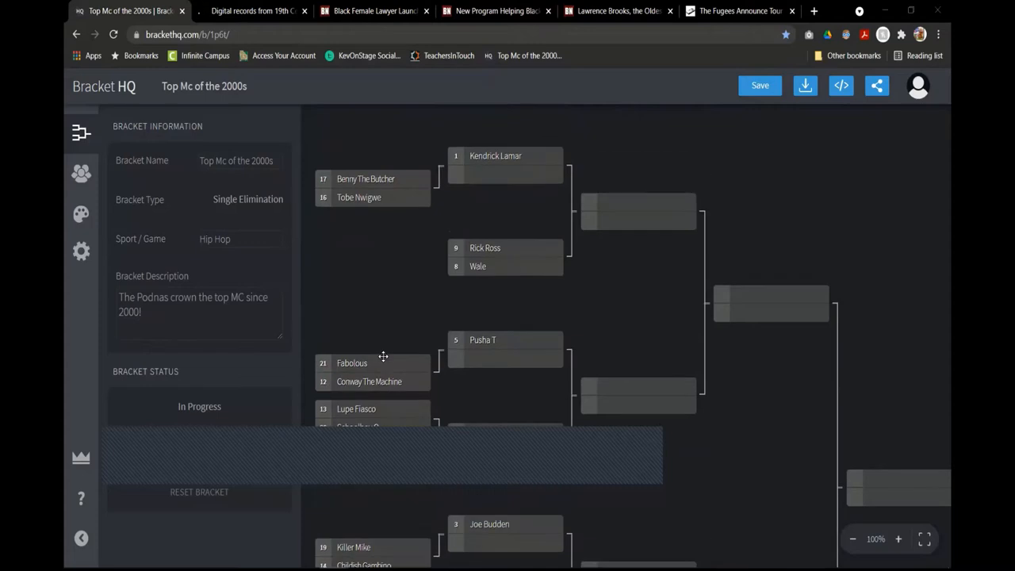
pyautogui.scroll(-3)
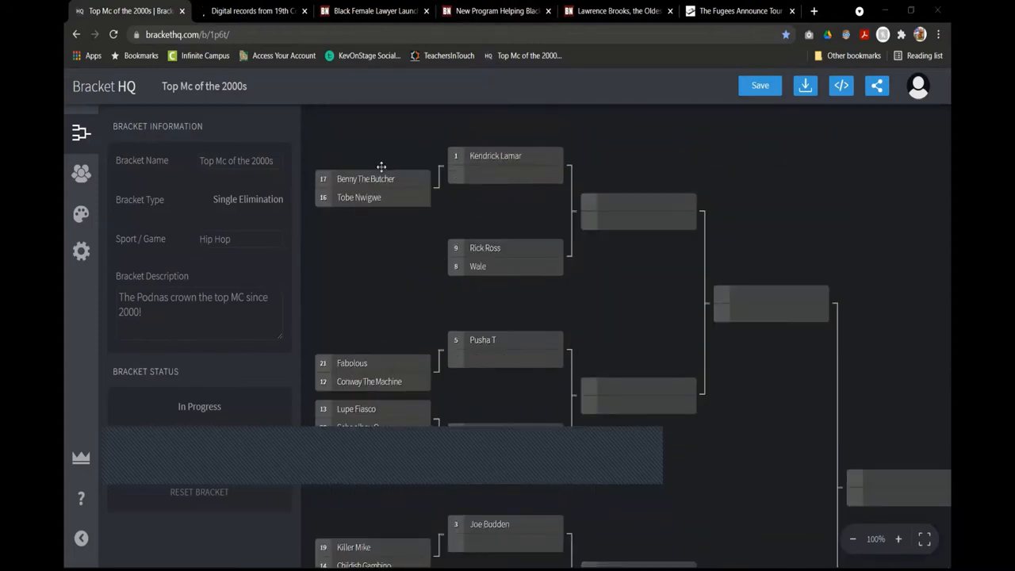
pyautogui.moveTo(384, 168)
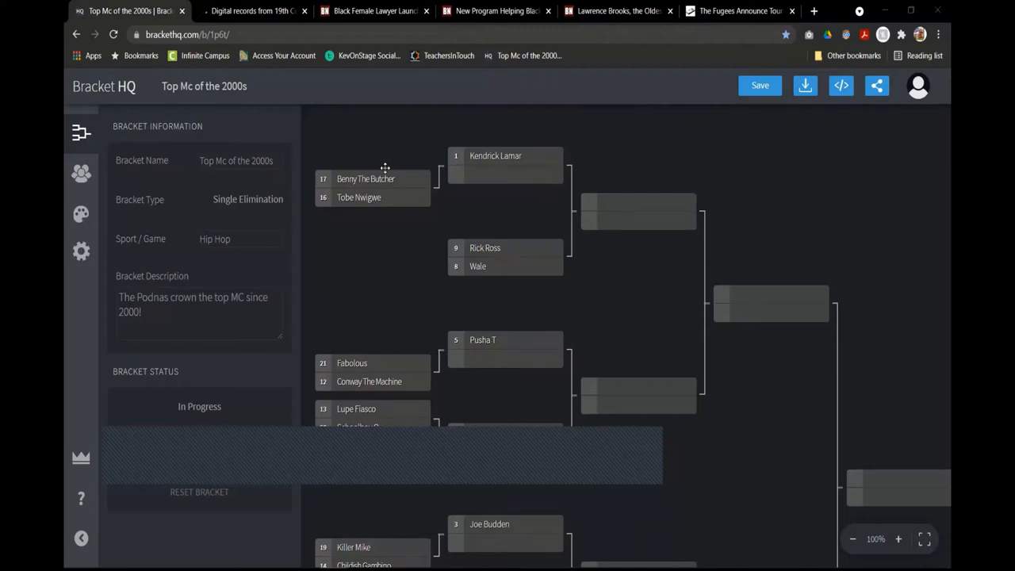
pyautogui.scroll(-3)
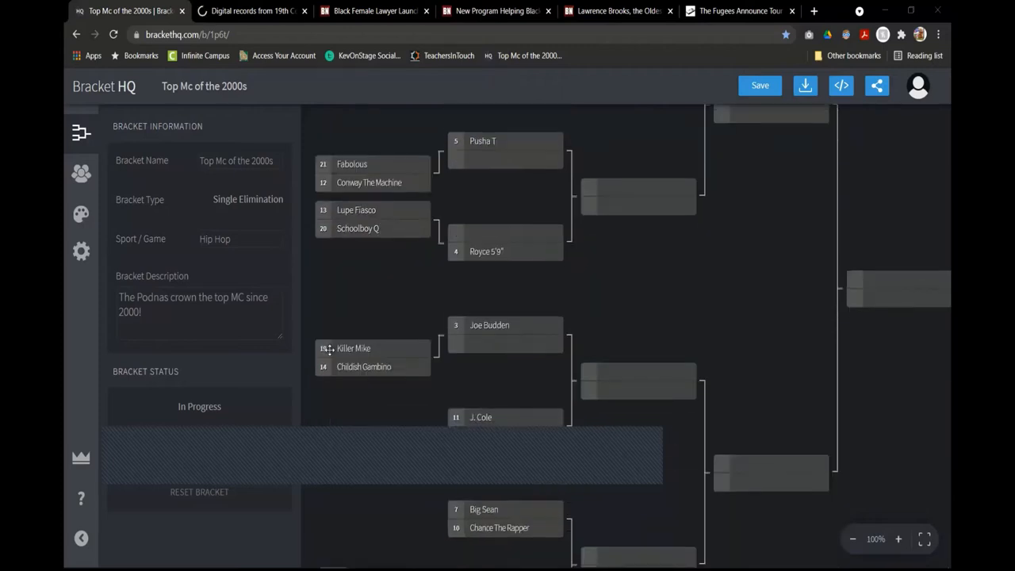
pyautogui.scroll(-3)
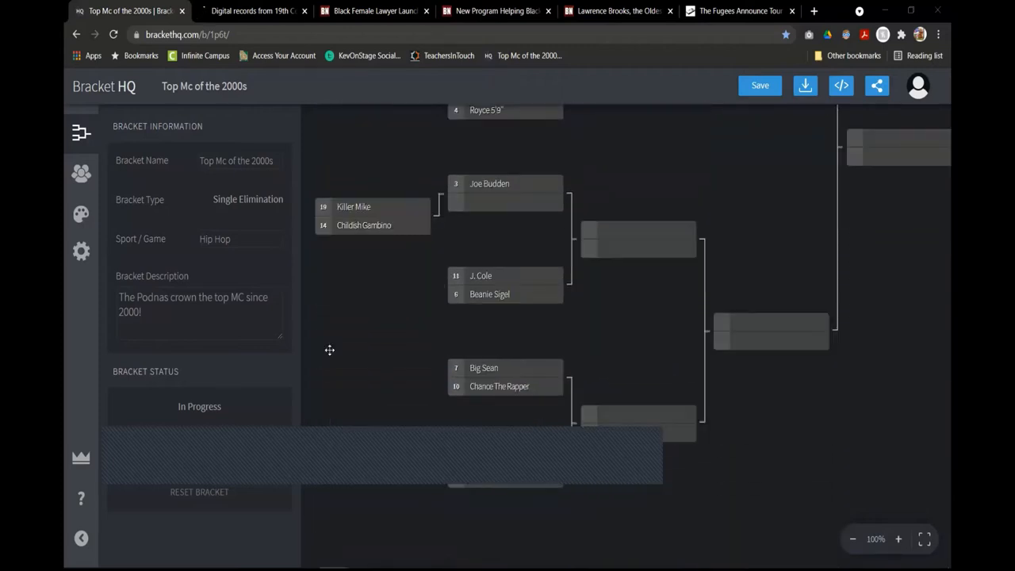
pyautogui.scroll(-3)
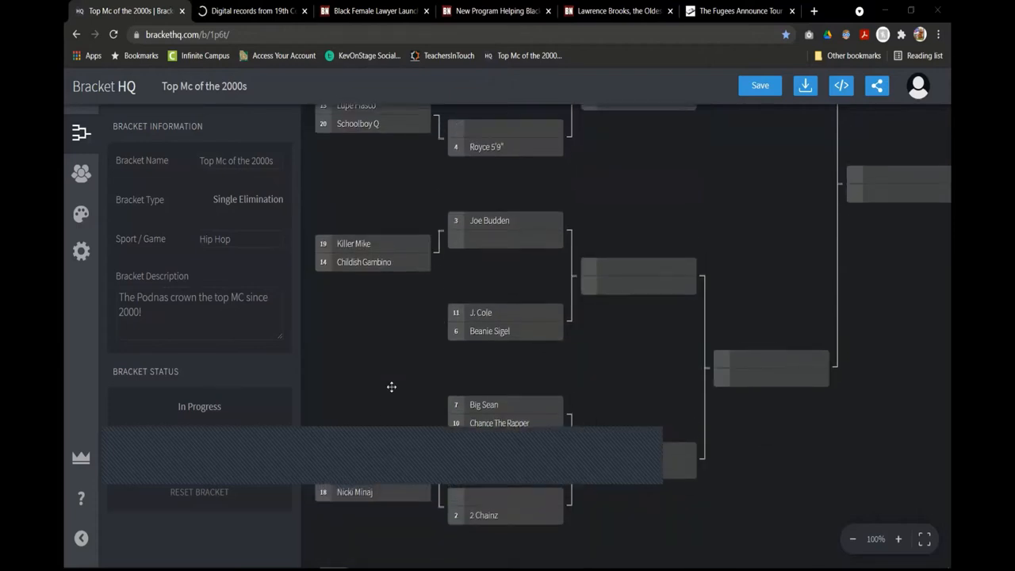
pyautogui.scroll(-3)
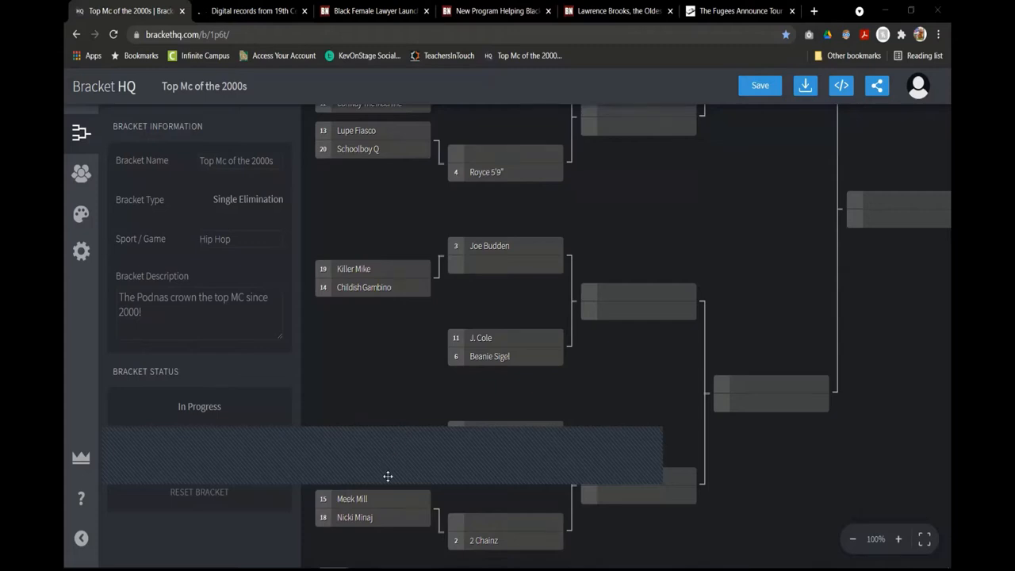
pyautogui.moveTo(742, 492)
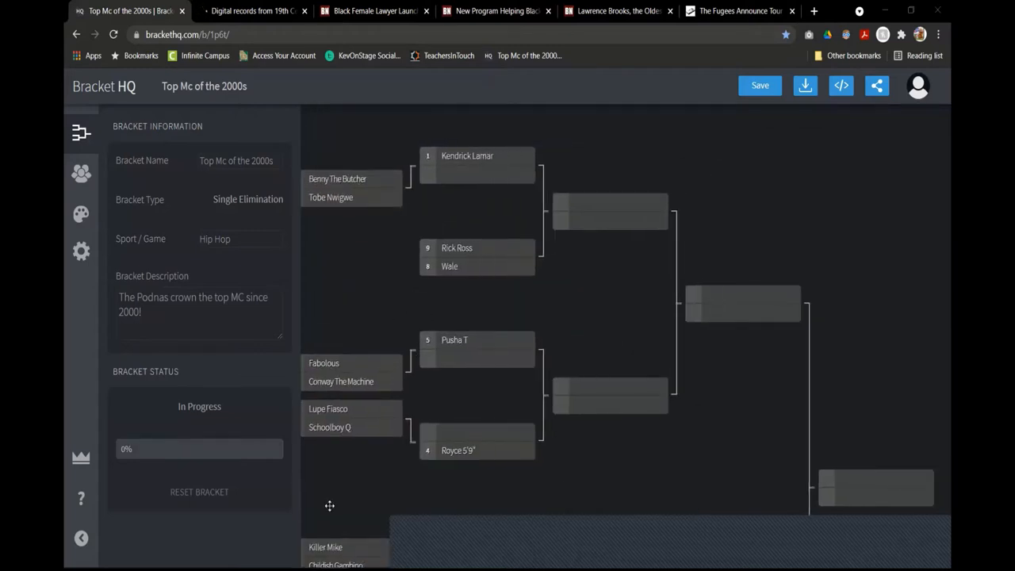
pyautogui.moveTo(628, 361)
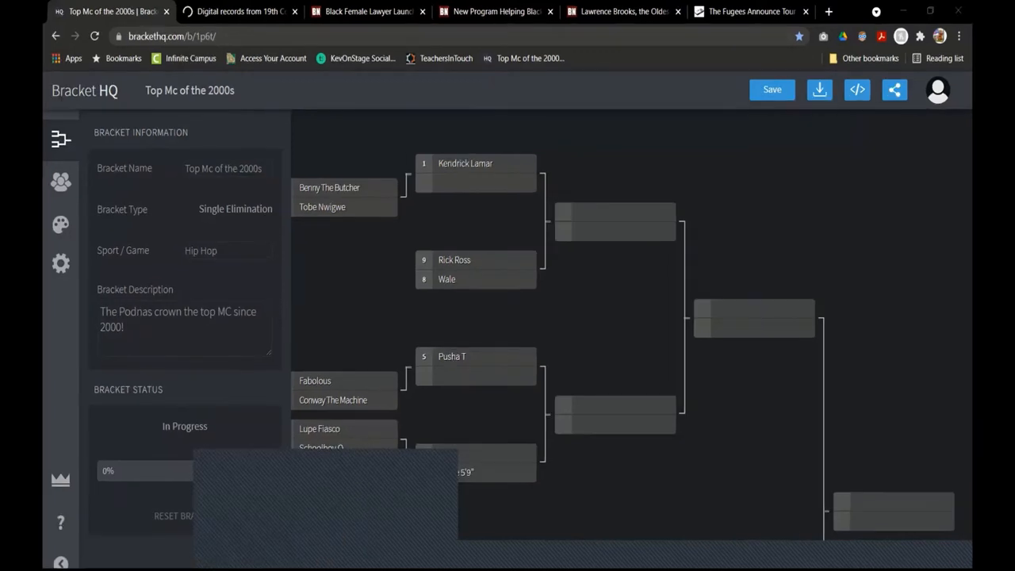
pyautogui.moveTo(828, 539)
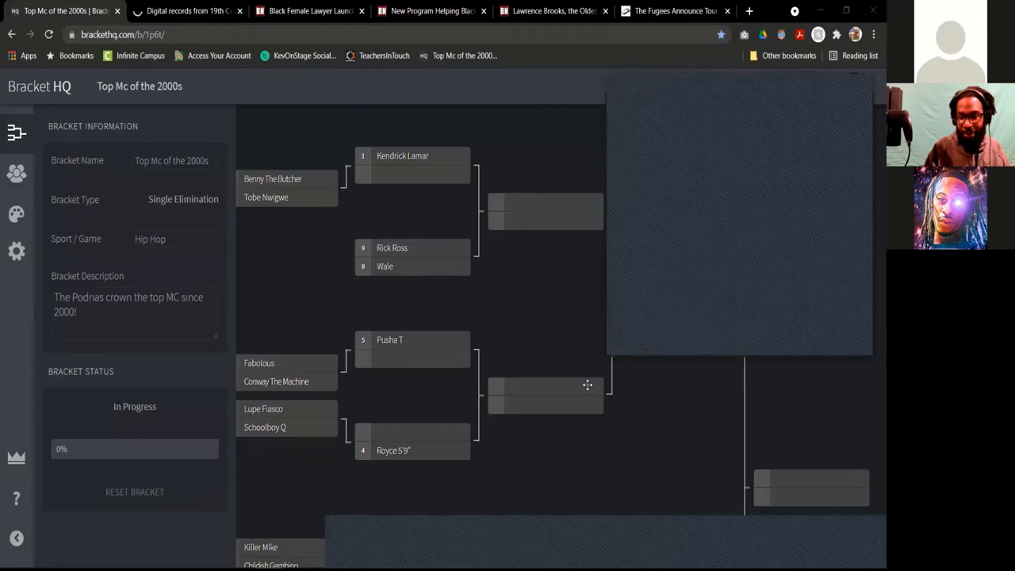
pyautogui.moveTo(768, 78)
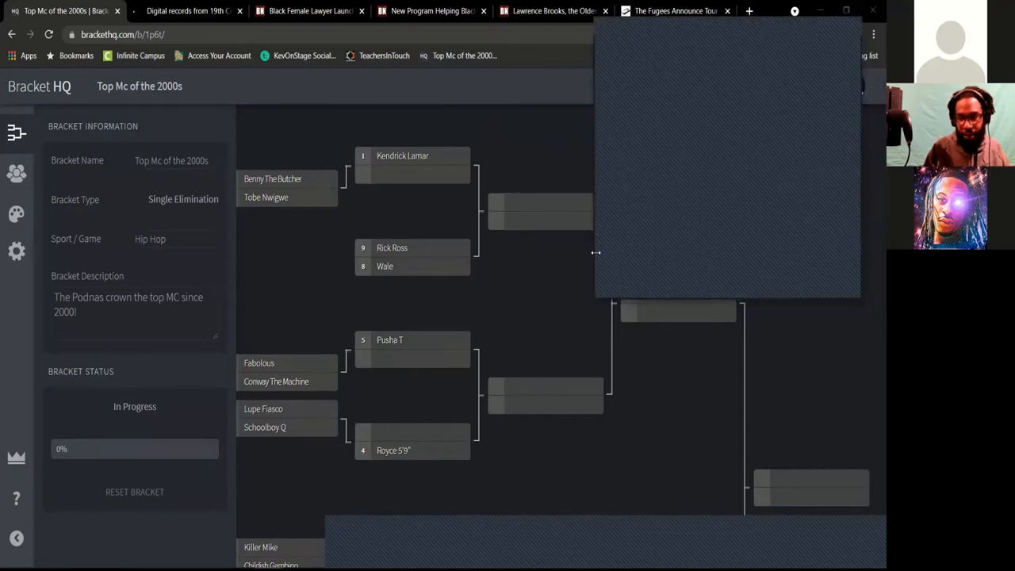
pyautogui.moveTo(752, 548)
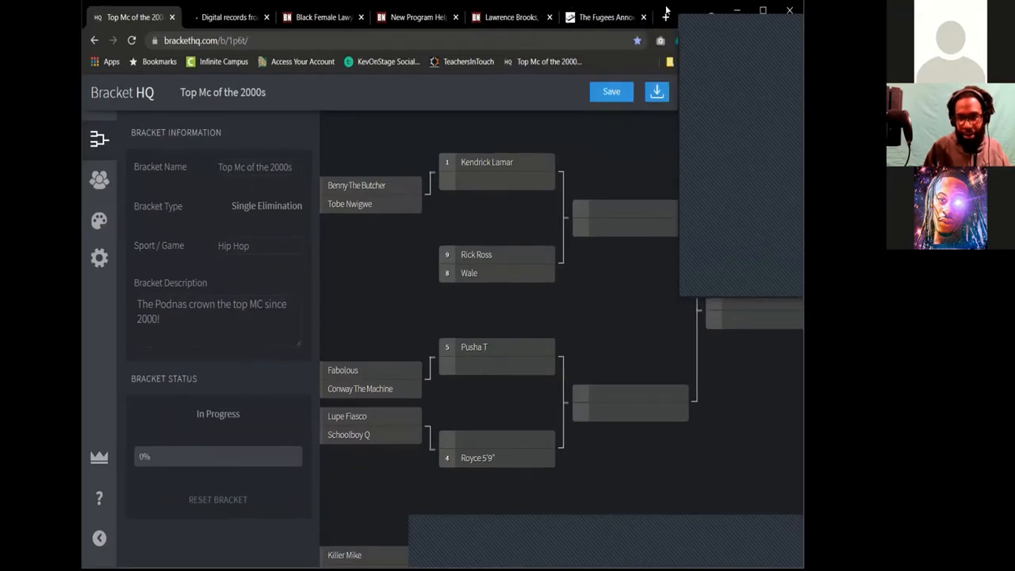
pyautogui.moveTo(602, 136)
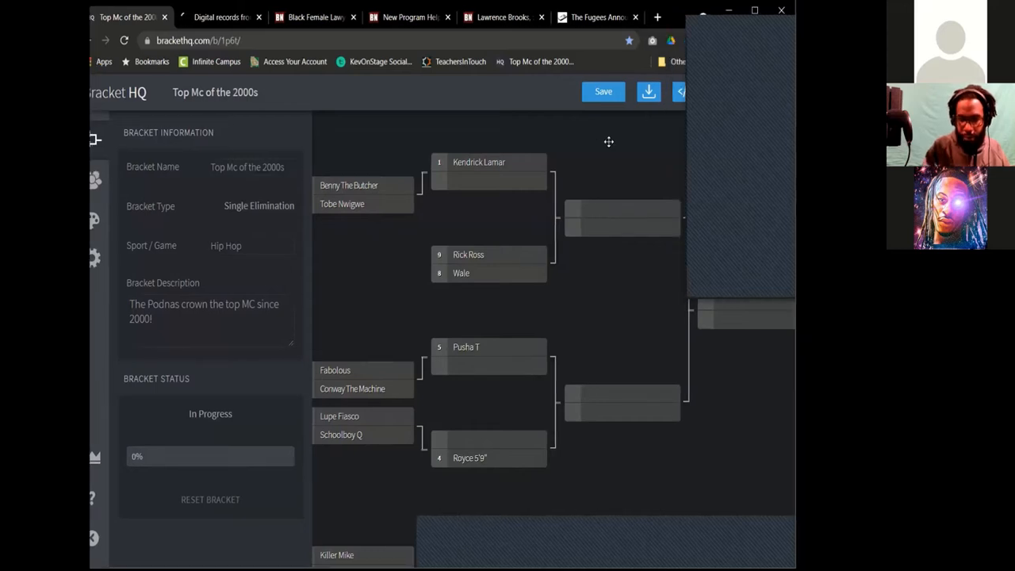
pyautogui.moveTo(635, 171)
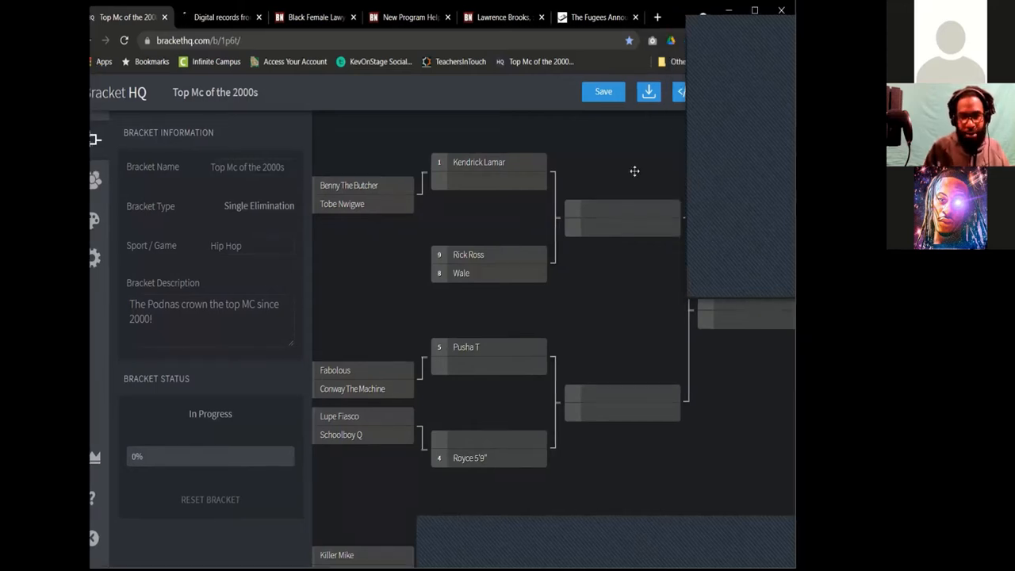
pyautogui.press('F11')
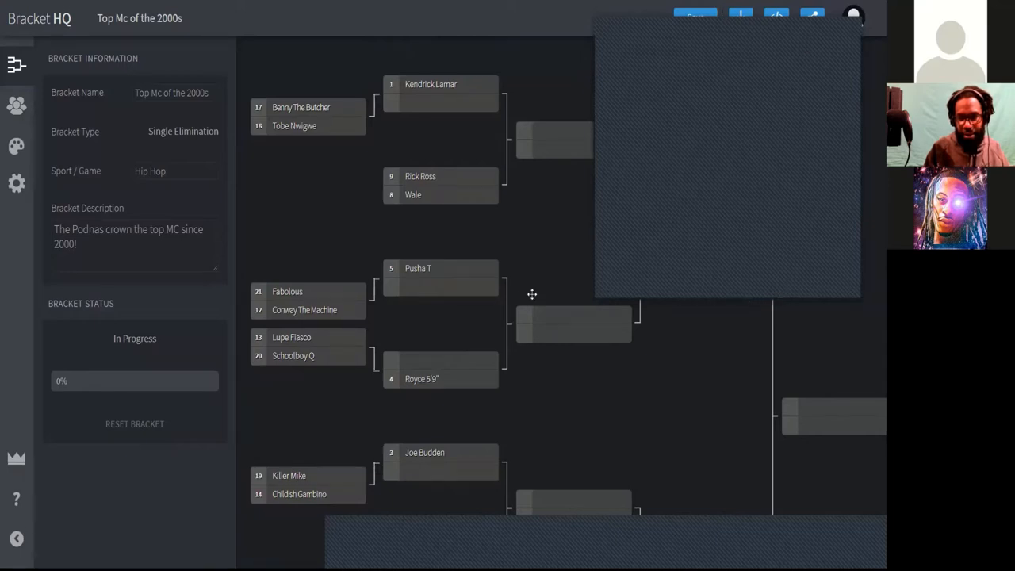
pyautogui.moveTo(498, 254)
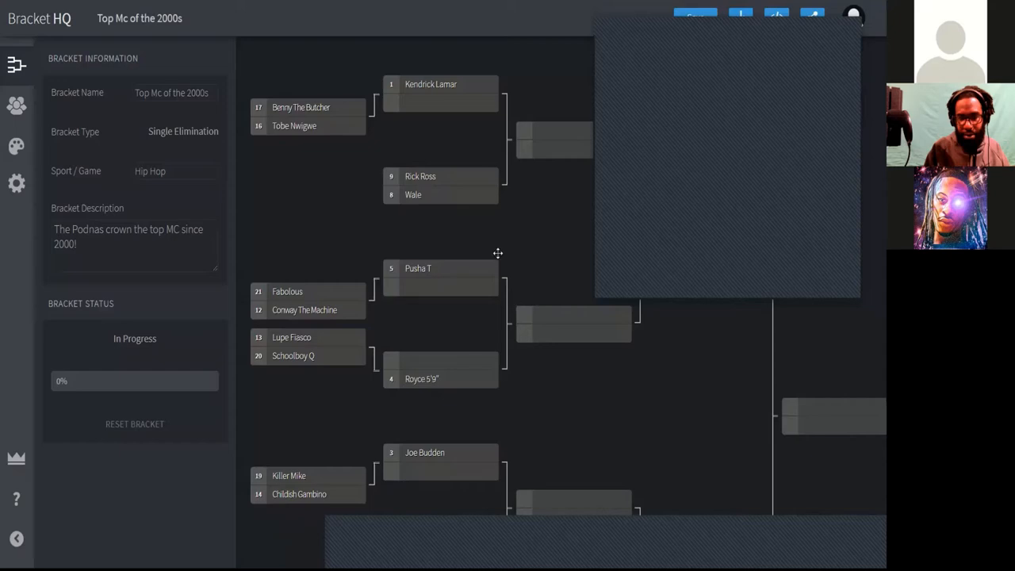
pyautogui.moveTo(323, 179)
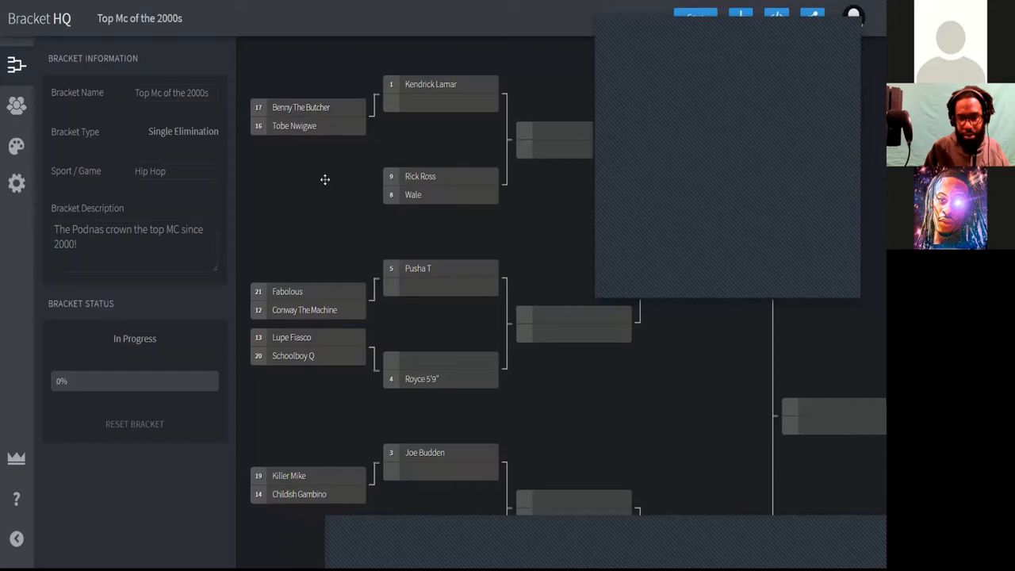
pyautogui.scroll(-3)
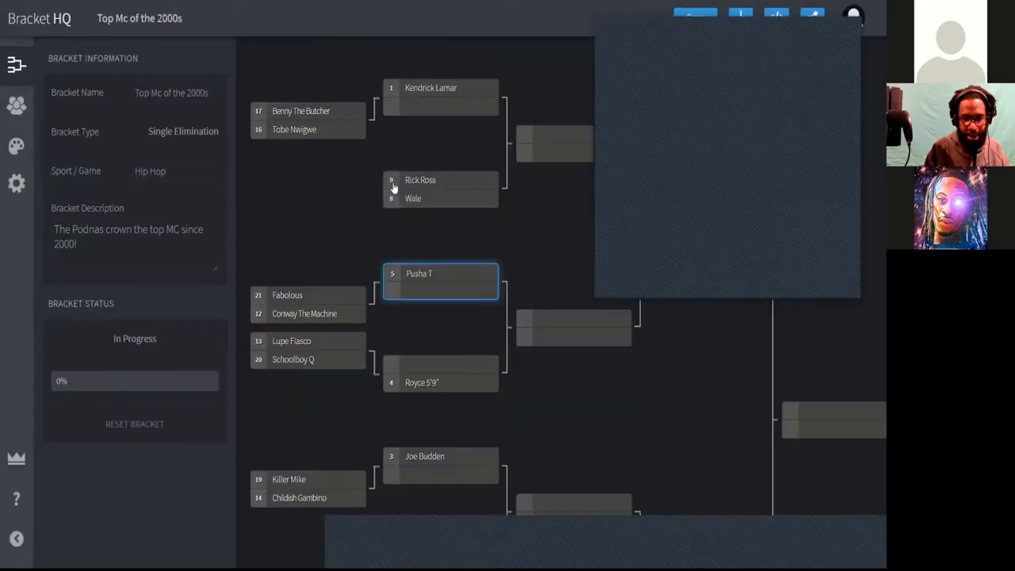
pyautogui.scroll(-3)
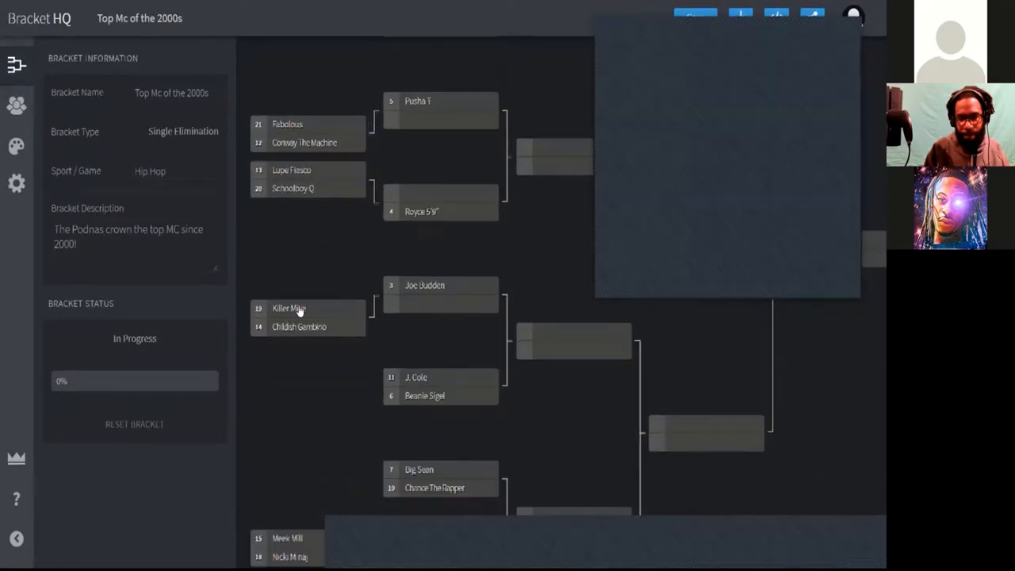
pyautogui.scroll(-3)
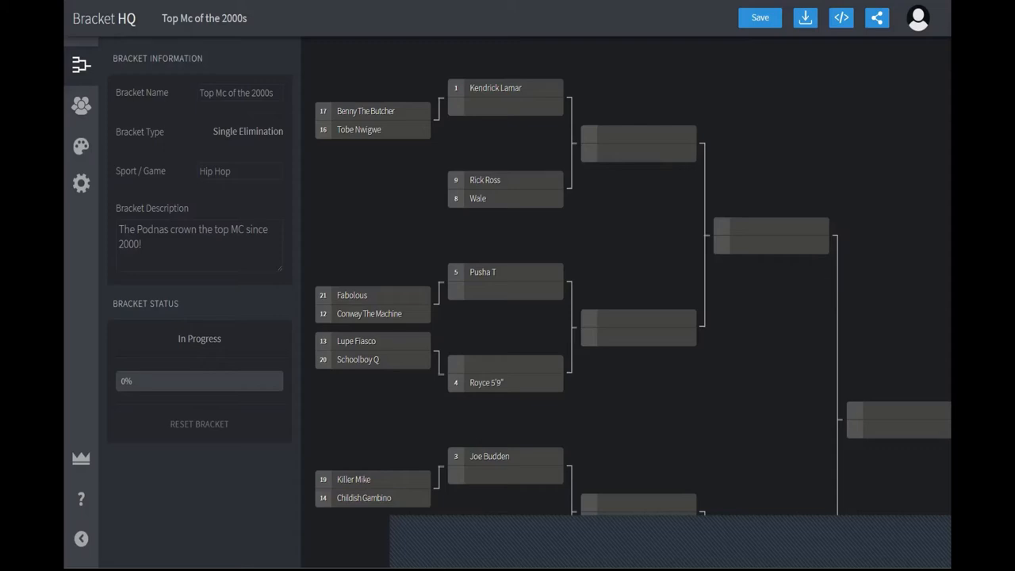
pyautogui.moveTo(862, 352)
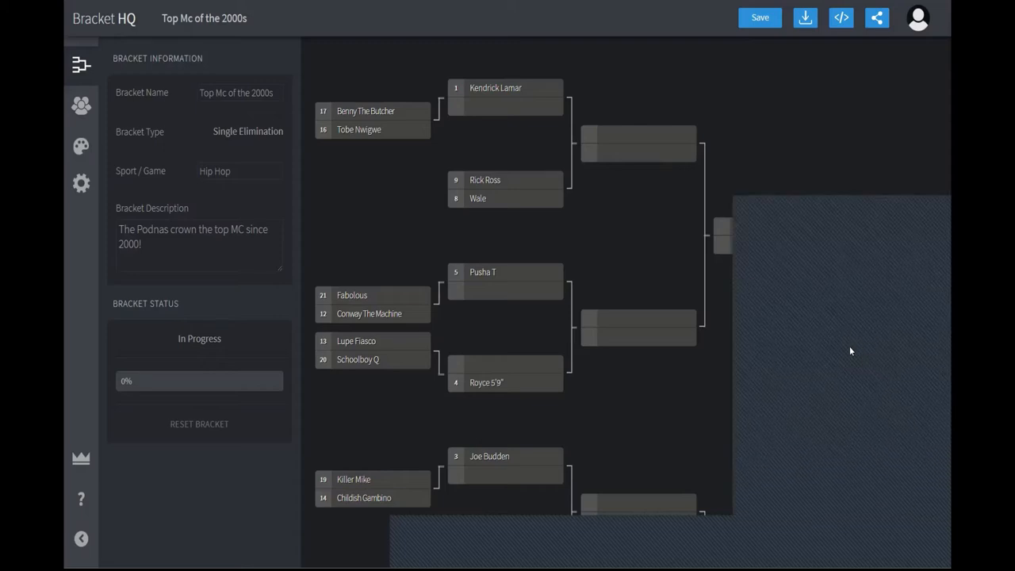
pyautogui.moveTo(859, 185)
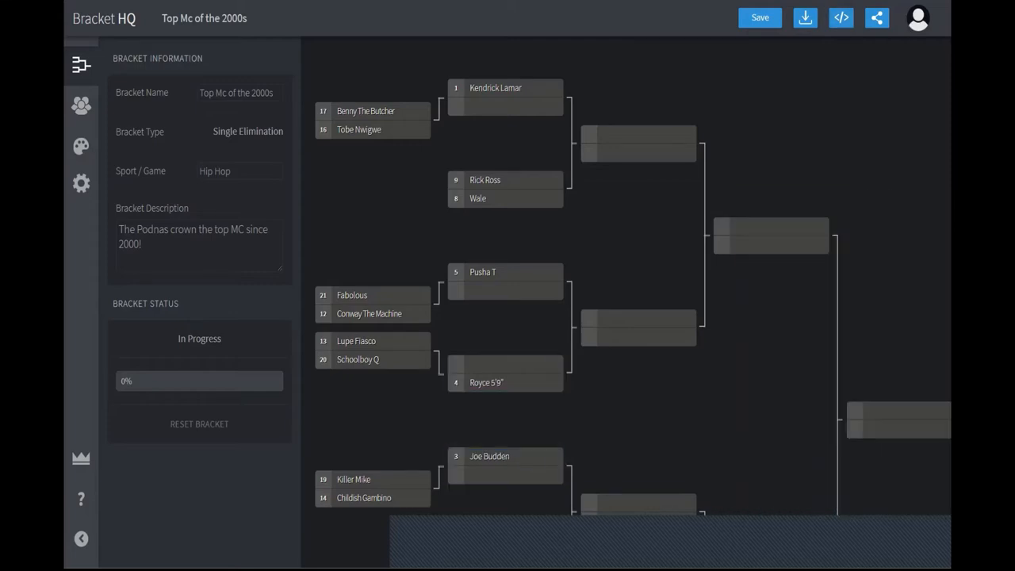
pyautogui.moveTo(738, 548)
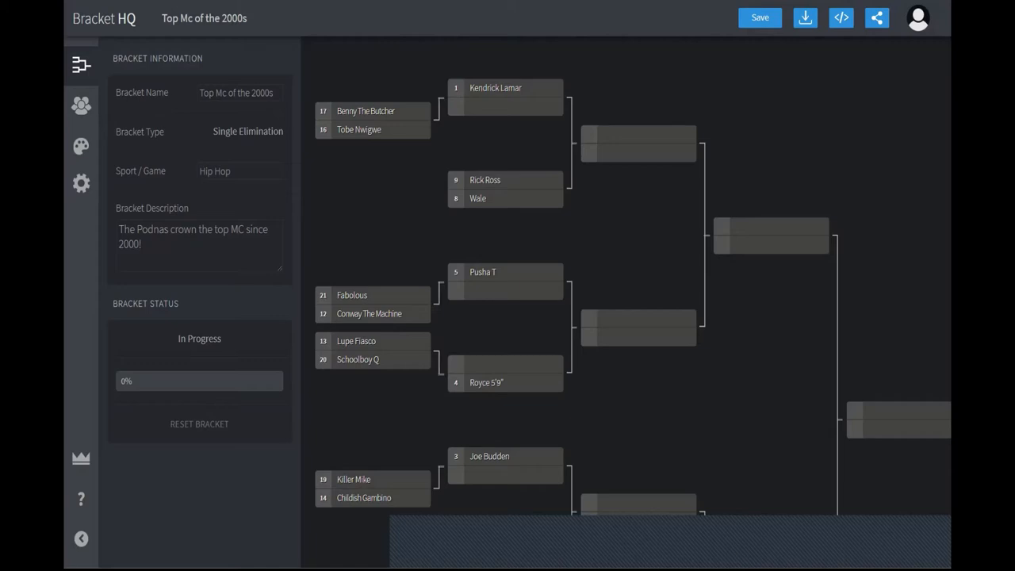
pyautogui.moveTo(774, 82)
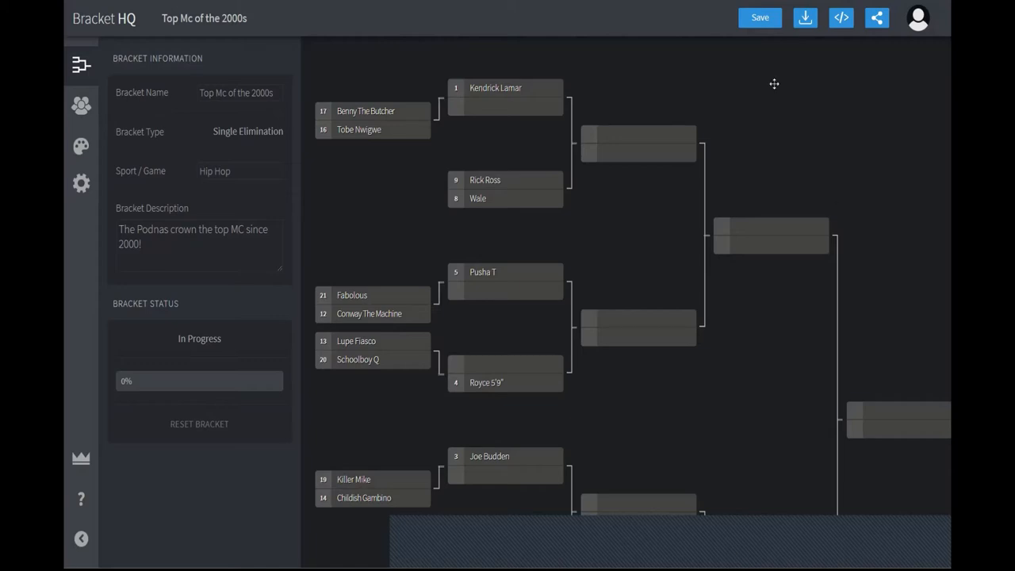
pyautogui.moveTo(774, 89)
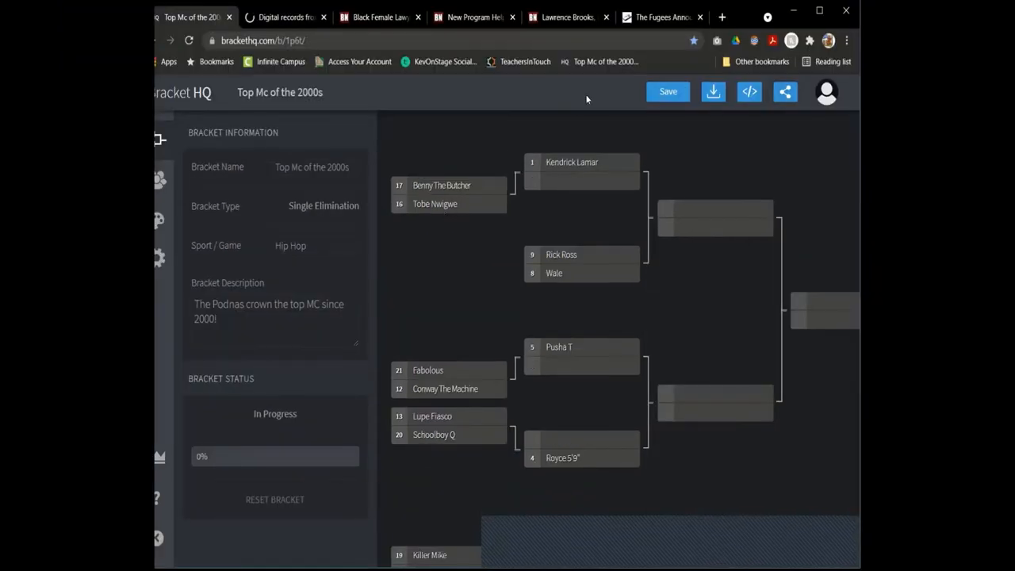
pyautogui.moveTo(691, 509)
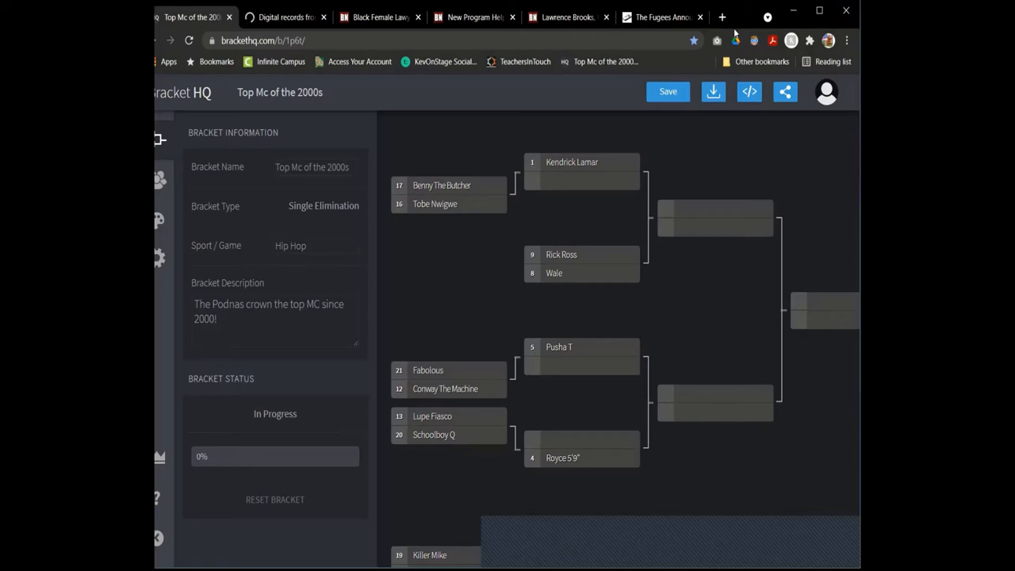
pyautogui.moveTo(755, 34)
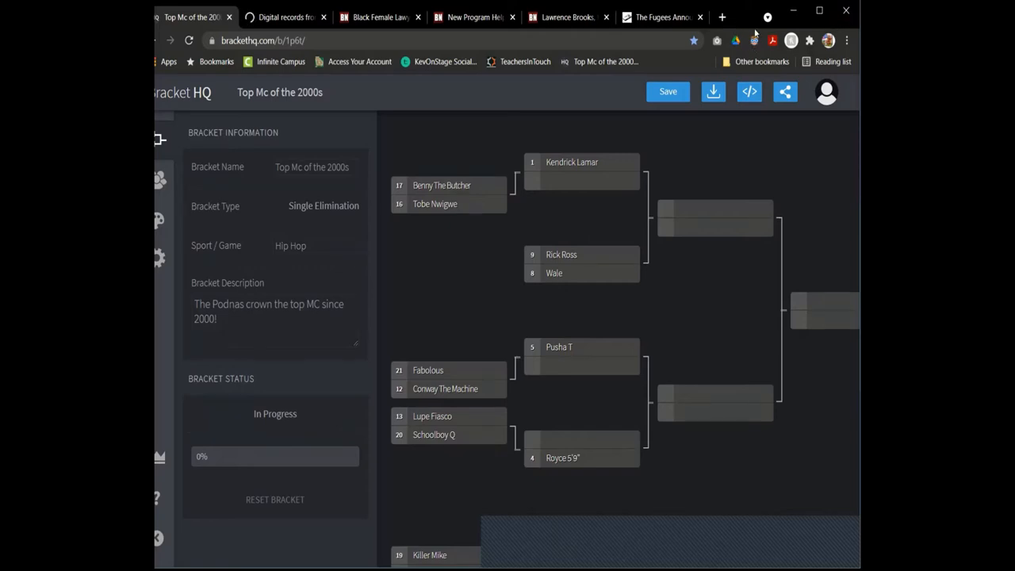
pyautogui.moveTo(755, 25)
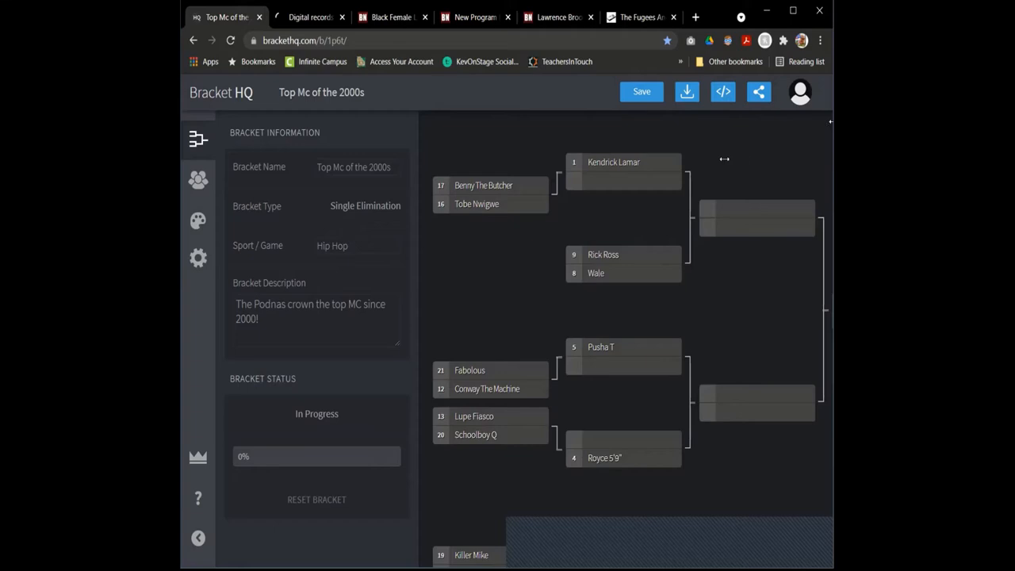
pyautogui.moveTo(691, 162)
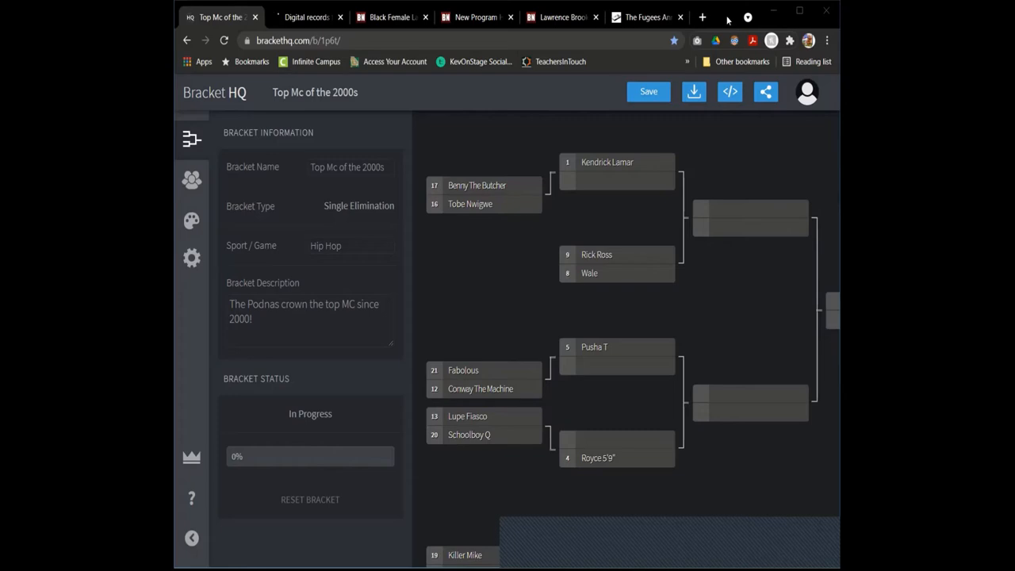
pyautogui.moveTo(831, 22)
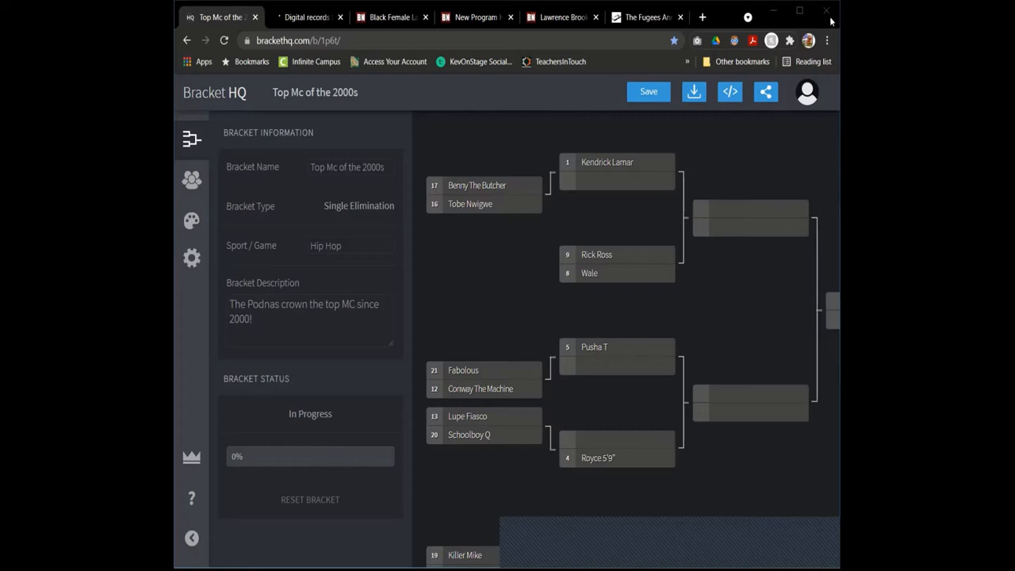
pyautogui.moveTo(523, 35)
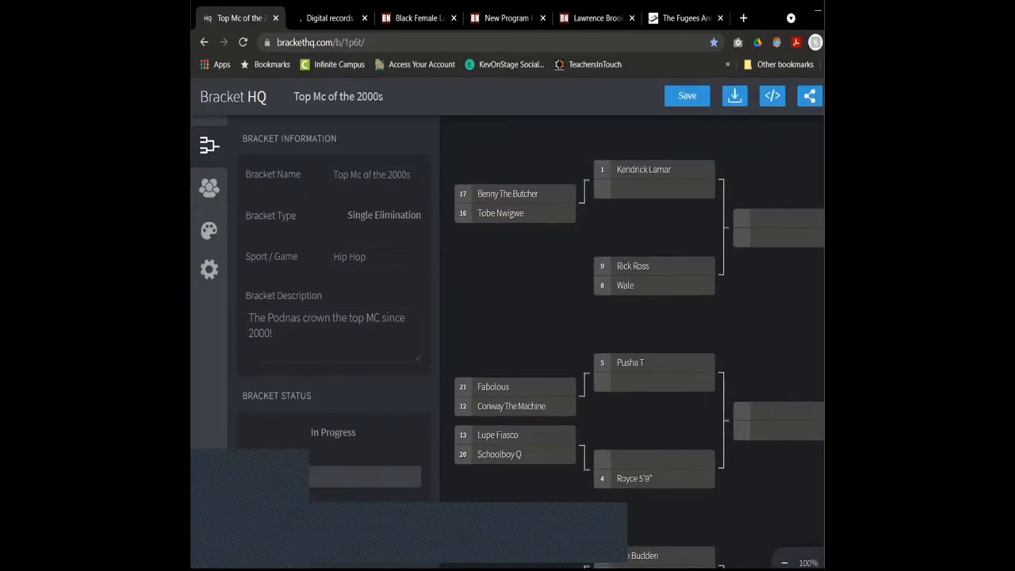
pyautogui.moveTo(339, 294)
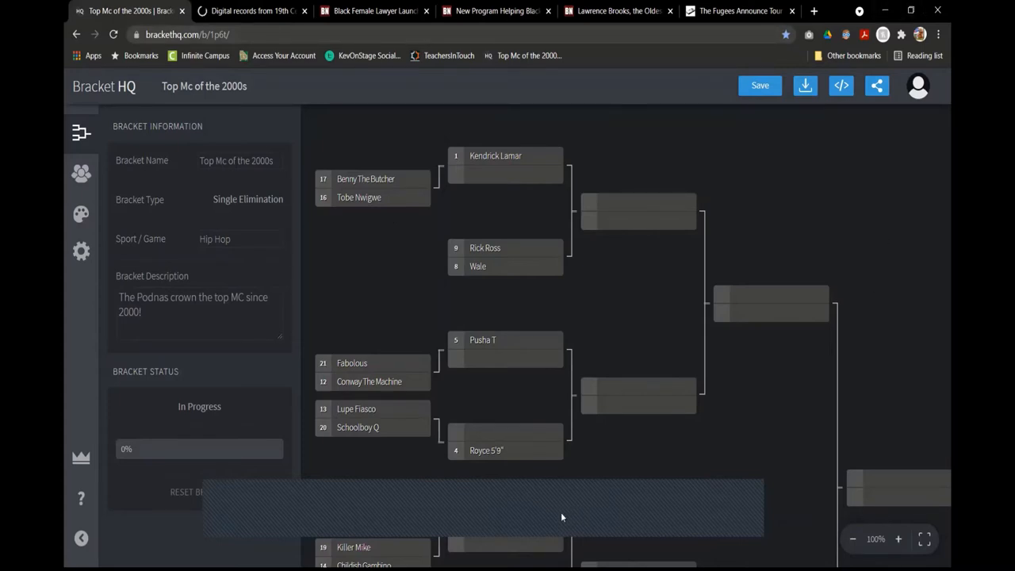
pyautogui.moveTo(272, 501)
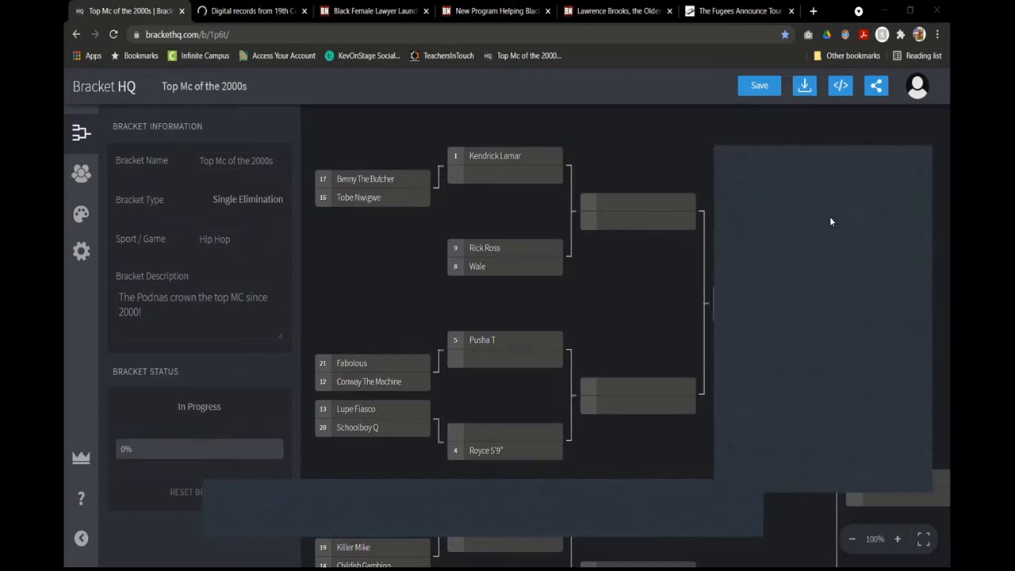
pyautogui.click(737, 10)
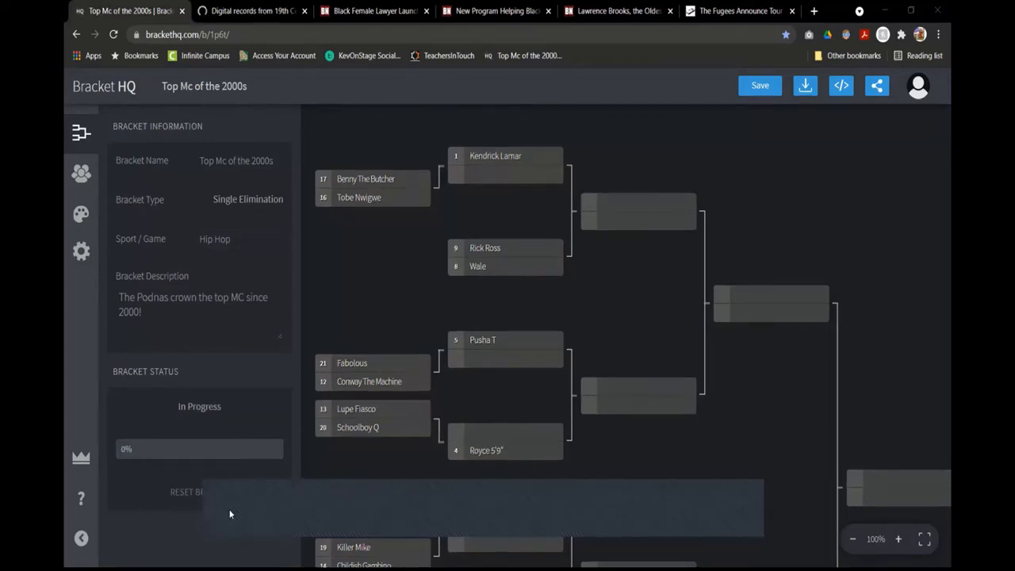
pyautogui.moveTo(276, 520)
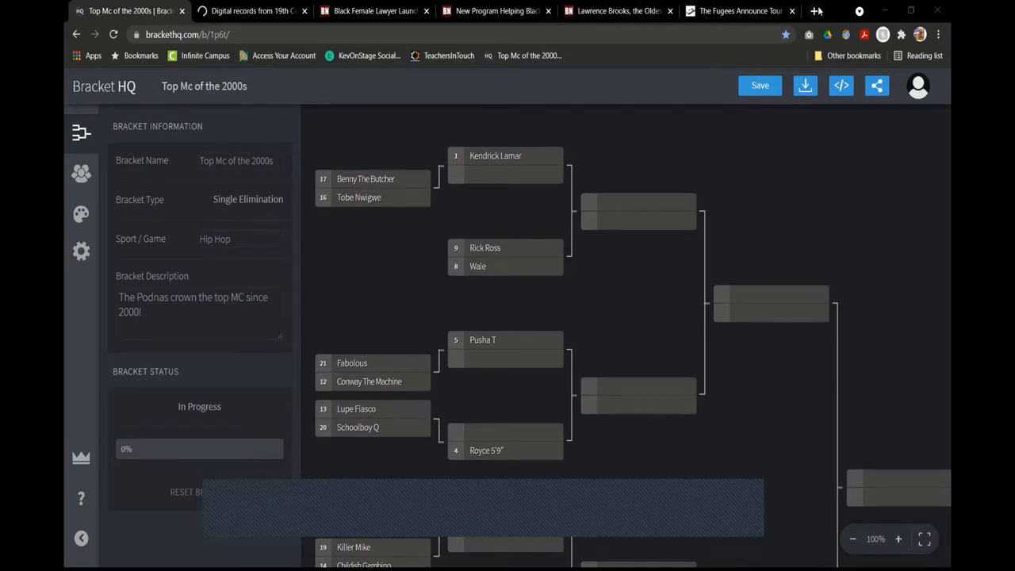
# In a new tab, search Google for 'benny the butcher record sales', then change the query to 'tobe nwigwe record sales'
pyautogui.click(815, 9)
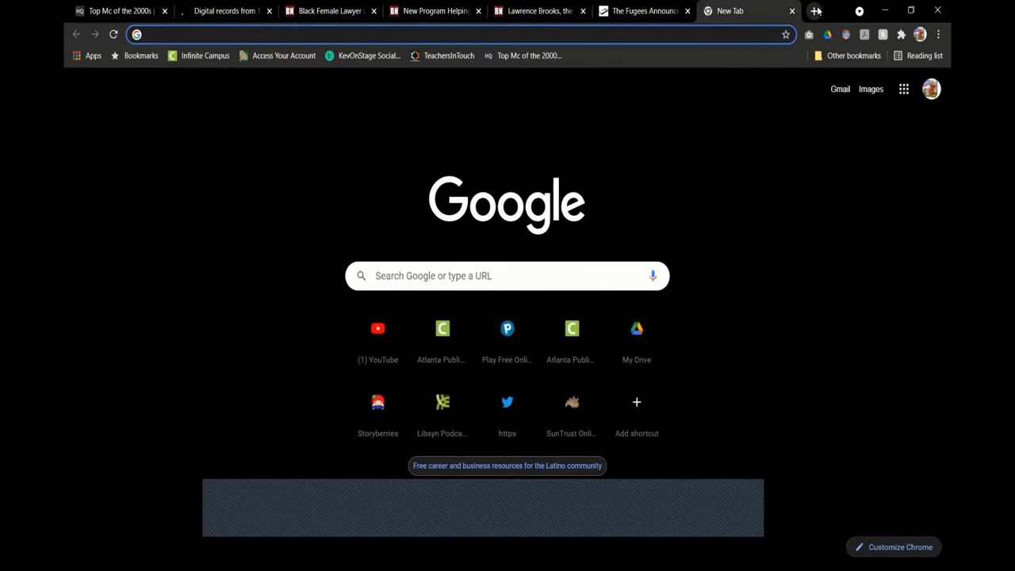
pyautogui.write('benny the buthcher rec')
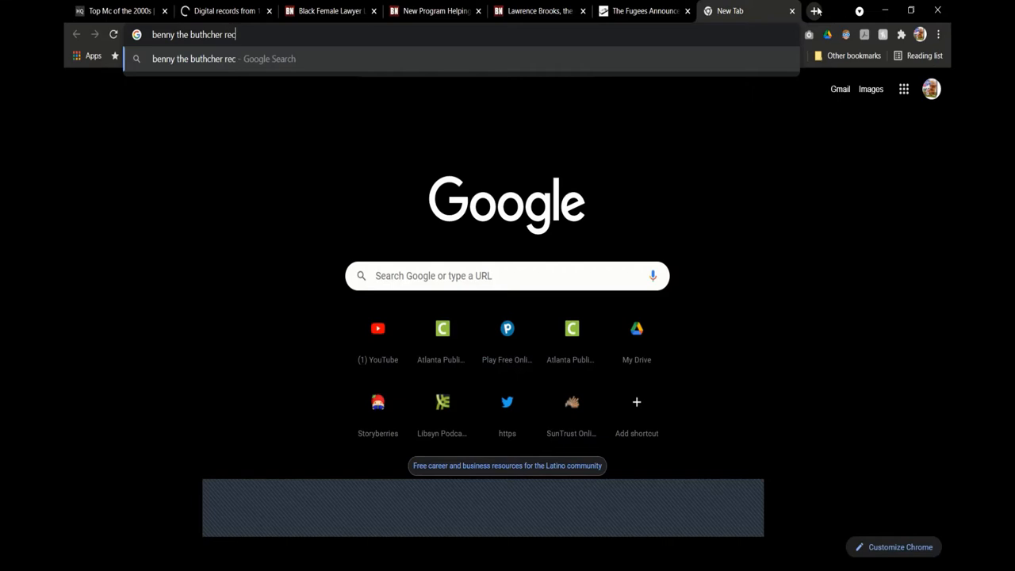
pyautogui.write('ord')
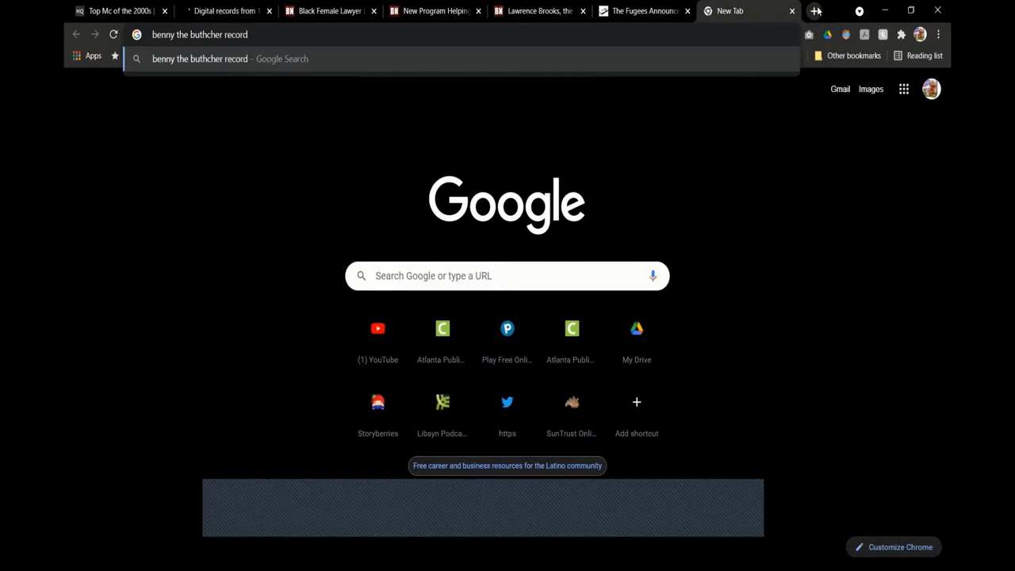
pyautogui.write('sales')
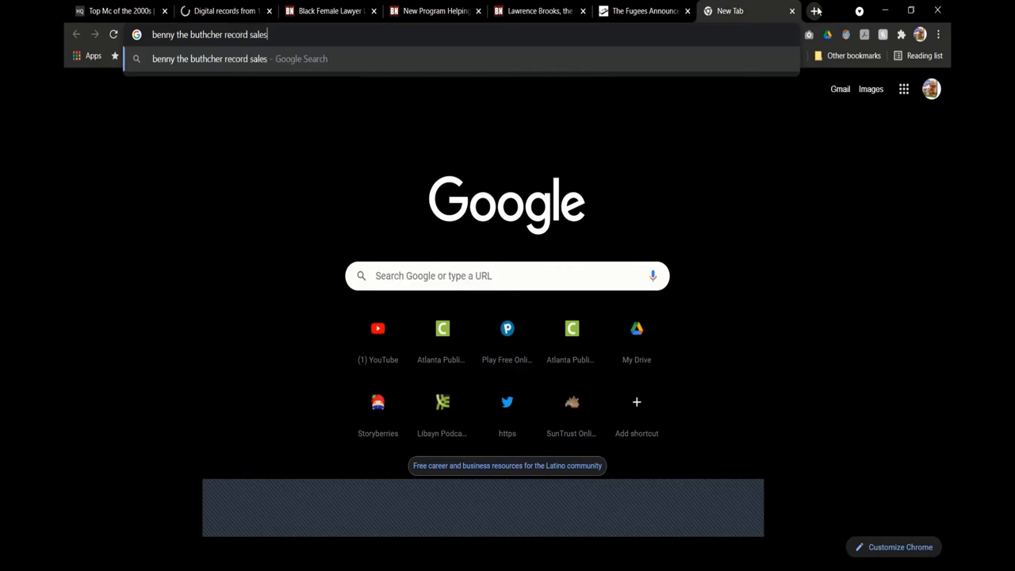
pyautogui.press('Enter')
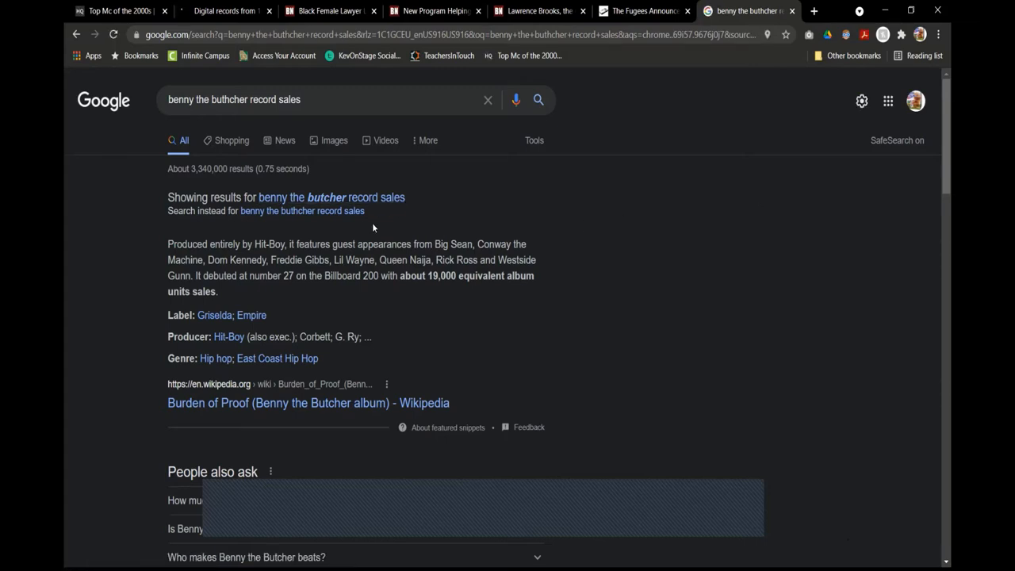
pyautogui.moveTo(379, 237)
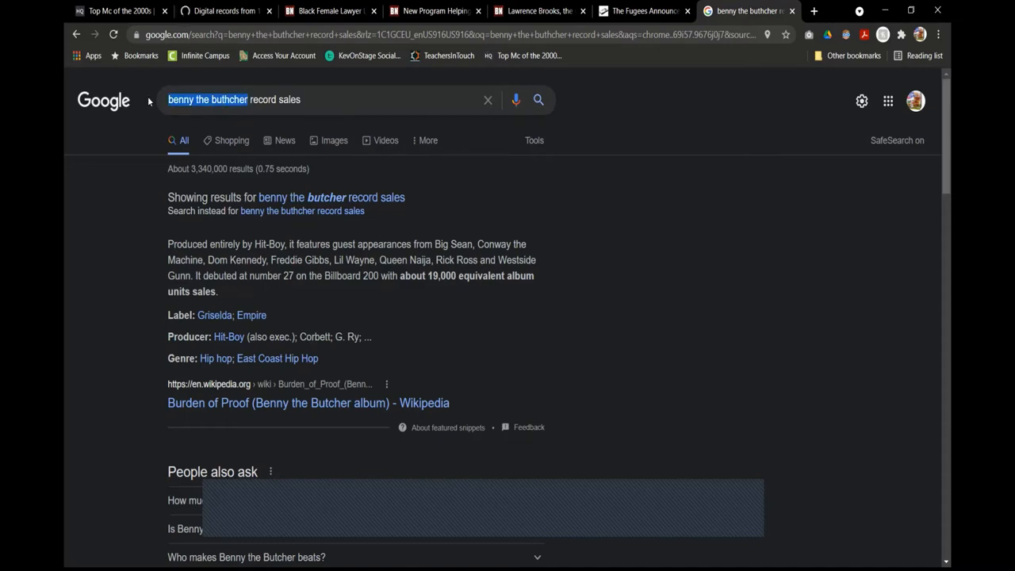
pyautogui.write('tobe record sales')
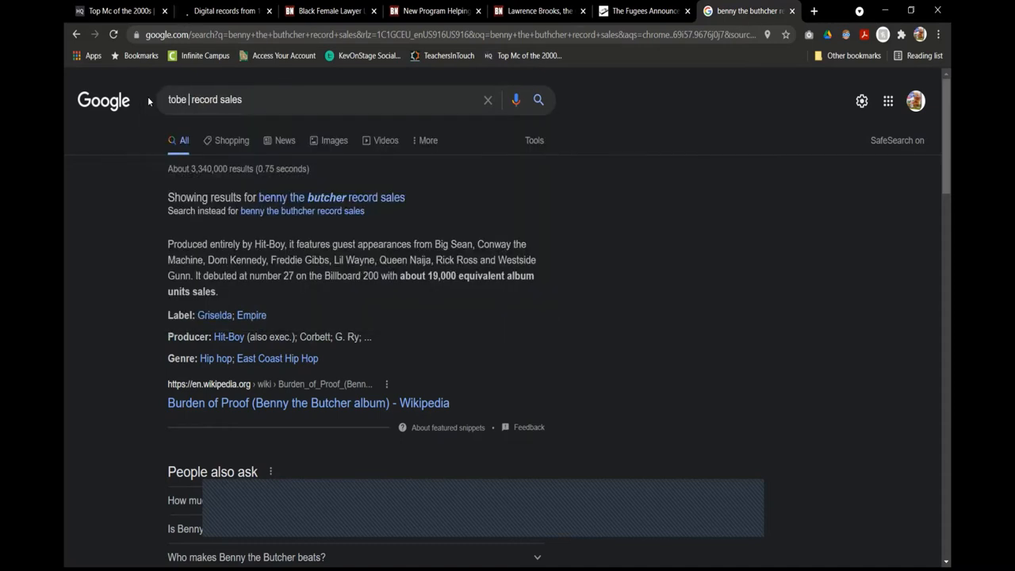
pyautogui.write('nwigw')
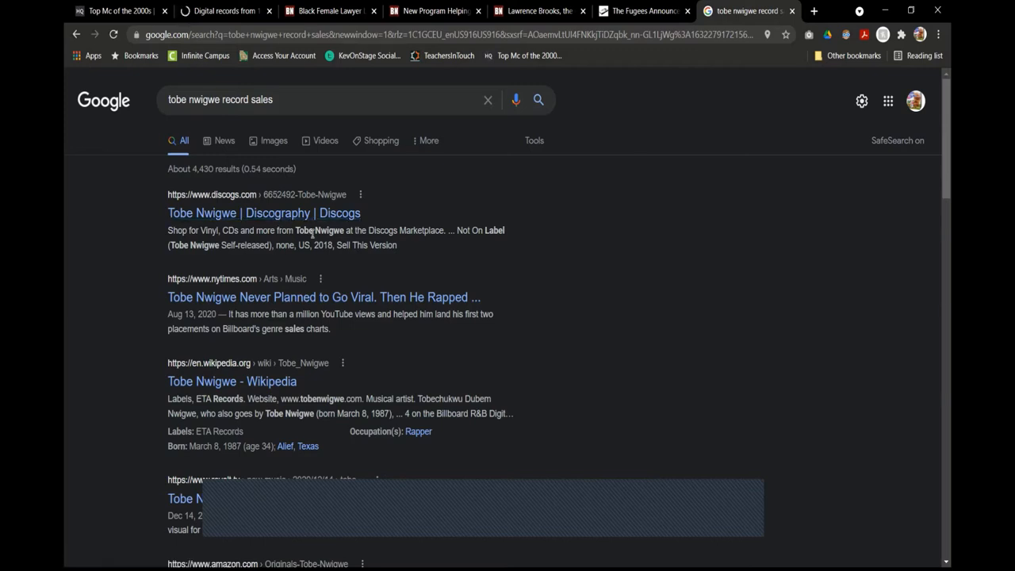
pyautogui.moveTo(339, 334)
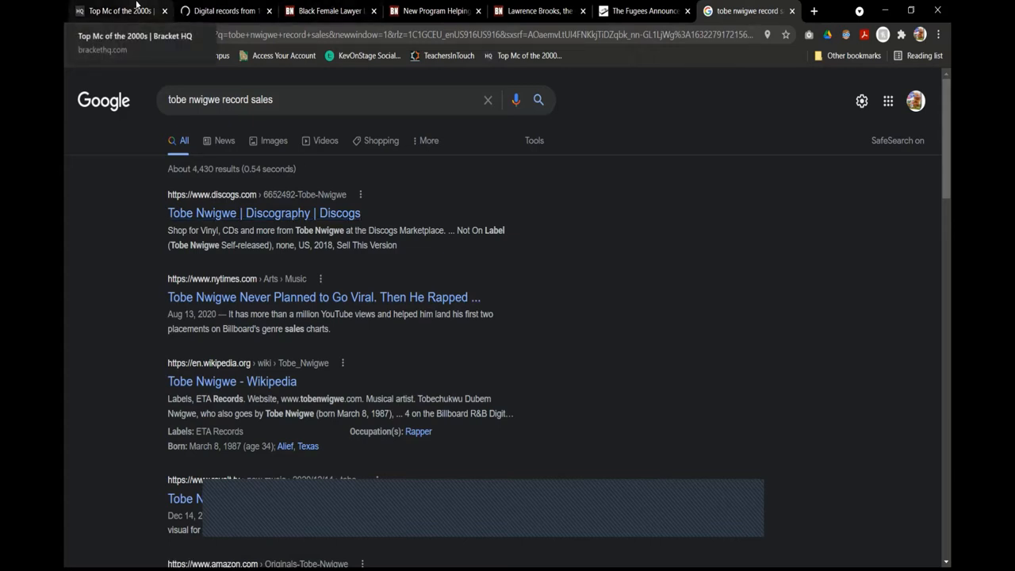
# Return to the Top MC of the 2000s bracket and open the Benny The Butcher vs Tobe Nwigwe score report
pyautogui.click(118, 10)
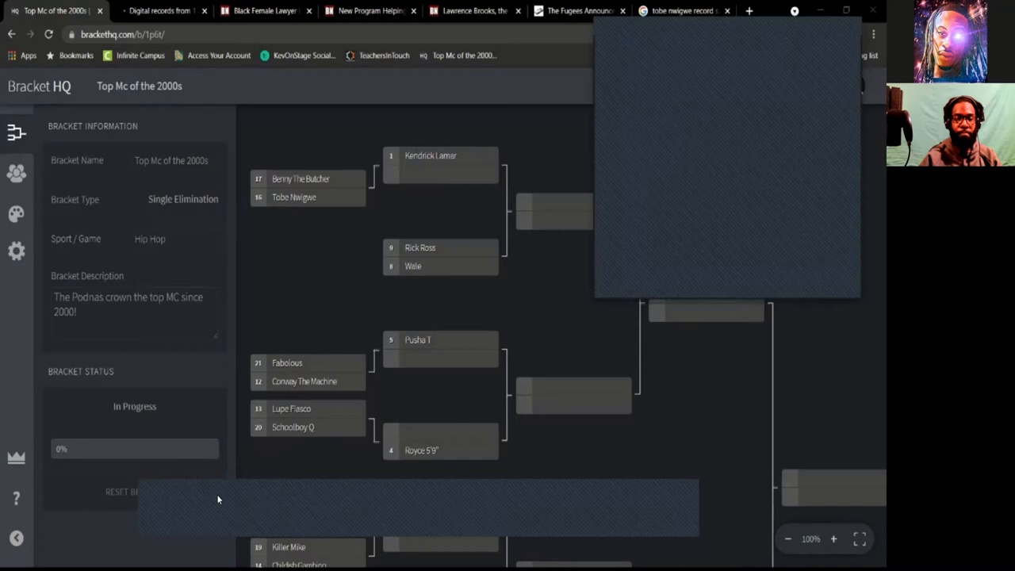
pyautogui.moveTo(292, 260)
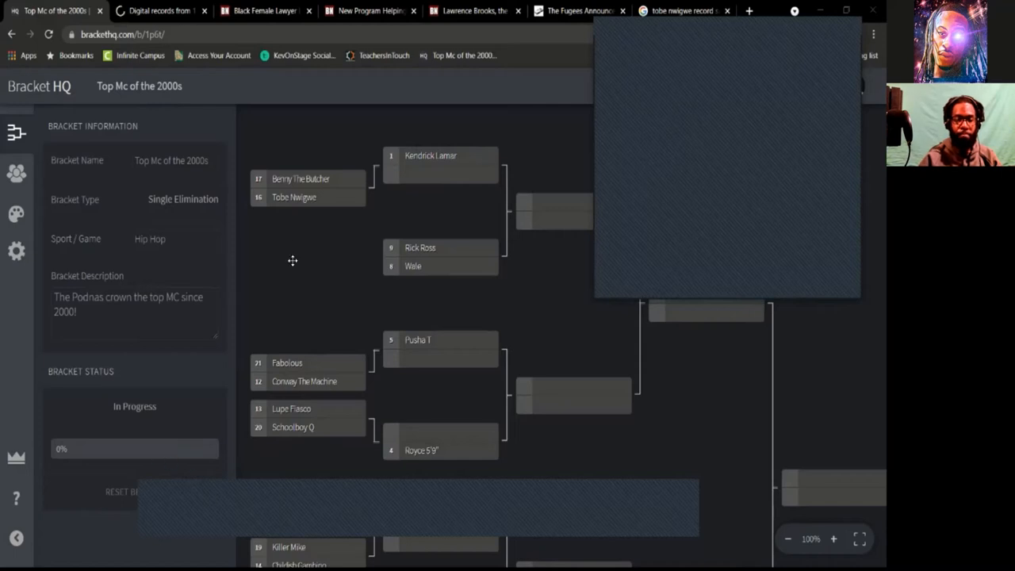
pyautogui.click(308, 187)
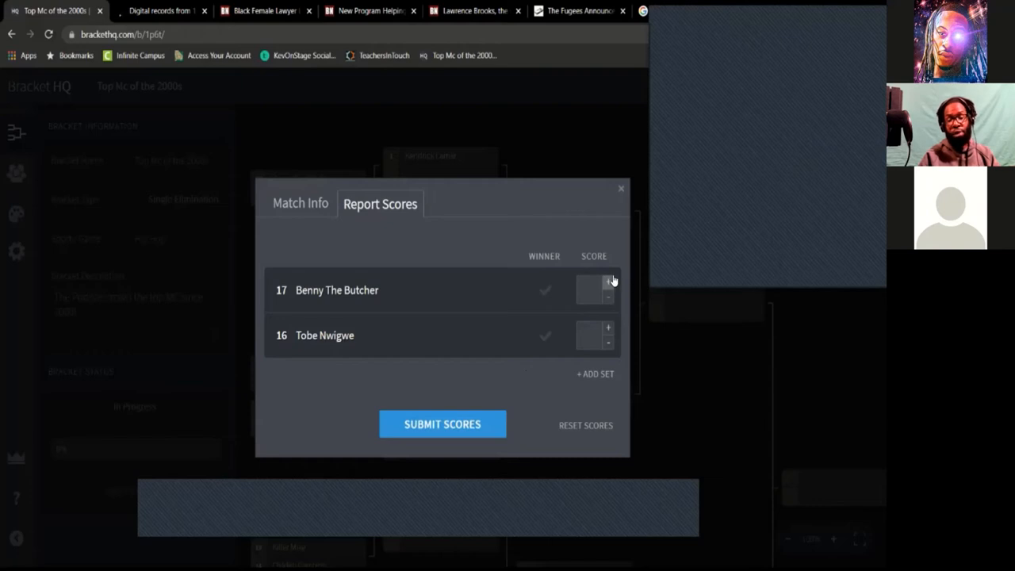
# Score Benny The Butcher vs Tobe Nwigwe 1–1 and set Benny The Butcher as the match winner
pyautogui.click(609, 284)
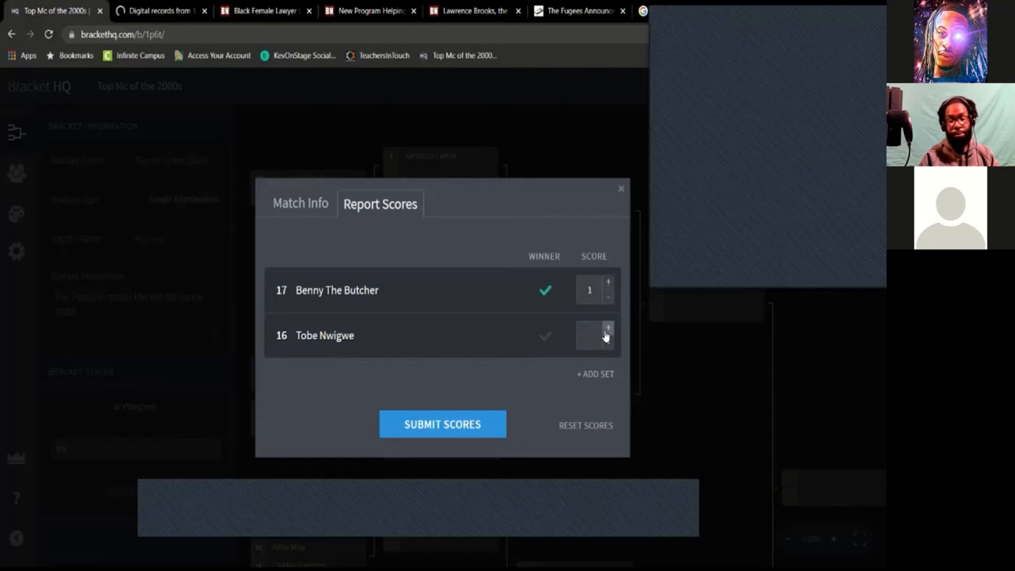
pyautogui.click(607, 328)
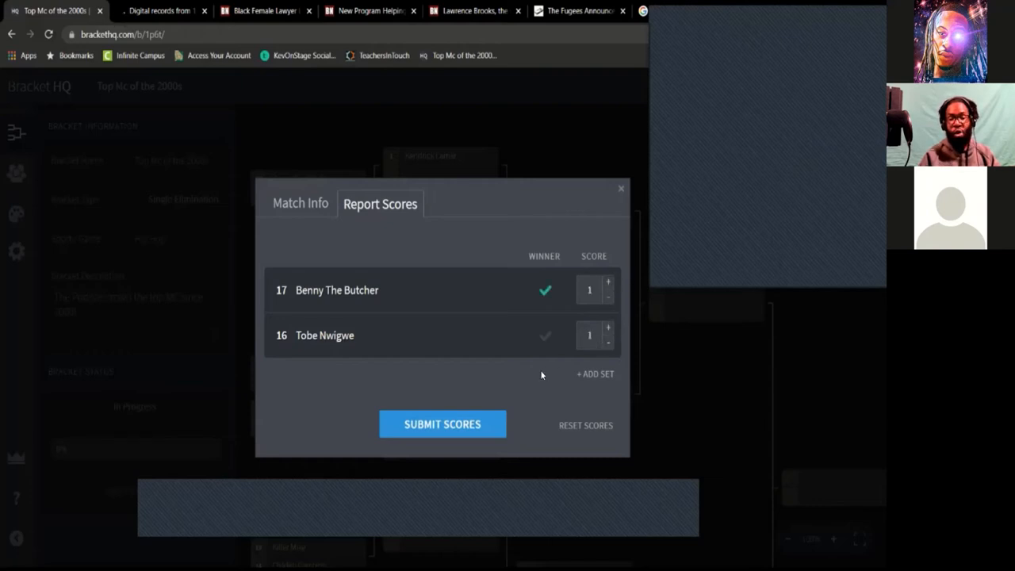
pyautogui.click(546, 334)
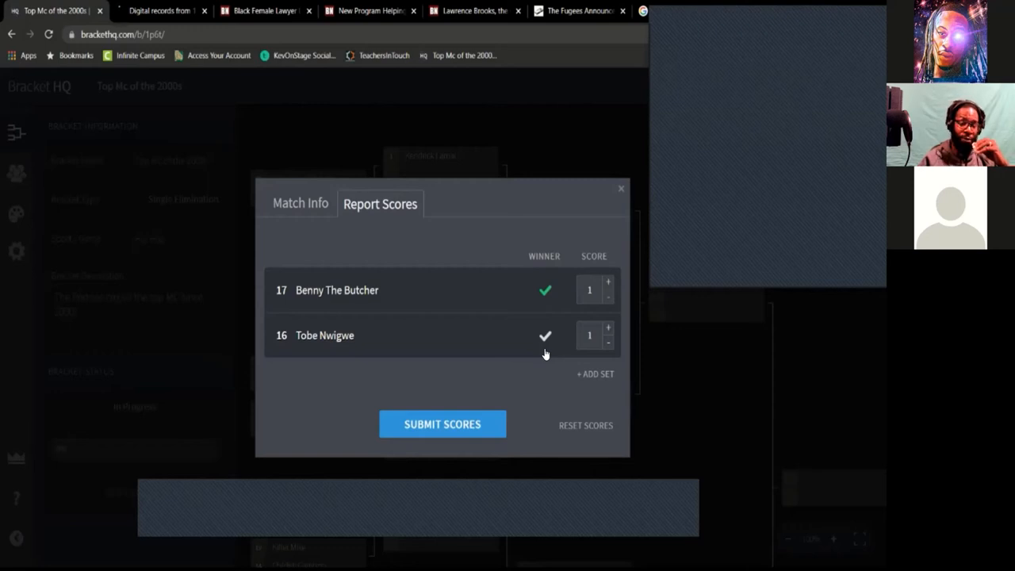
pyautogui.click(545, 334)
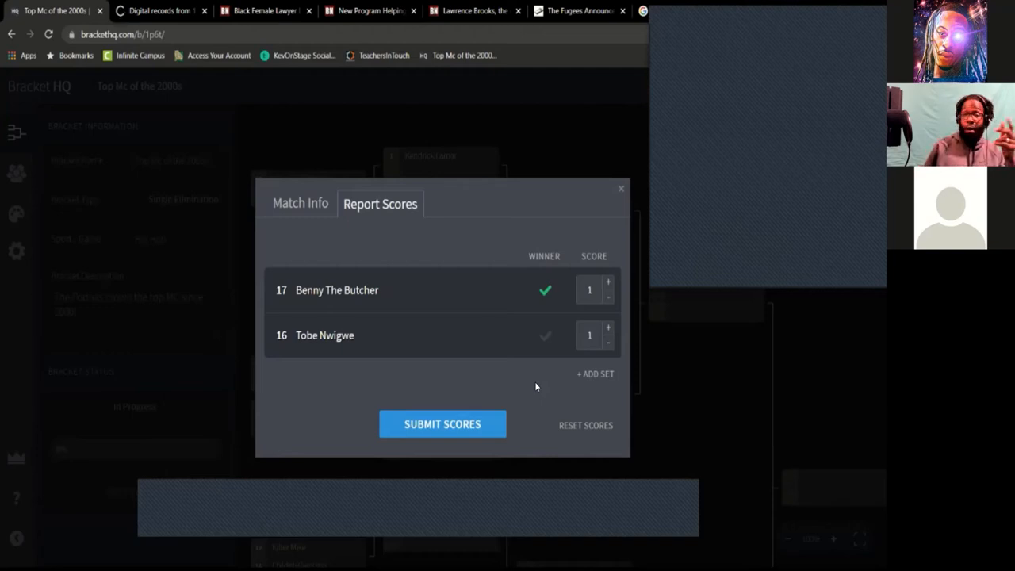
pyautogui.moveTo(561, 393)
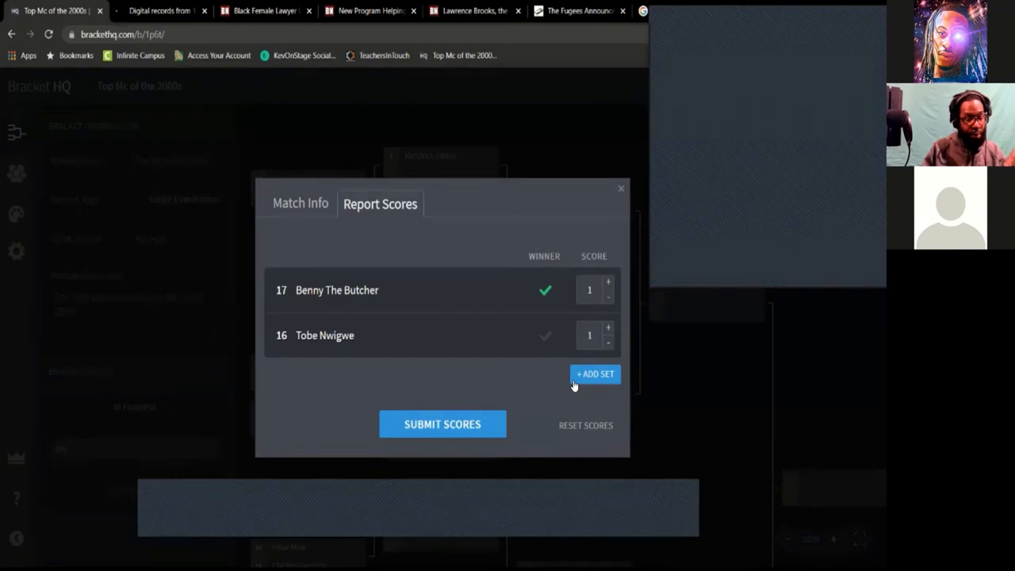
pyautogui.moveTo(621, 190)
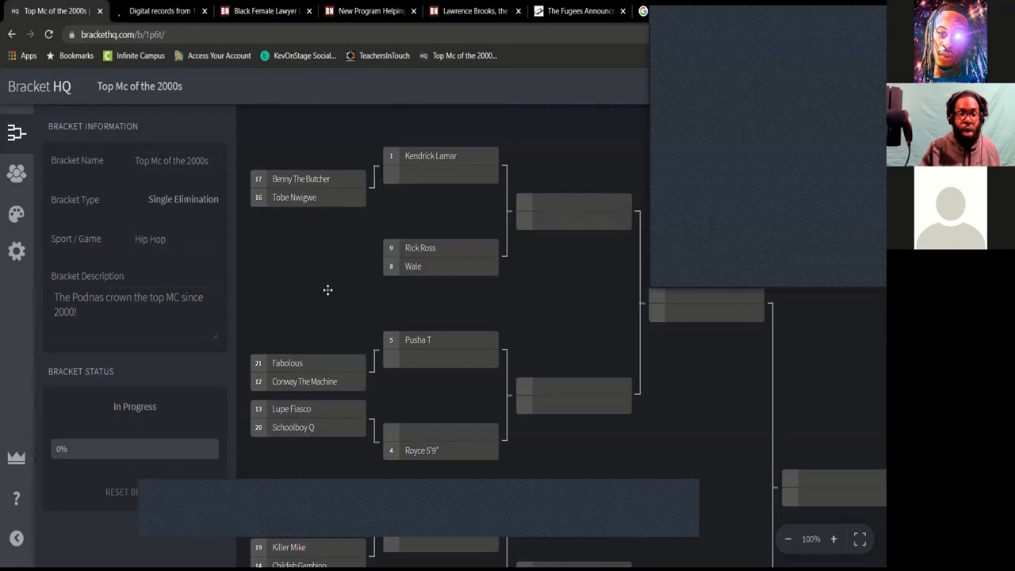
pyautogui.scroll(-3)
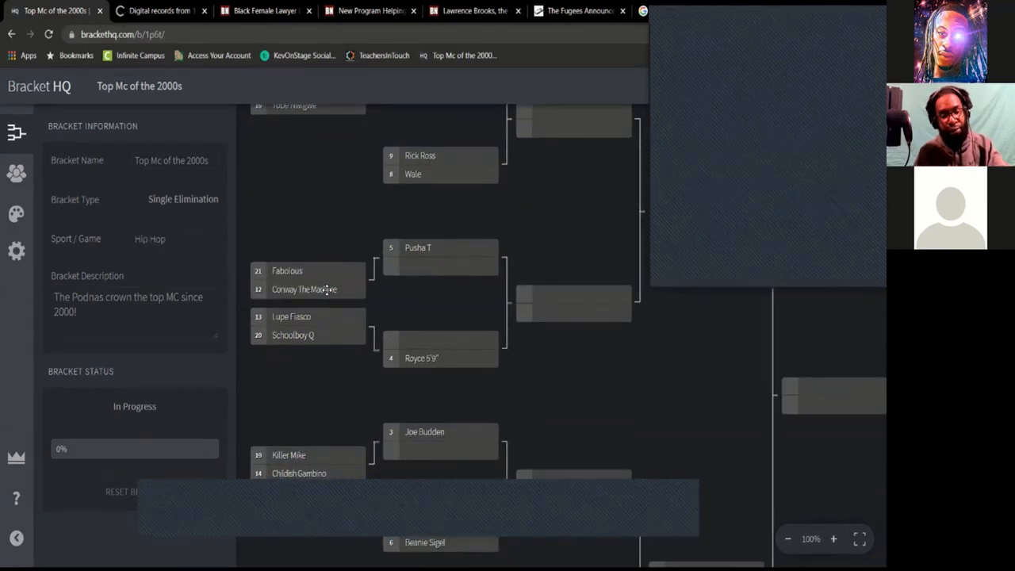
pyautogui.click(308, 279)
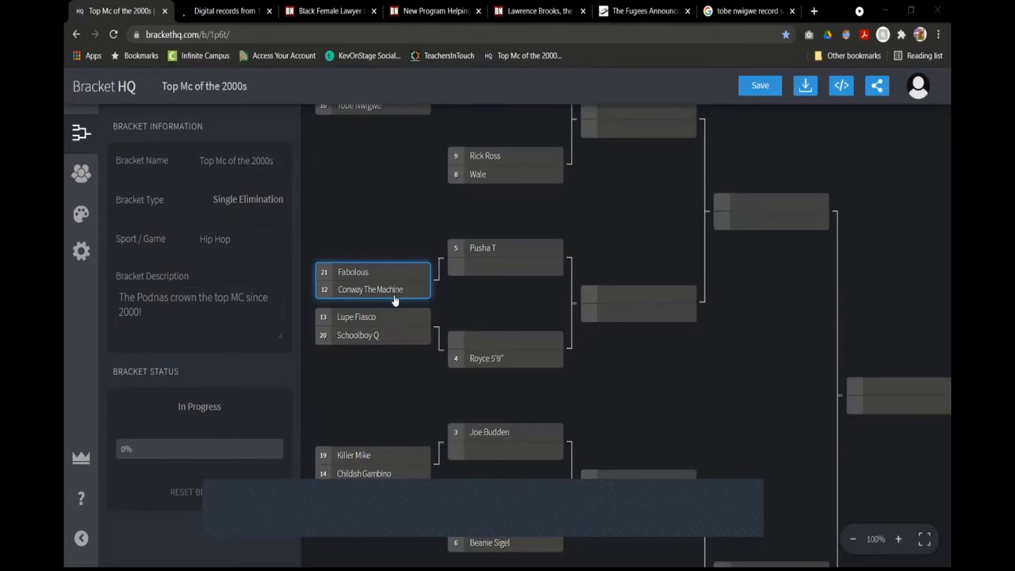
pyautogui.scroll(-3)
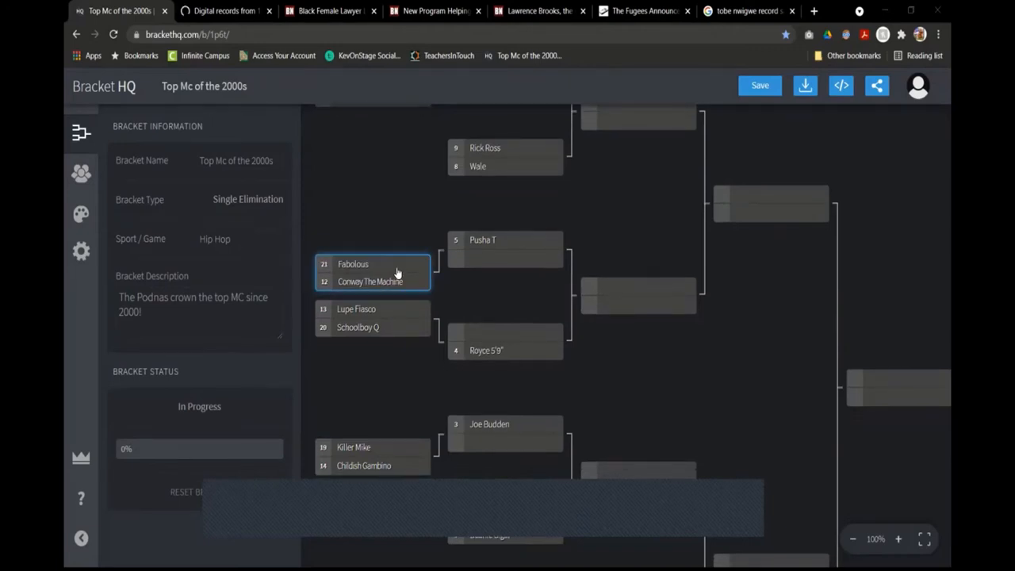
# Open the Report Scores dialog for the Fabolous vs Conway The Machine match
pyautogui.click(372, 273)
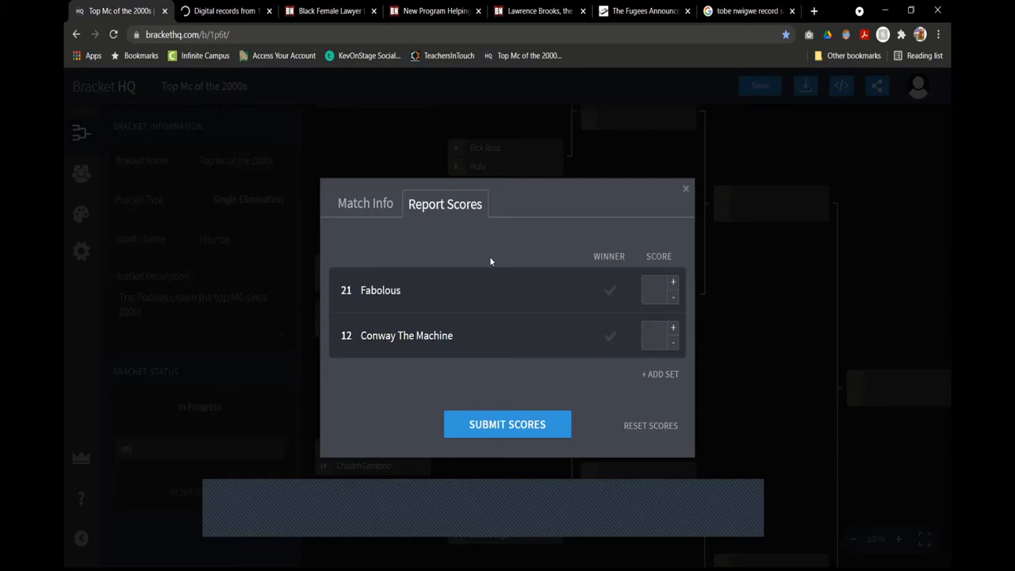
pyautogui.moveTo(219, 504)
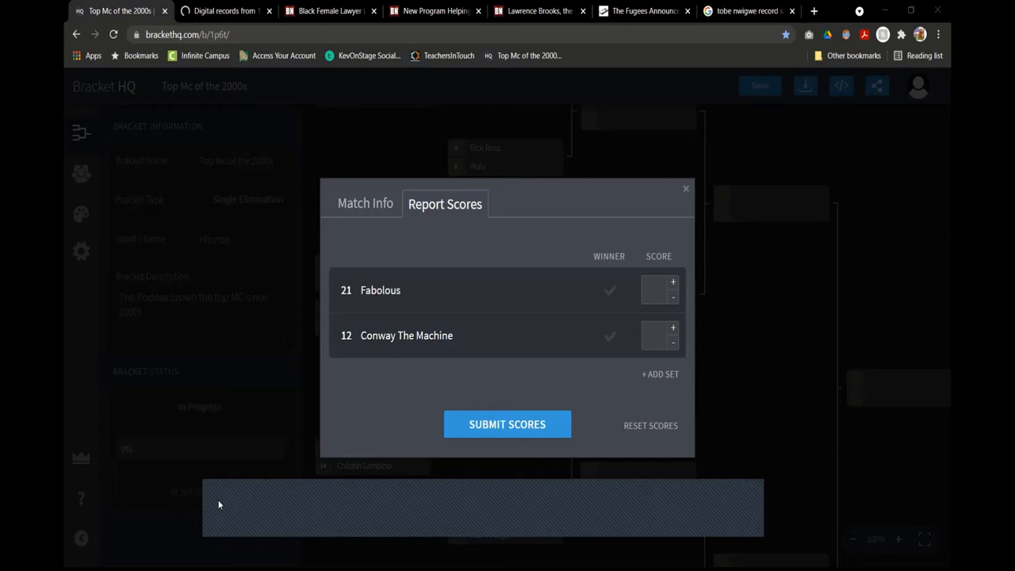
pyautogui.moveTo(230, 504)
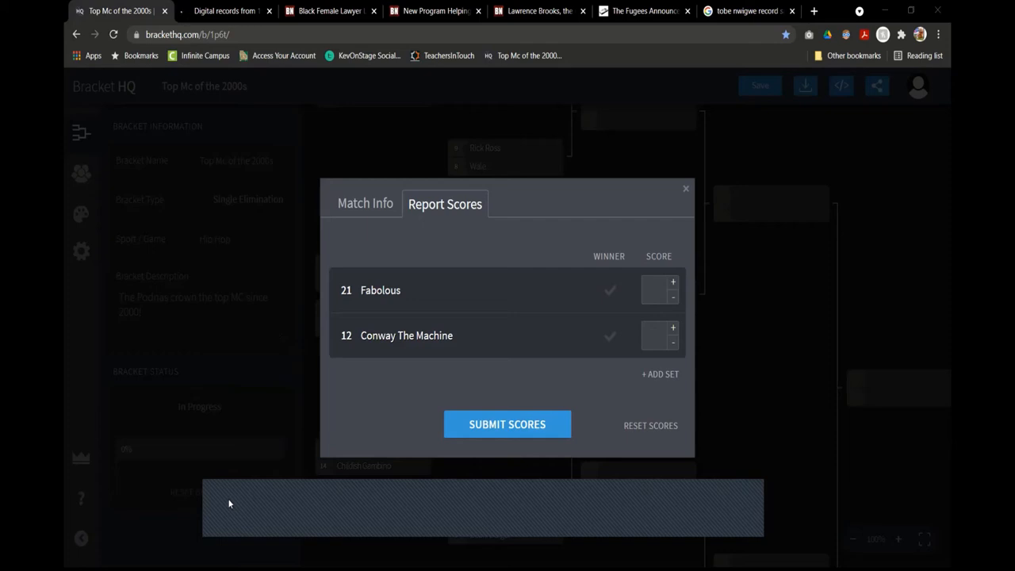
pyautogui.moveTo(227, 525)
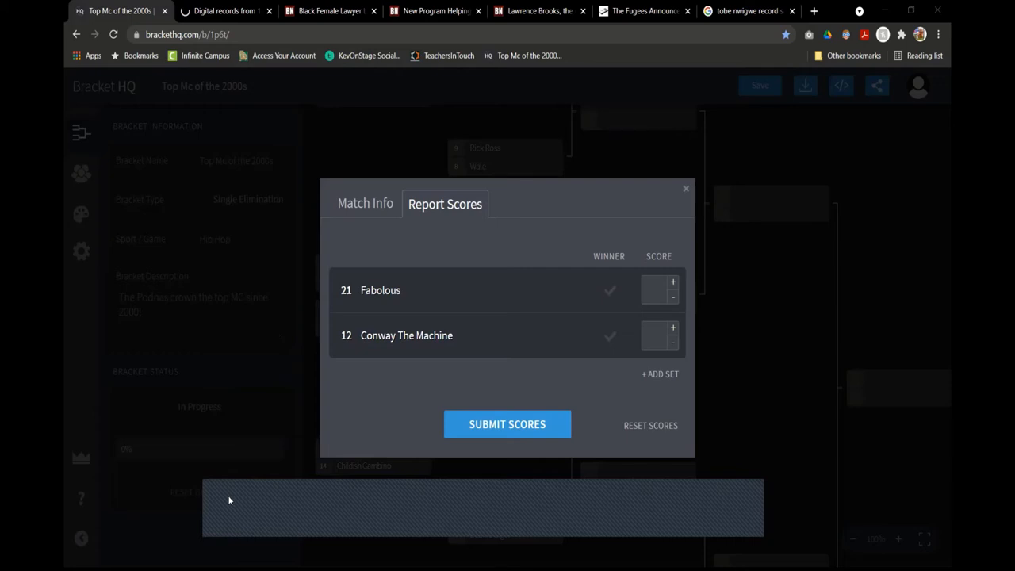
pyautogui.moveTo(225, 510)
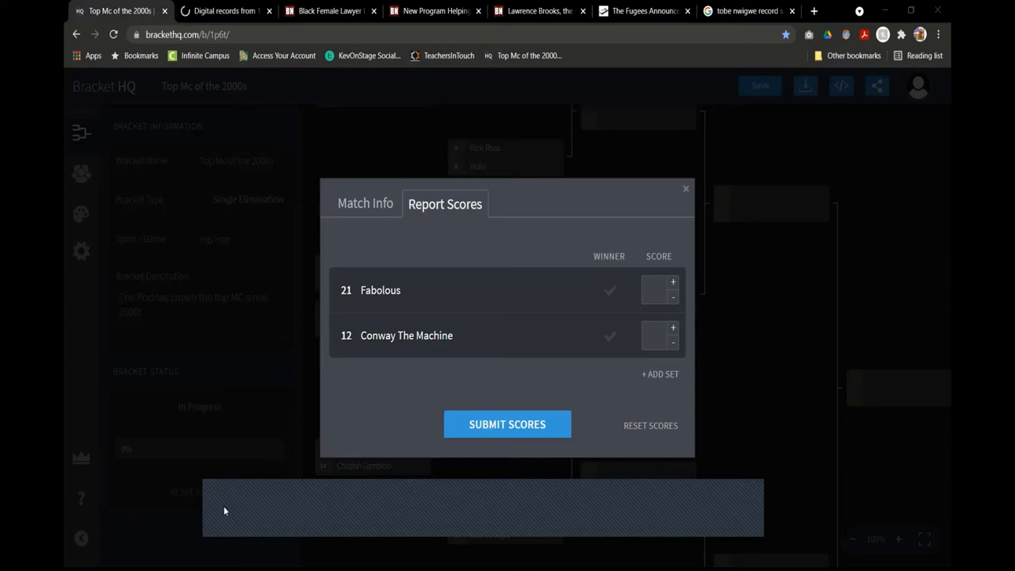
pyautogui.moveTo(233, 444)
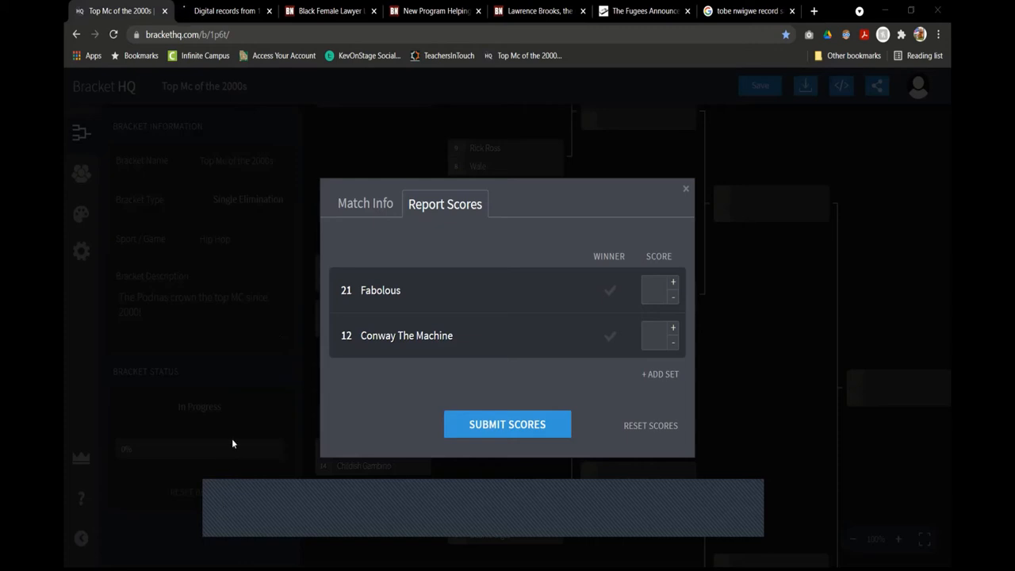
pyautogui.moveTo(368, 136)
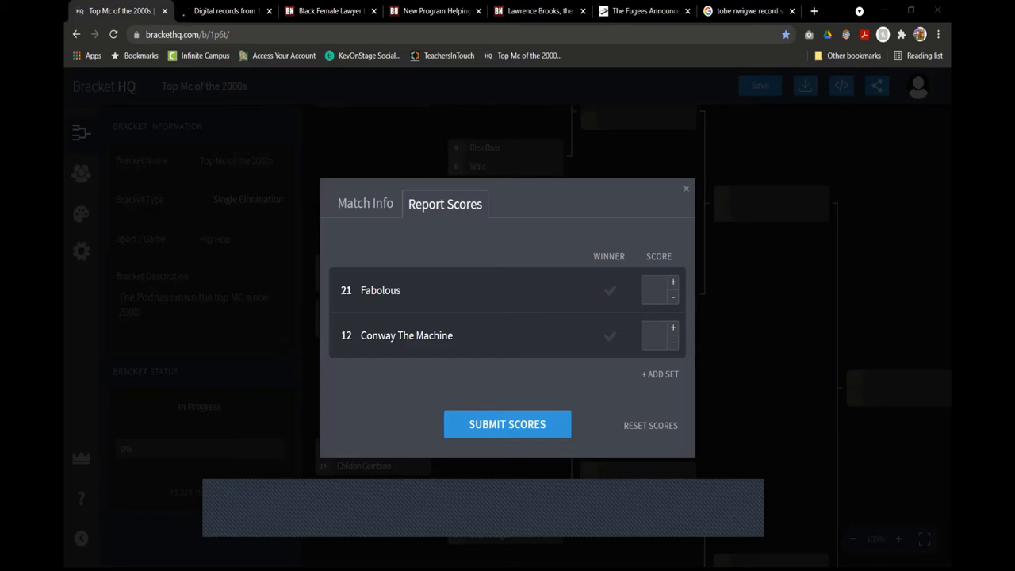
pyautogui.moveTo(287, 499)
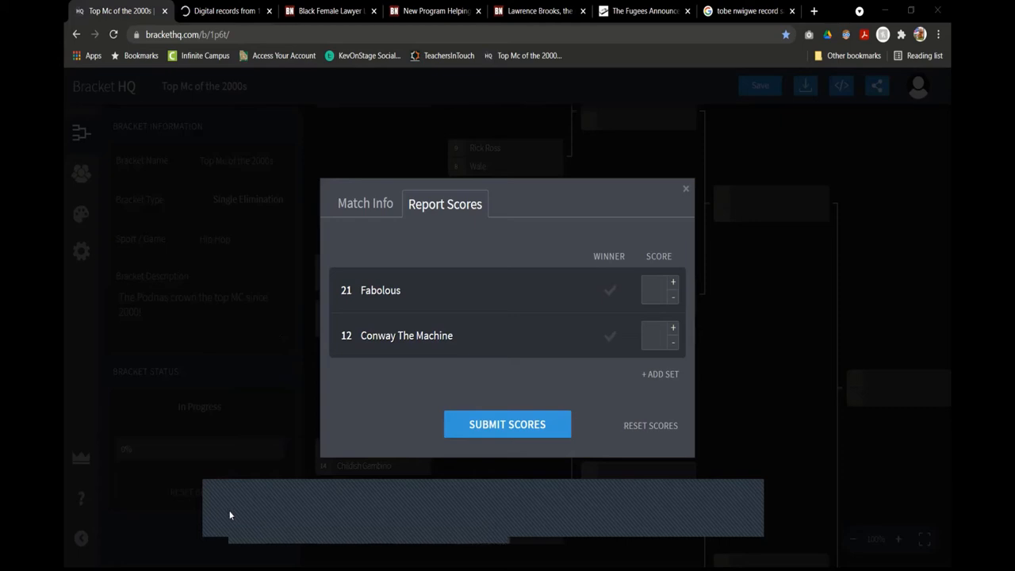
pyautogui.moveTo(247, 500)
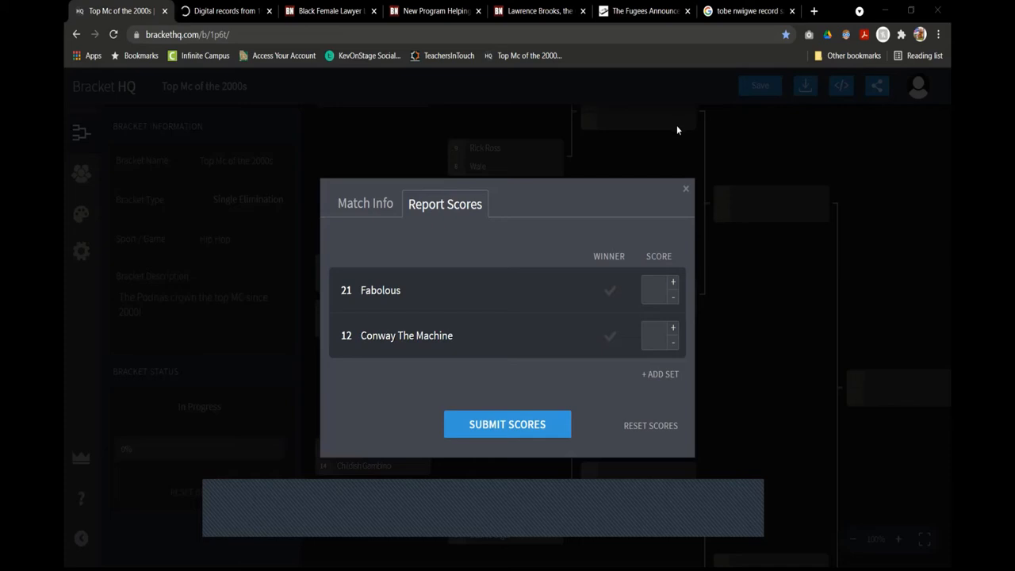
pyautogui.moveTo(679, 149)
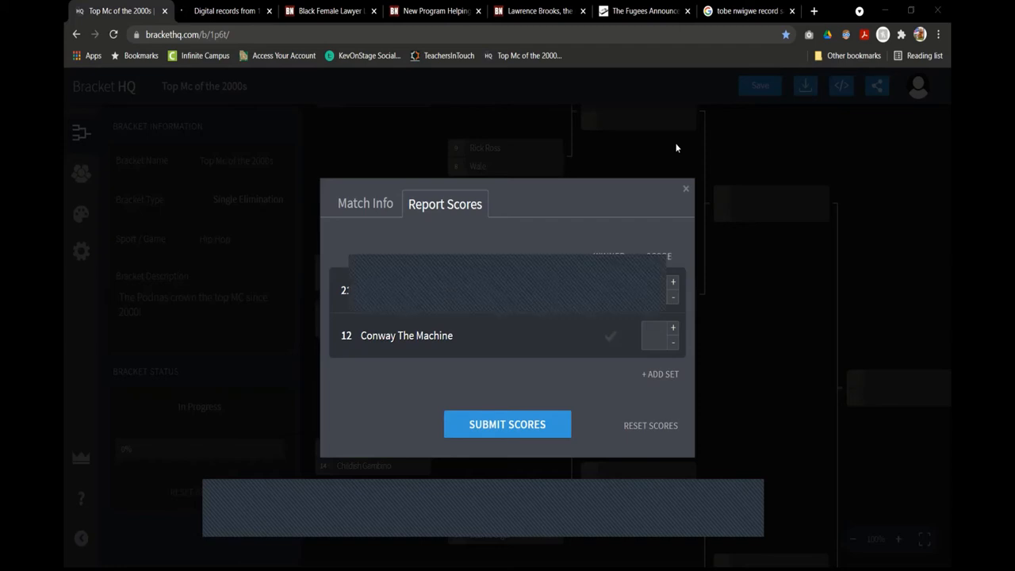
pyautogui.moveTo(217, 517)
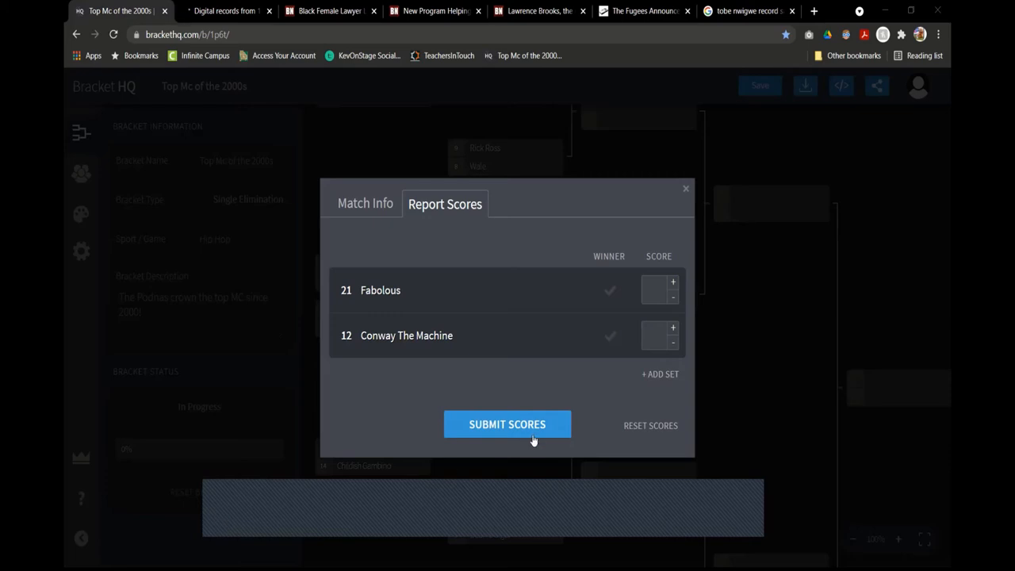
pyautogui.moveTo(586, 362)
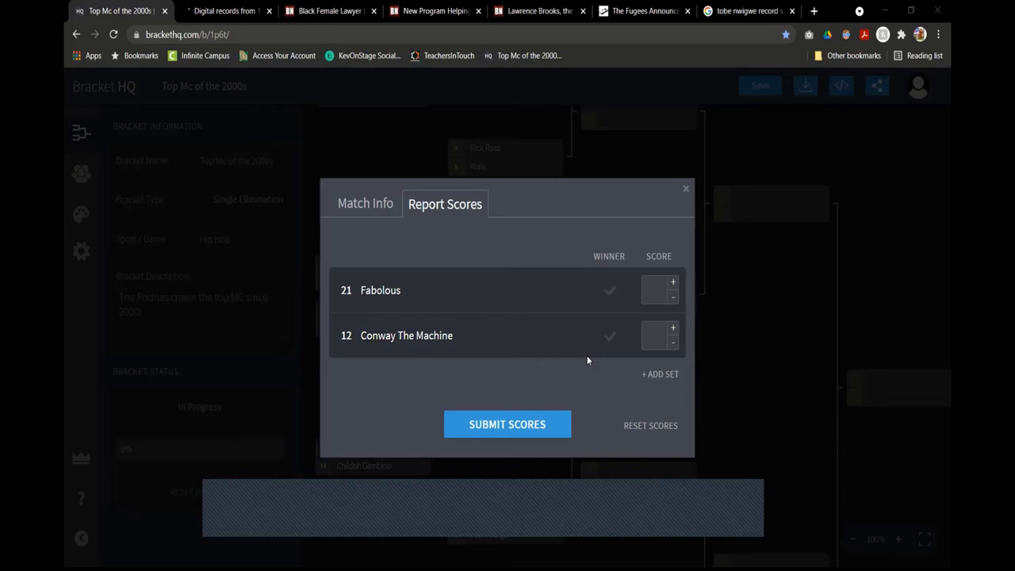
pyautogui.moveTo(298, 495)
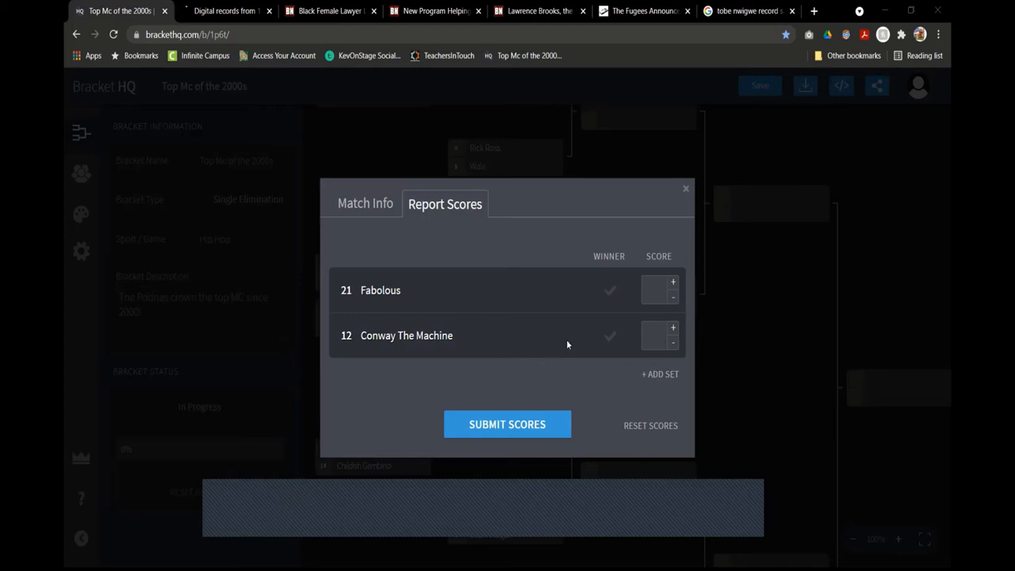
# Score Fabolous vs Conway The Machine 1–2 and submit, advancing Conway The Machine to face Pusha T
pyautogui.click(672, 327)
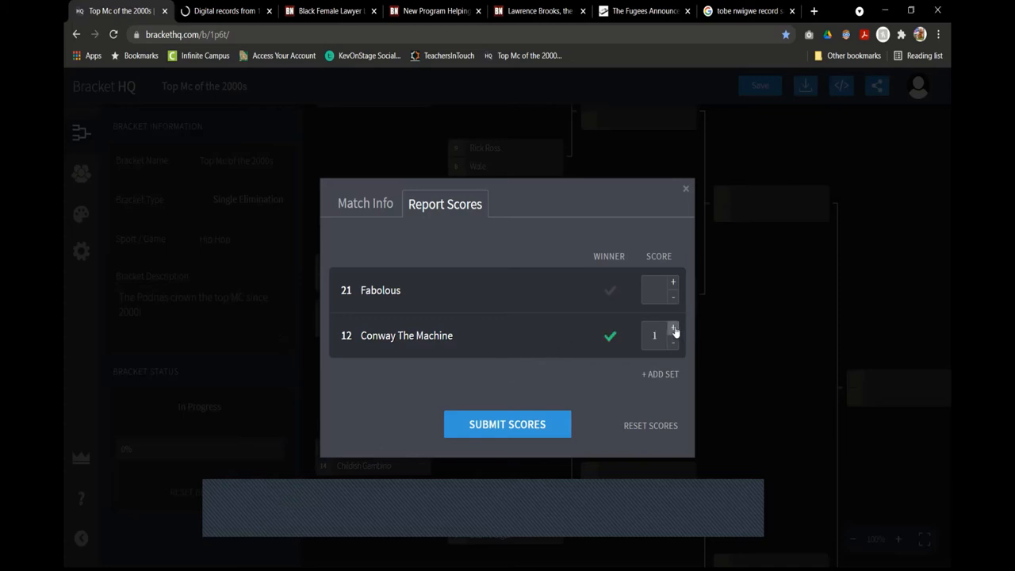
pyautogui.click(672, 329)
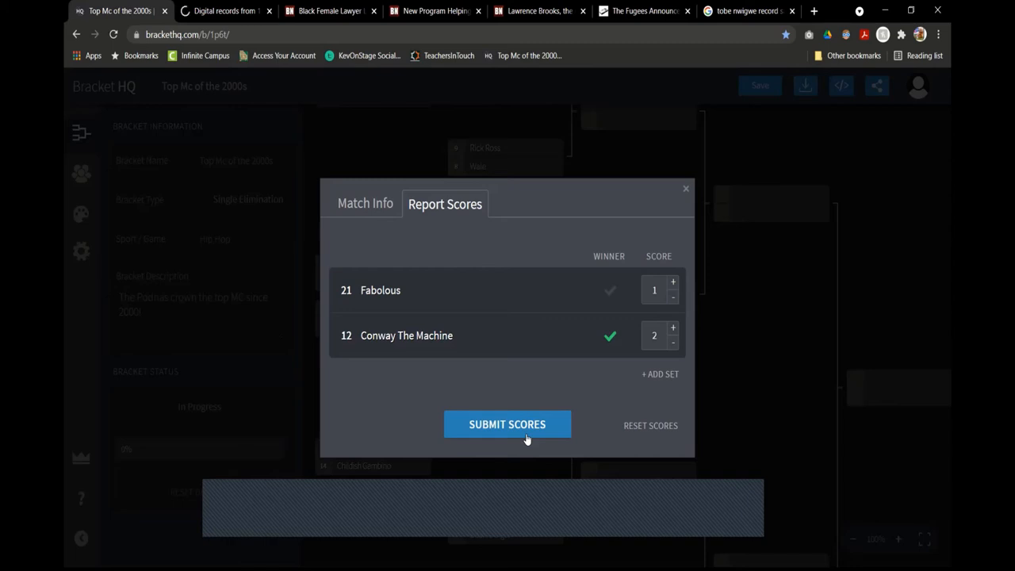
pyautogui.click(508, 425)
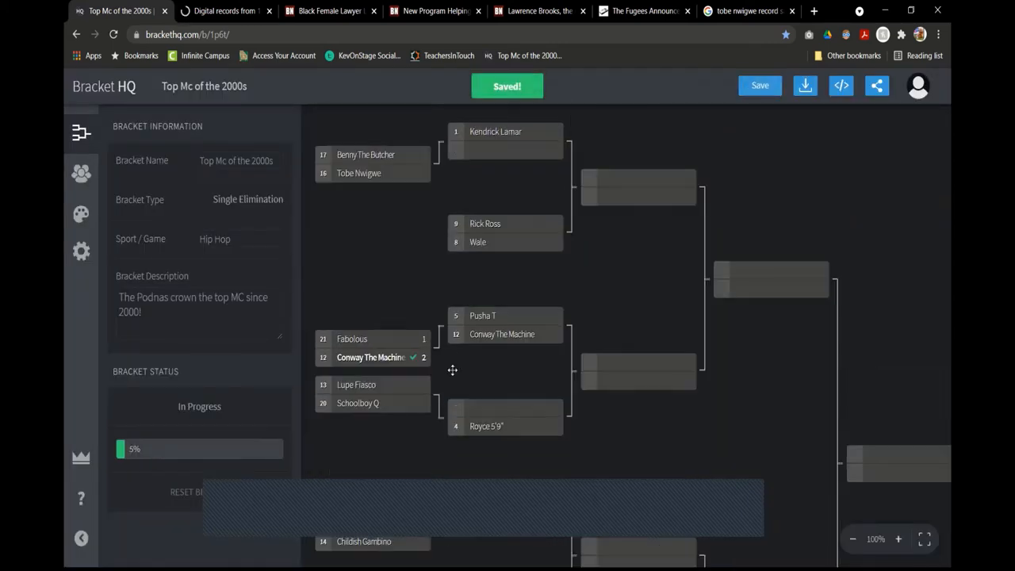
pyautogui.scroll(-3)
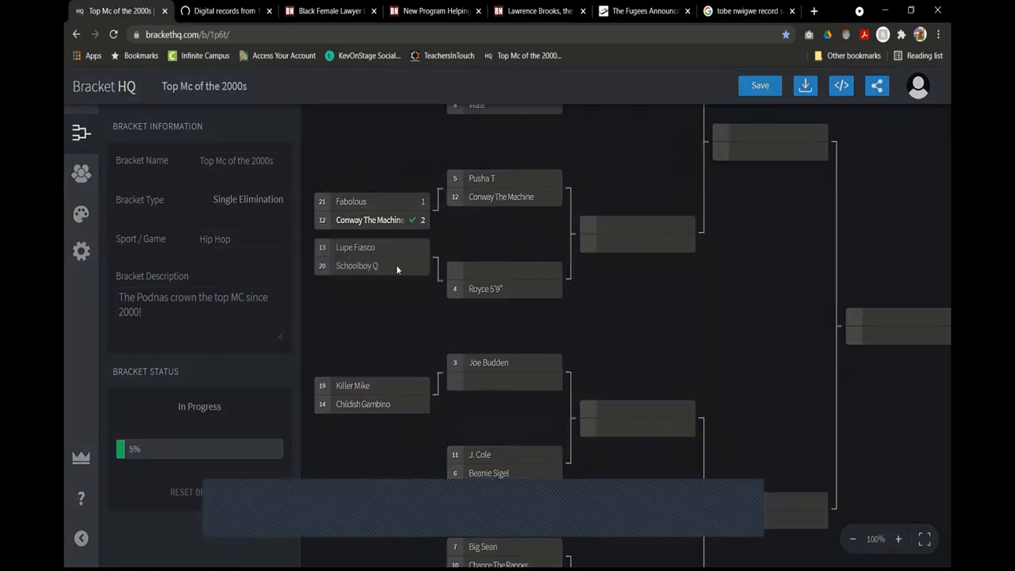
pyautogui.click(371, 257)
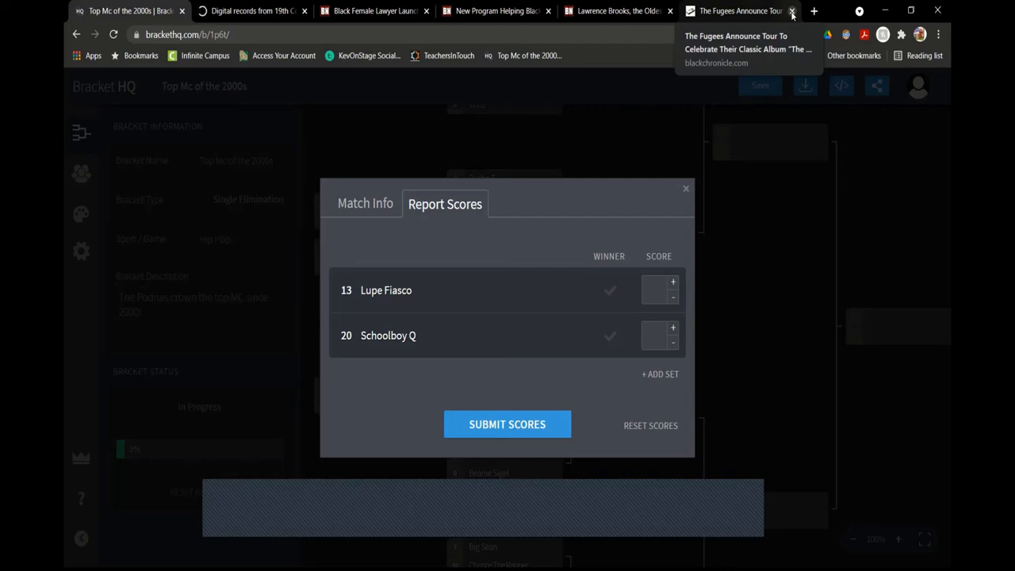
pyautogui.click(791, 9)
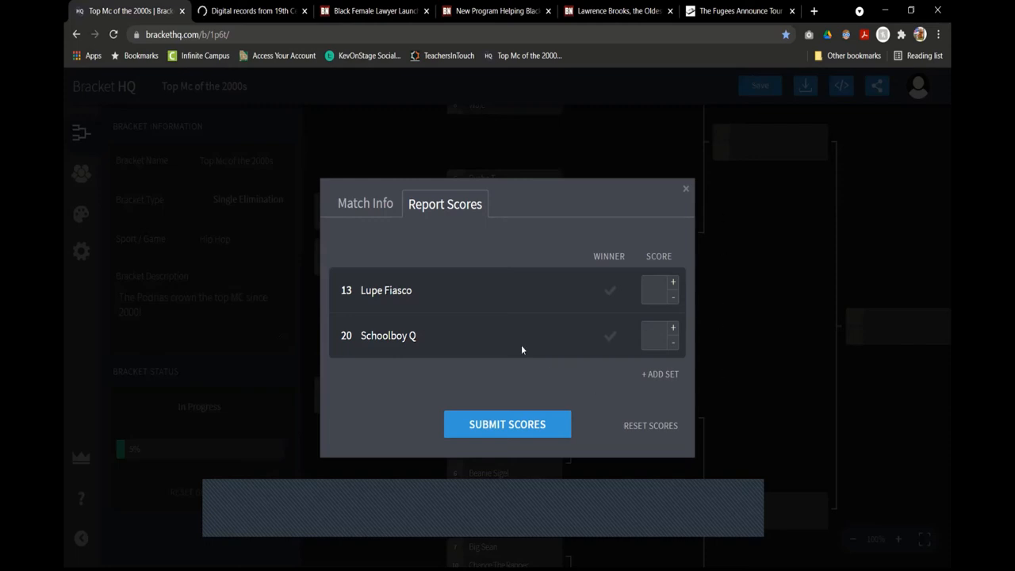
pyautogui.click(609, 337)
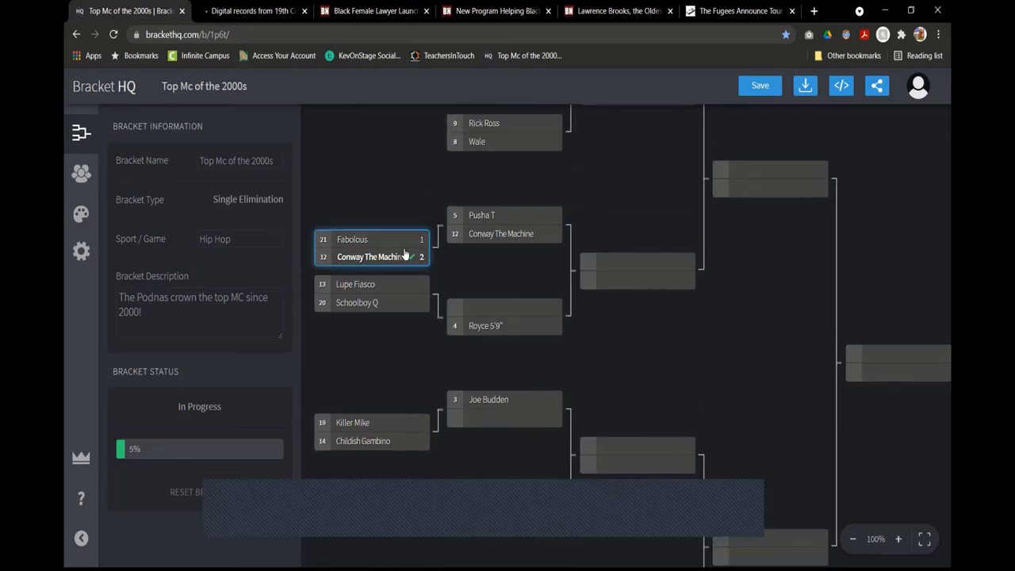
pyautogui.click(373, 248)
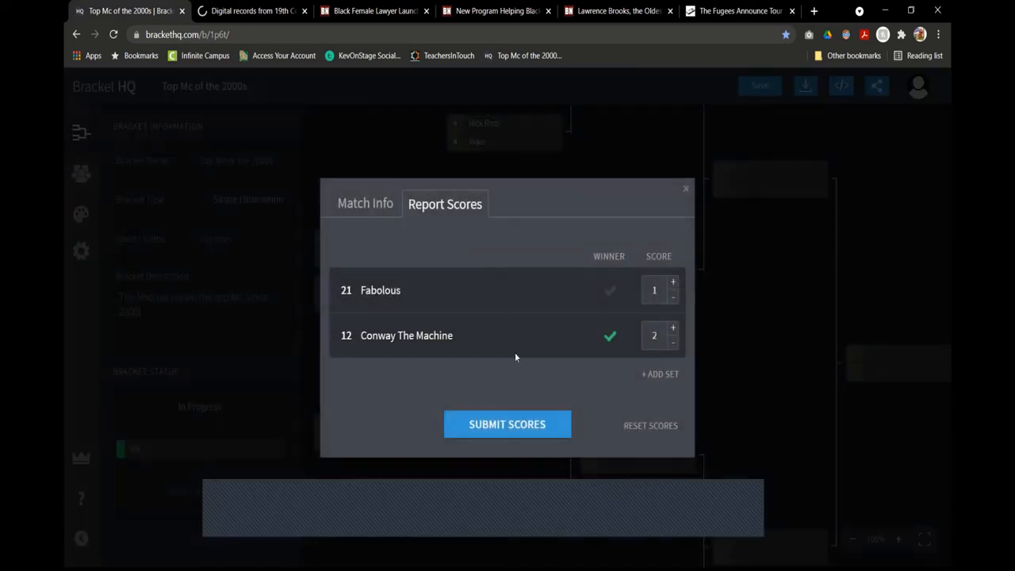
pyautogui.moveTo(525, 284)
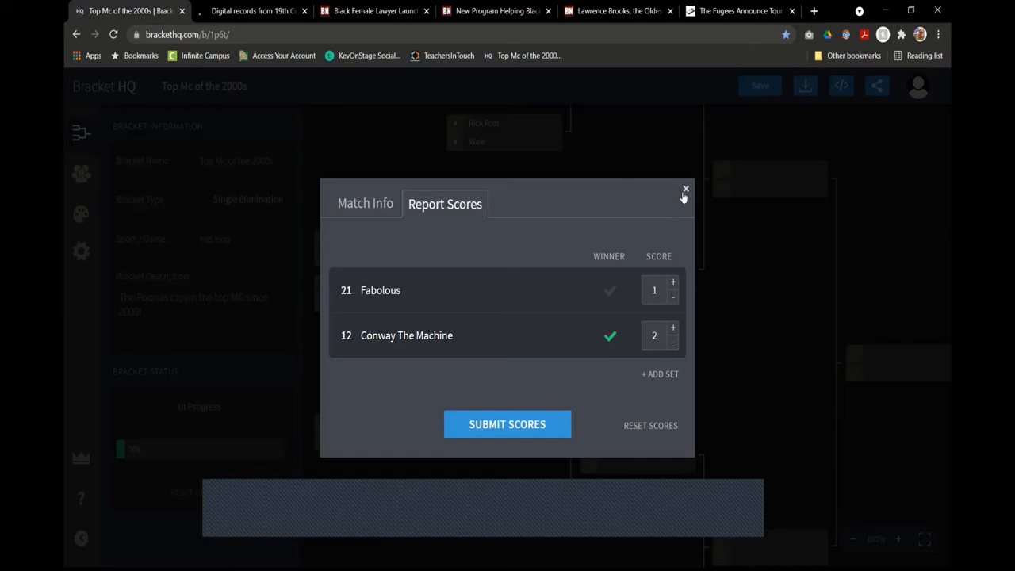
pyautogui.moveTo(683, 197)
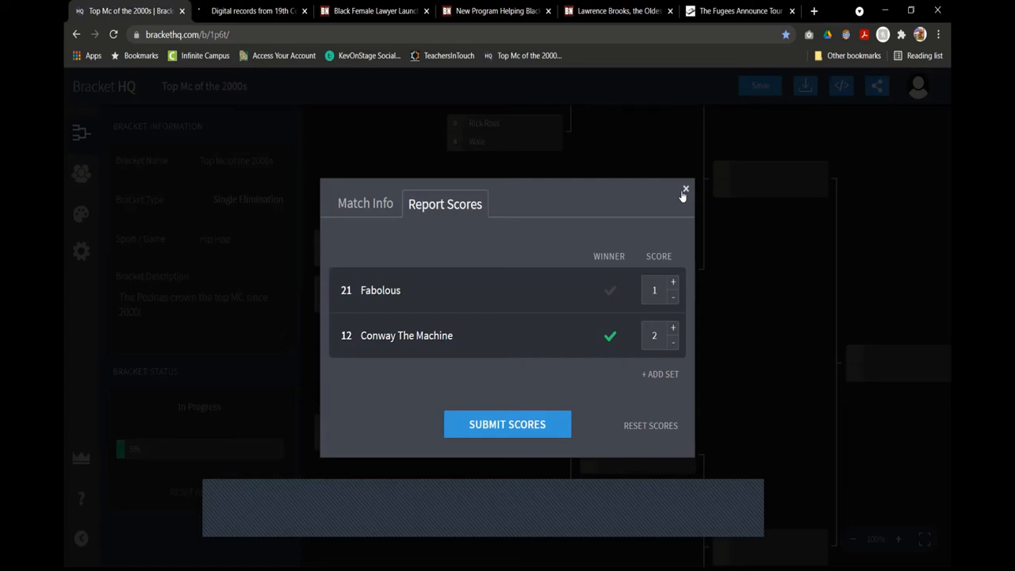
pyautogui.moveTo(561, 480)
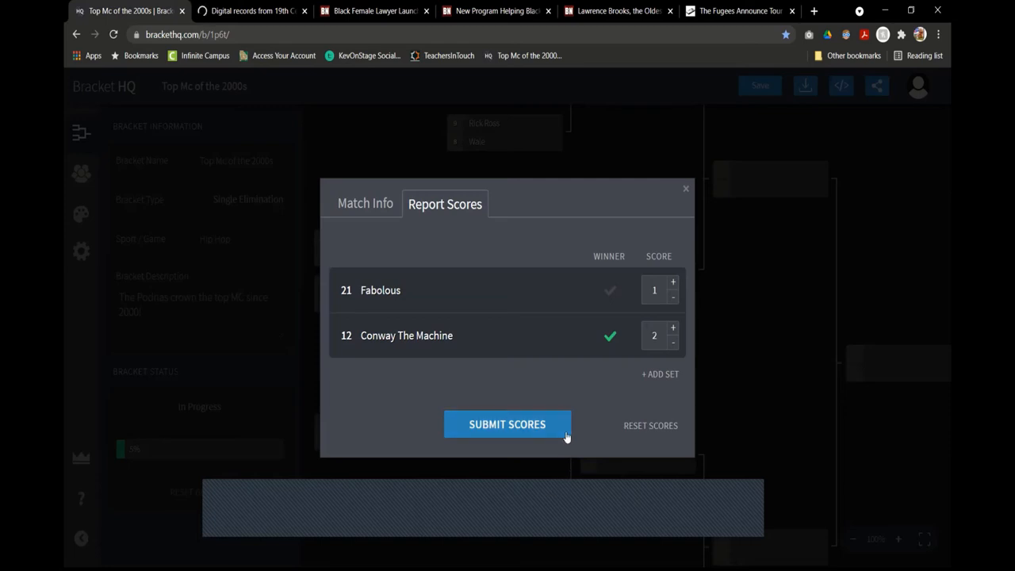
pyautogui.moveTo(916, 406)
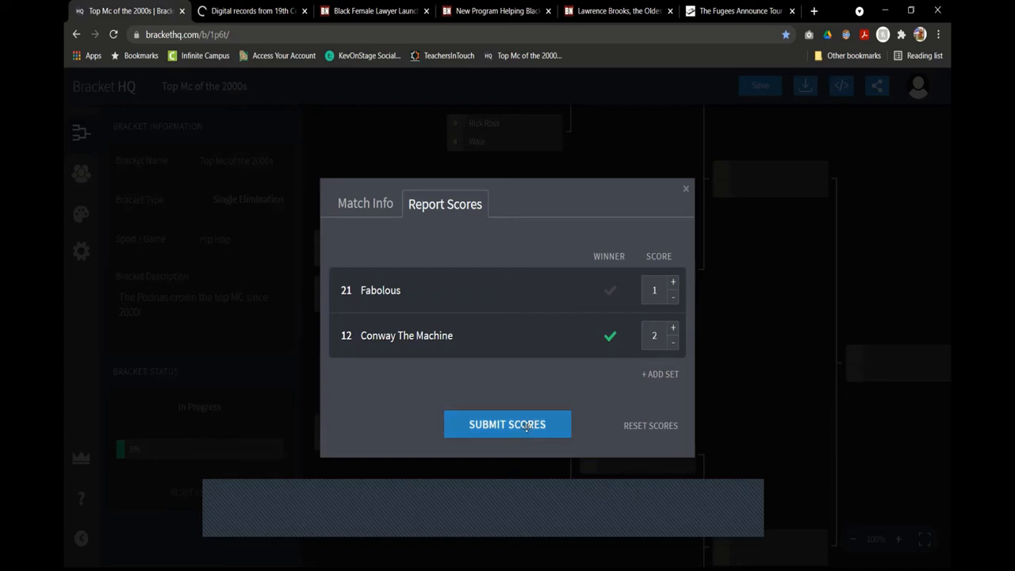
pyautogui.click(507, 425)
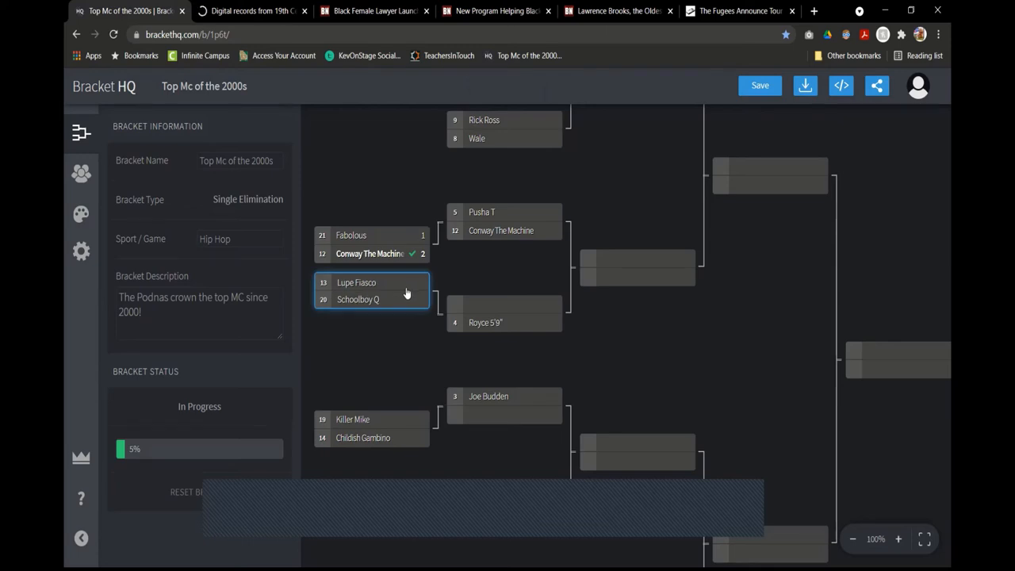
# Open the Lupe Fiasco vs Schoolboy Q score report and enter one point for each rapper
pyautogui.click(371, 290)
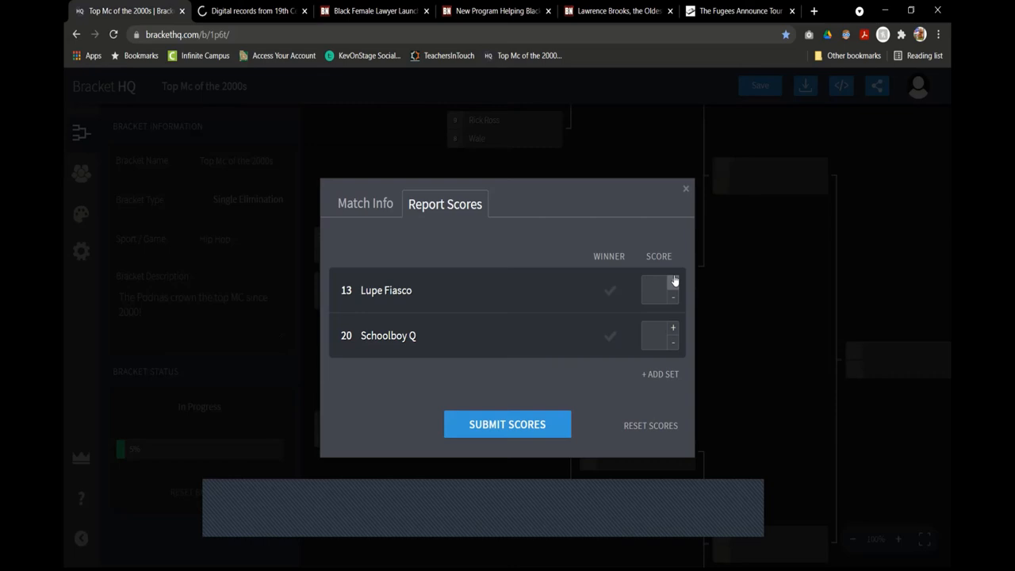
pyautogui.moveTo(333, 488)
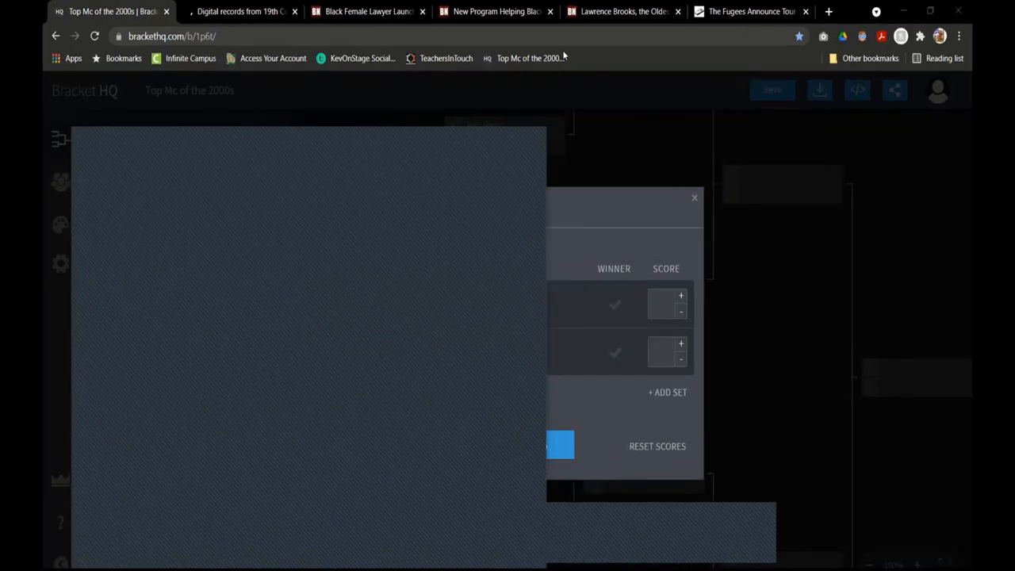
pyautogui.moveTo(596, 98)
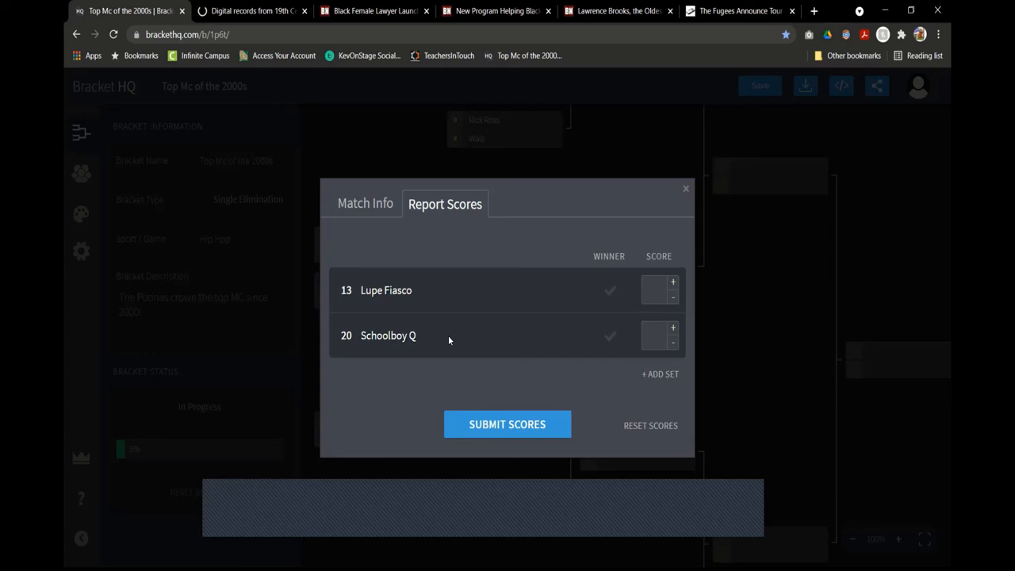
pyautogui.moveTo(543, 347)
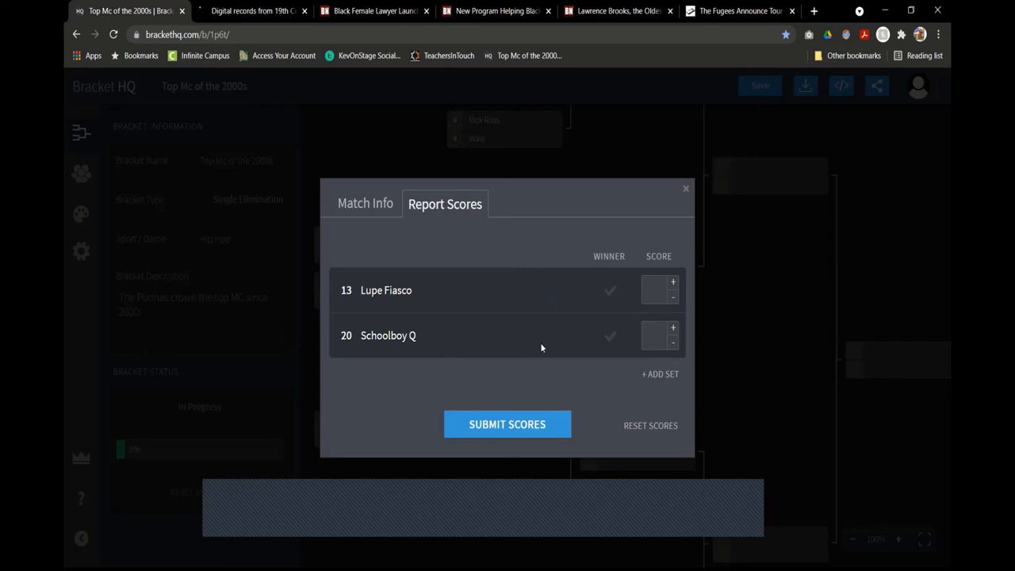
pyautogui.moveTo(522, 390)
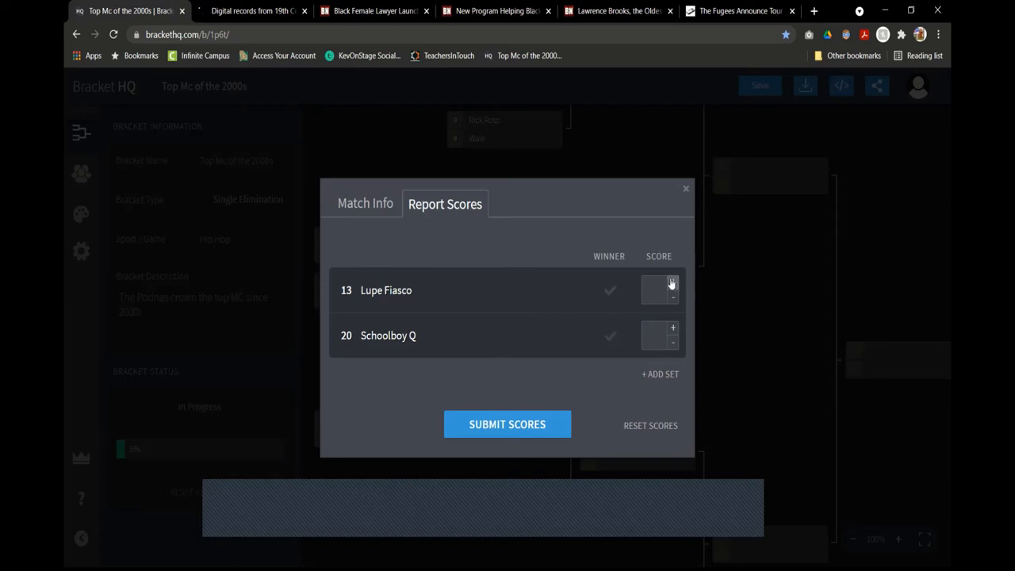
pyautogui.click(672, 282)
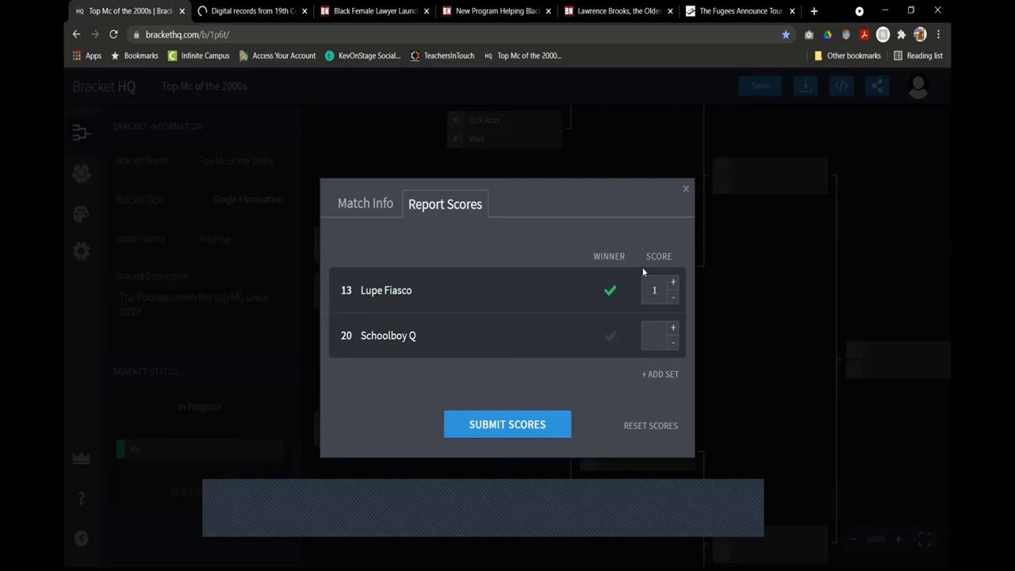
pyautogui.click(672, 327)
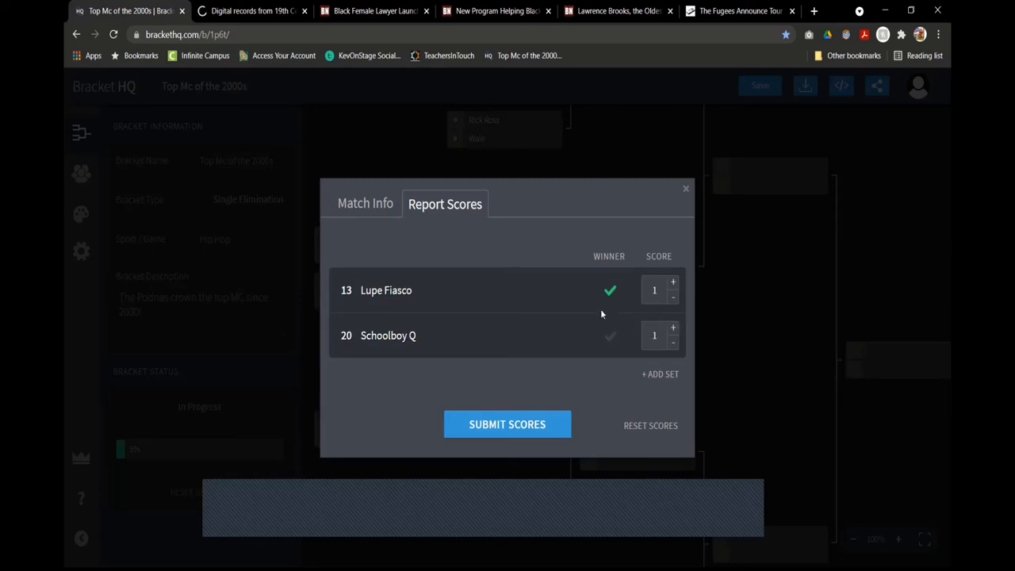
pyautogui.moveTo(591, 314)
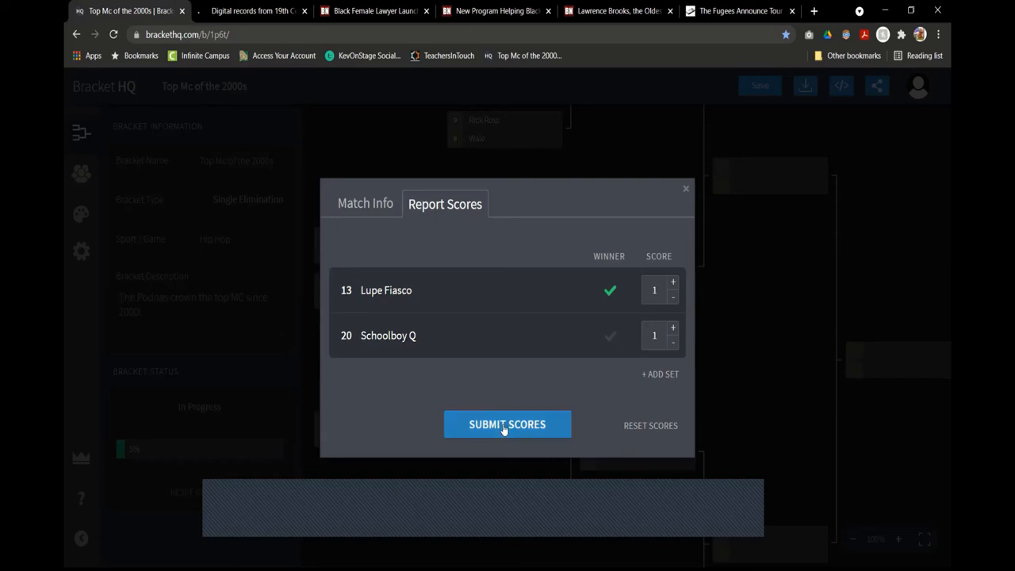
pyautogui.click(508, 425)
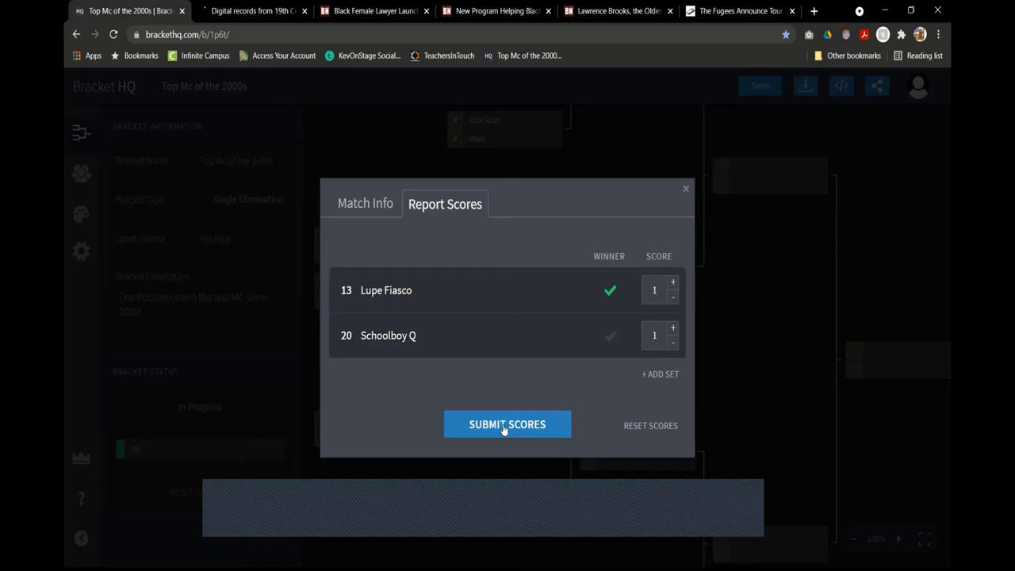
pyautogui.moveTo(354, 463)
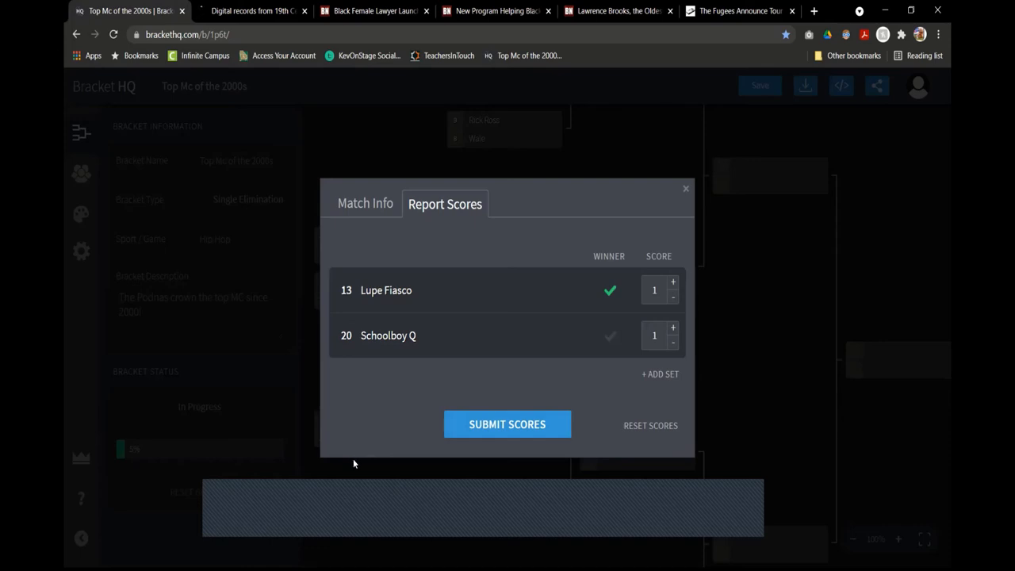
pyautogui.moveTo(257, 491)
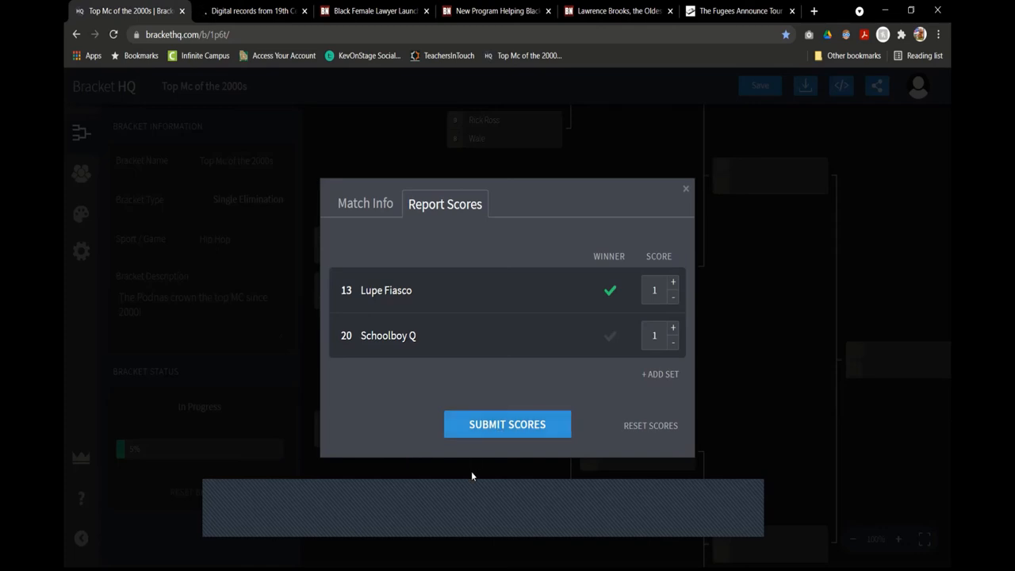
pyautogui.moveTo(234, 485)
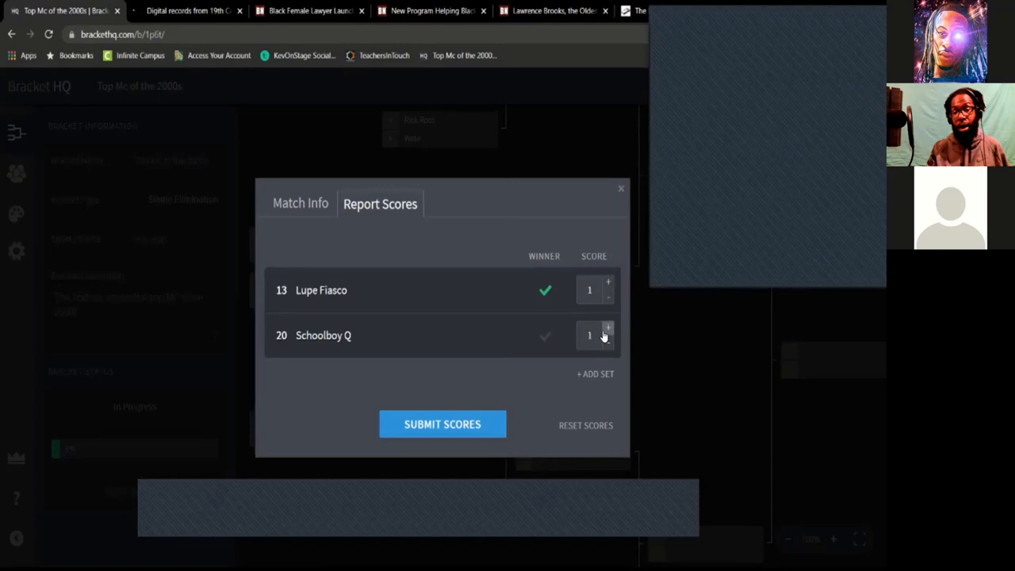
# Raise Schoolboy Q to 2 and submit the 1–2 result, advancing him to face Royce 5'9"
pyautogui.click(607, 328)
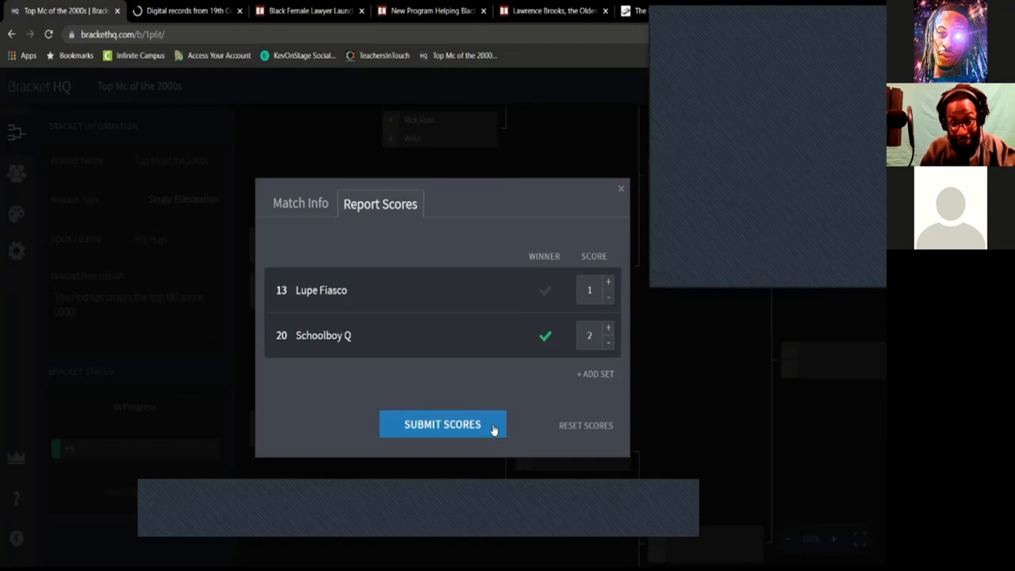
pyautogui.click(442, 425)
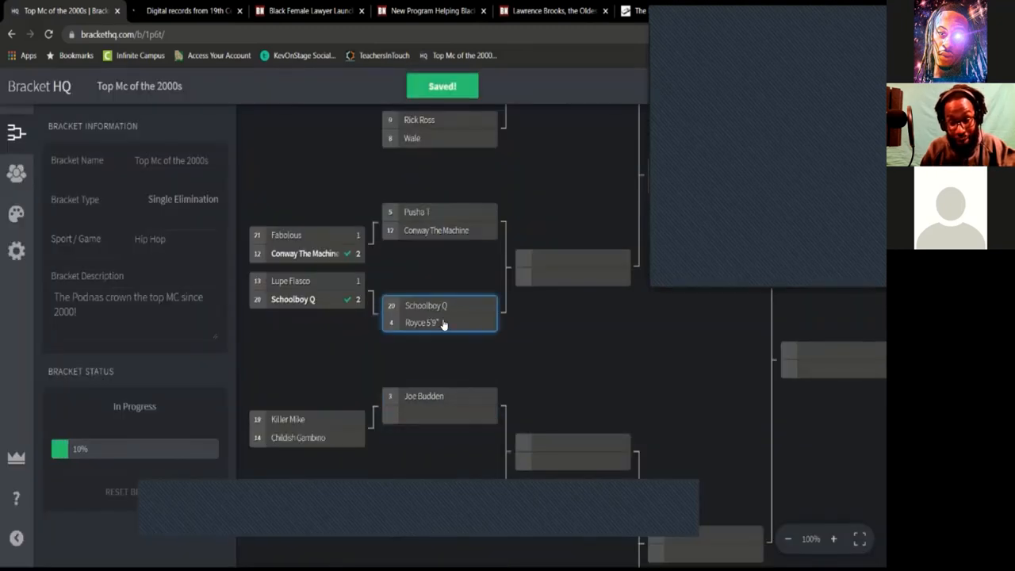
pyautogui.moveTo(352, 406)
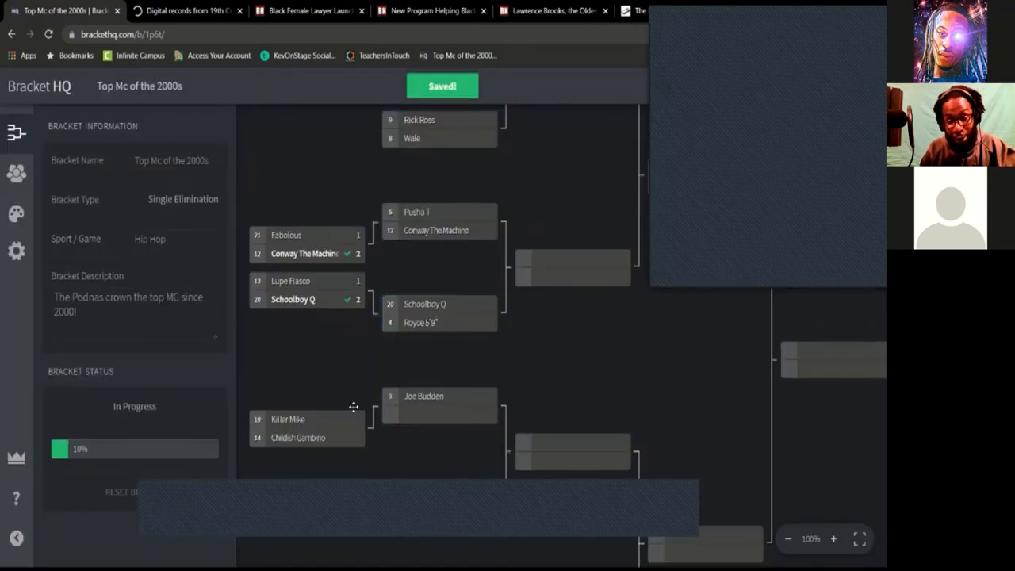
# Open the Killer Mike vs Childish Gambino score report and enter 1–1
pyautogui.click(306, 428)
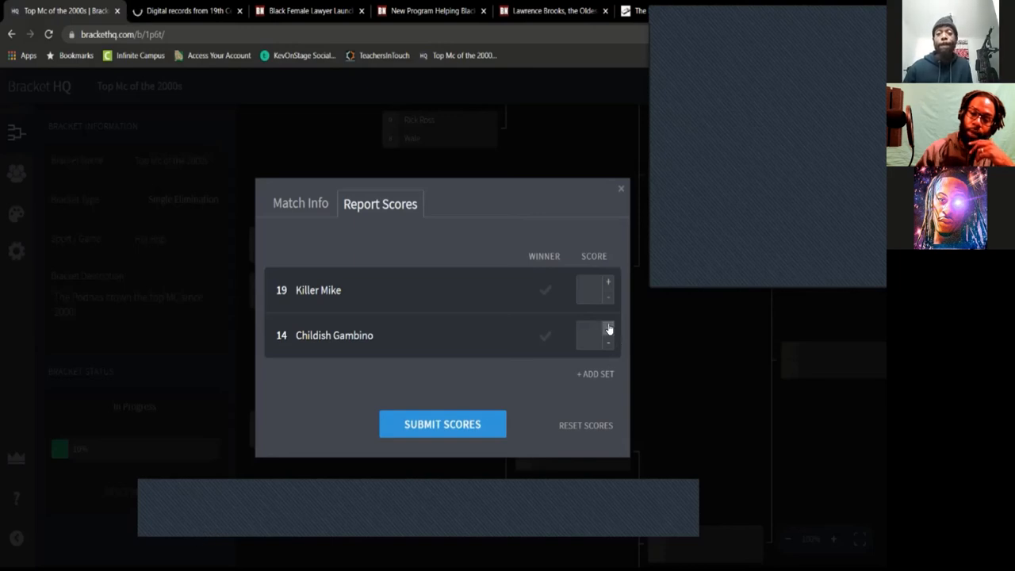
pyautogui.click(607, 328)
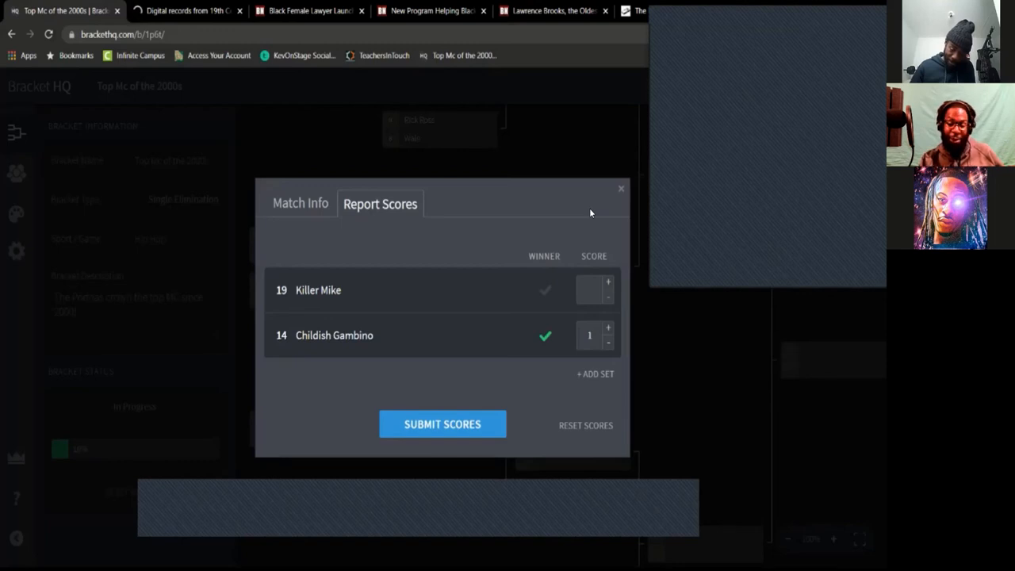
pyautogui.moveTo(603, 205)
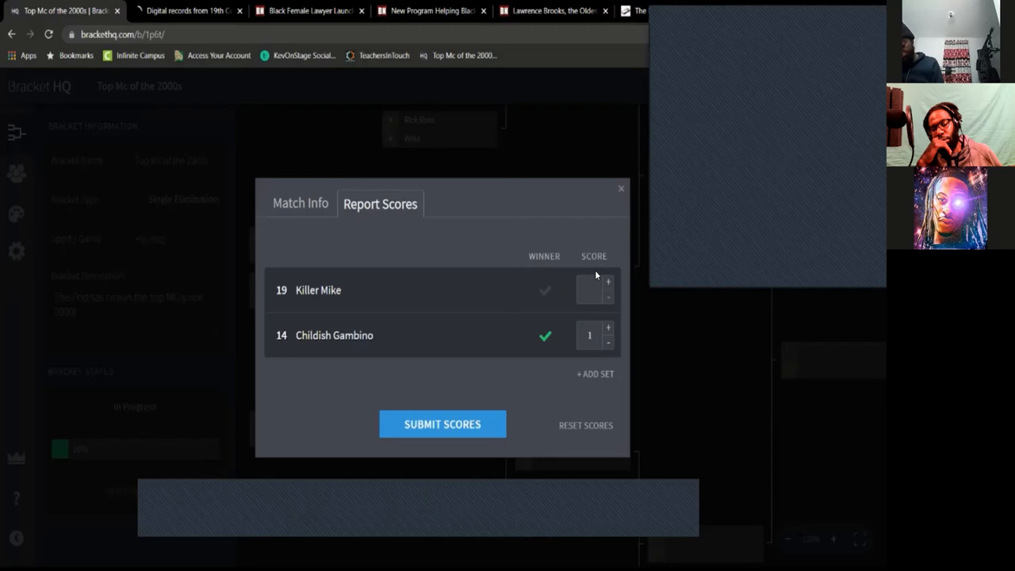
pyautogui.moveTo(632, 273)
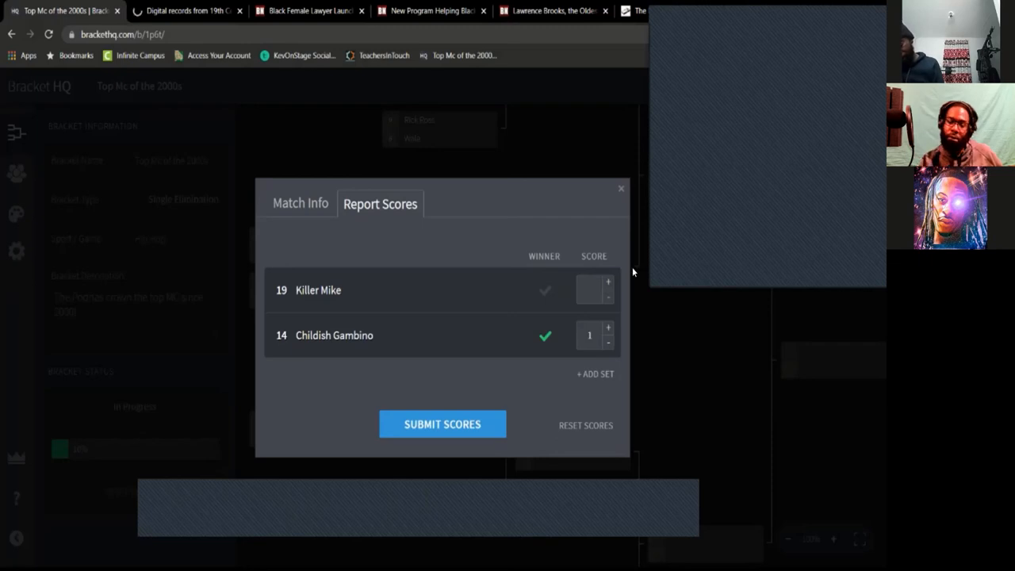
pyautogui.moveTo(675, 501)
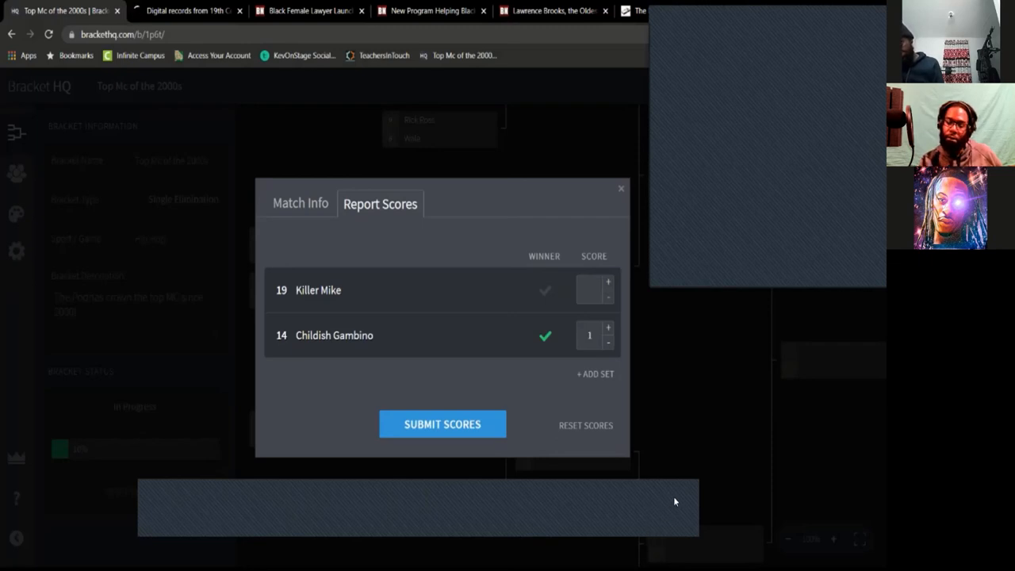
pyautogui.moveTo(637, 423)
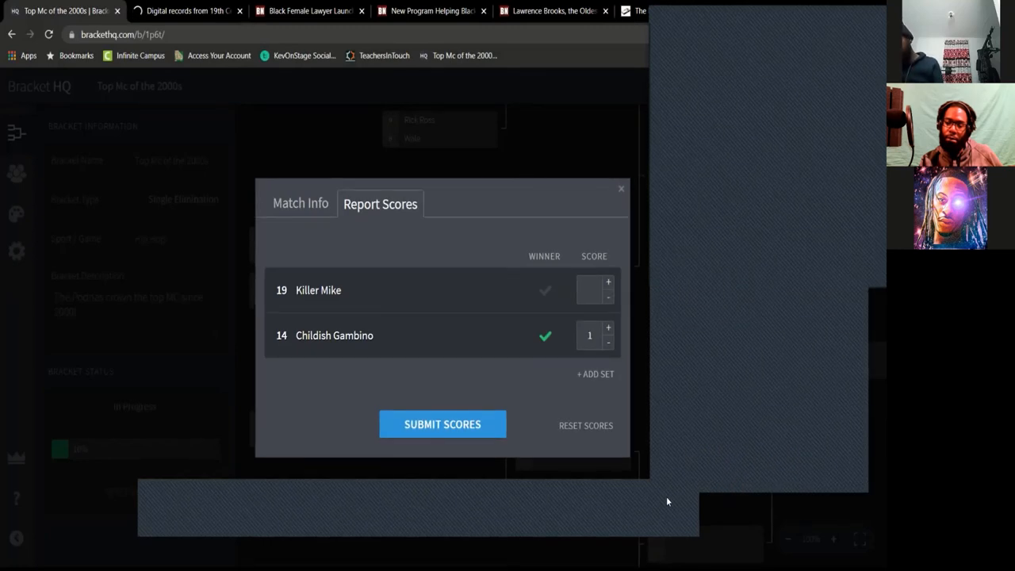
pyautogui.moveTo(669, 507)
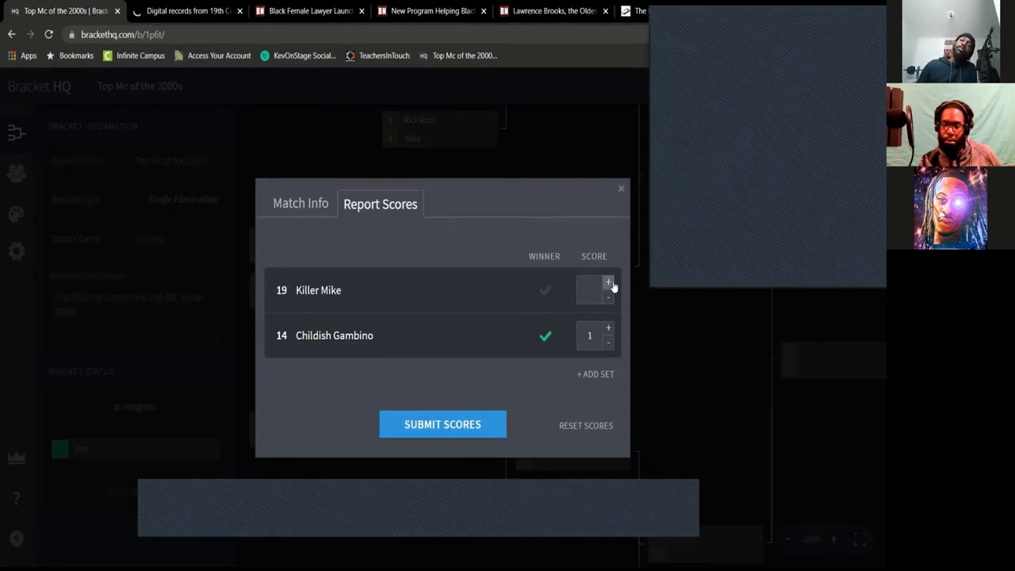
pyautogui.click(609, 282)
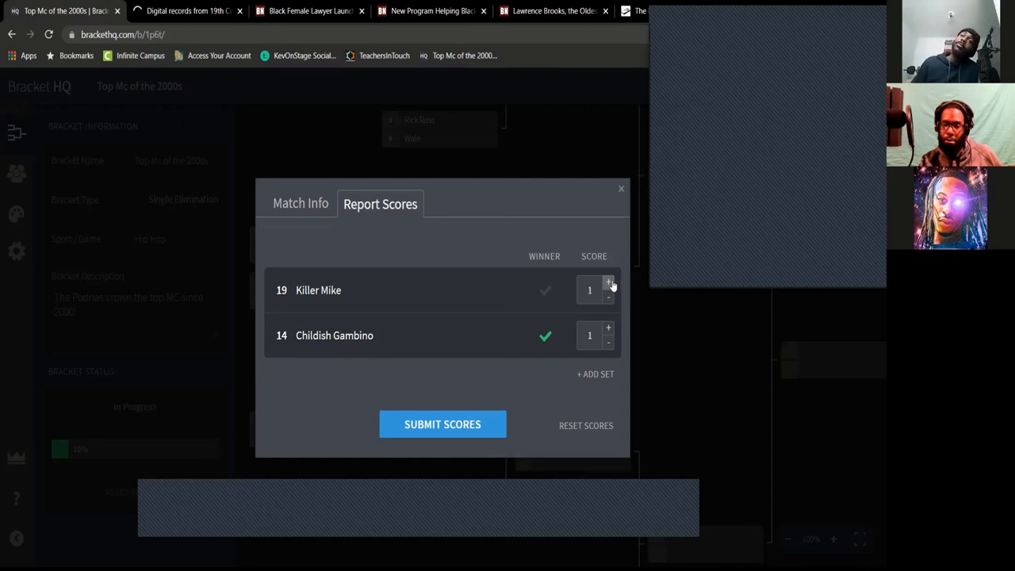
pyautogui.moveTo(358, 412)
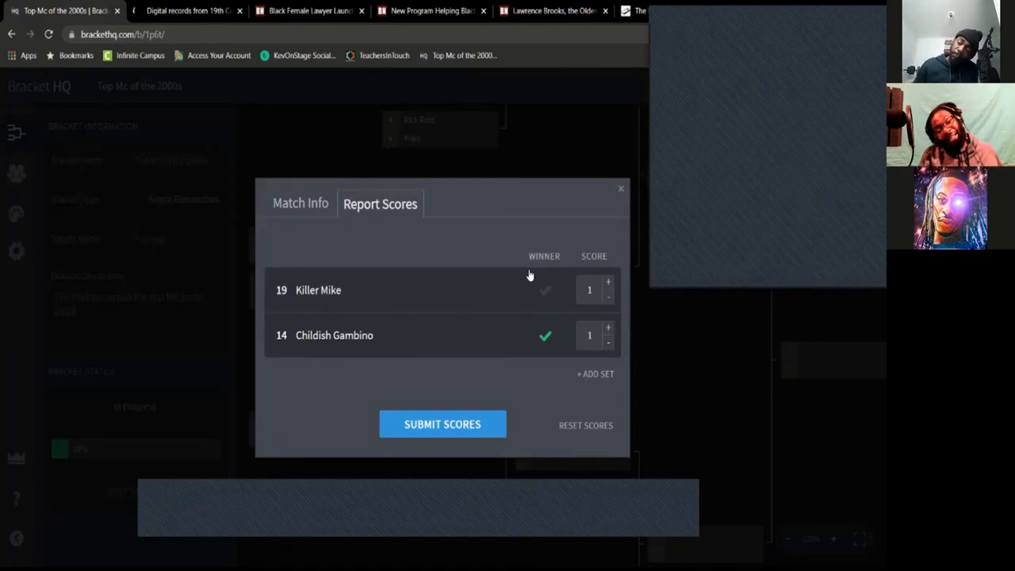
pyautogui.moveTo(577, 282)
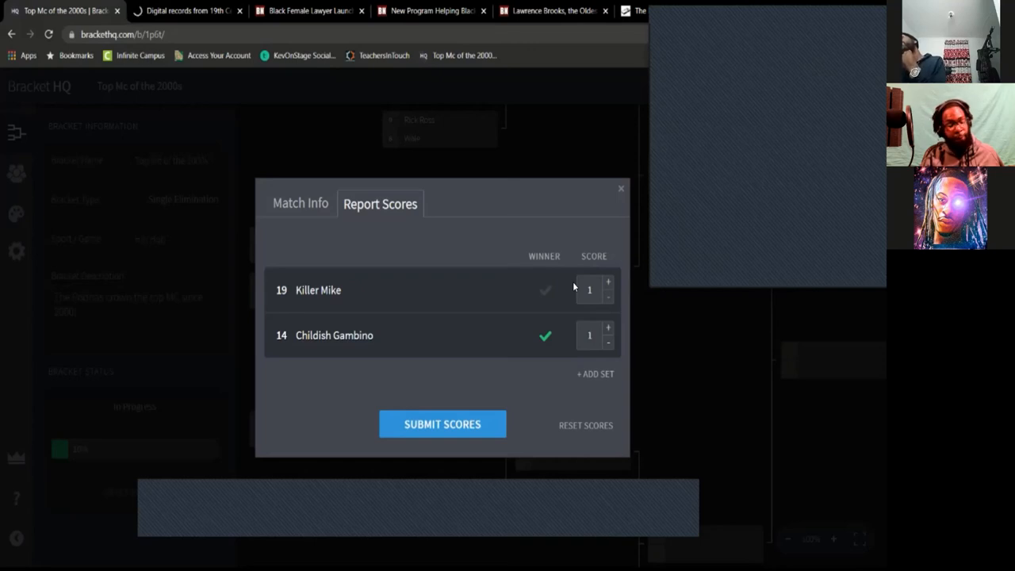
pyautogui.moveTo(562, 314)
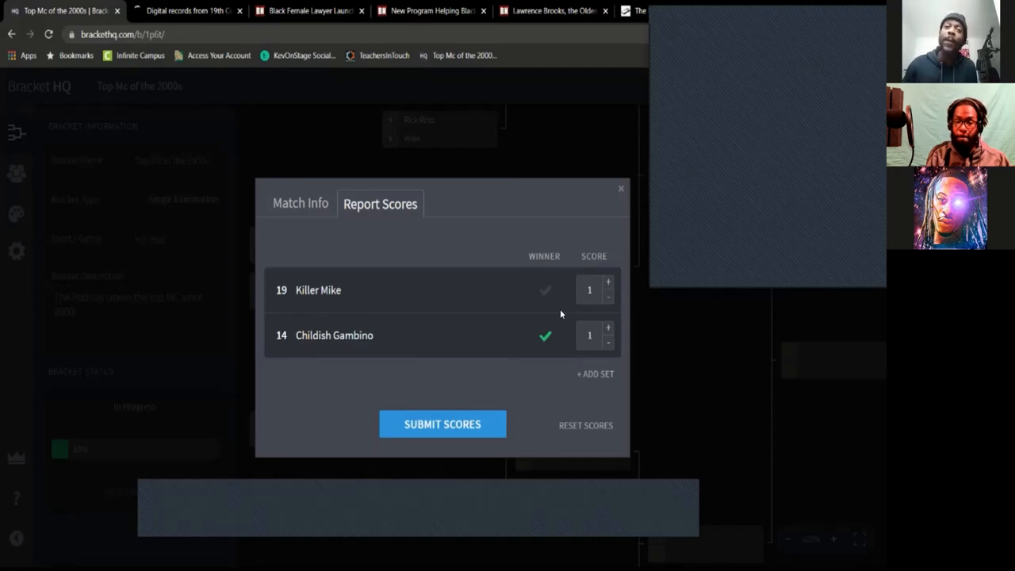
pyautogui.moveTo(146, 504)
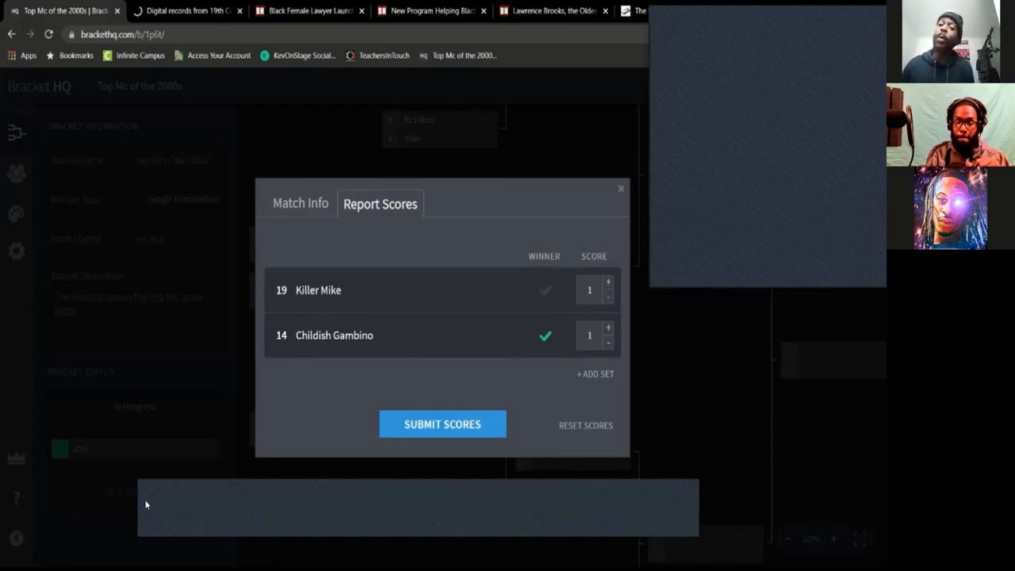
pyautogui.moveTo(166, 479)
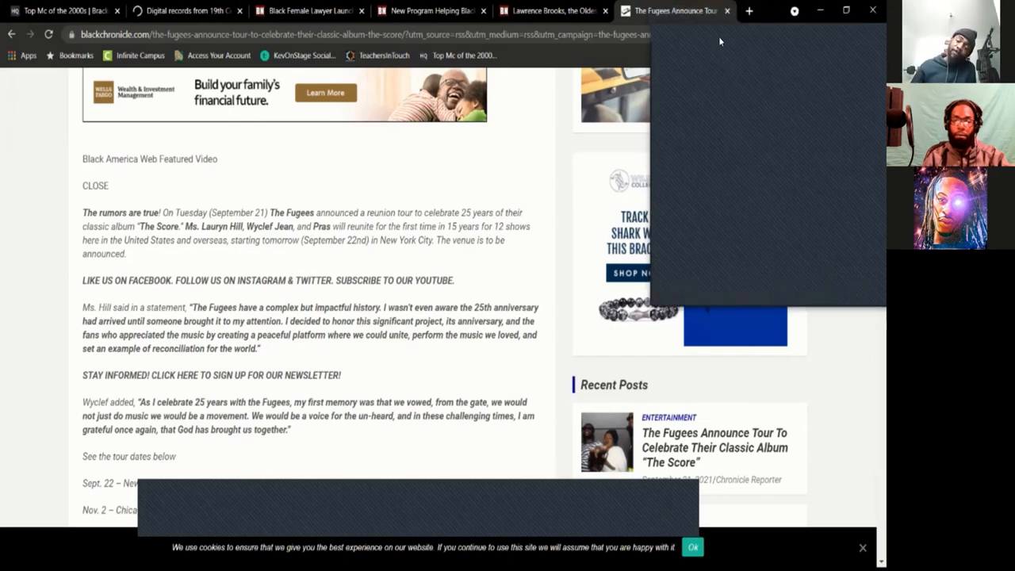
# Return to the Bracket HQ tab with the Killer Mike vs Childish Gambino score report
pyautogui.click(428, 9)
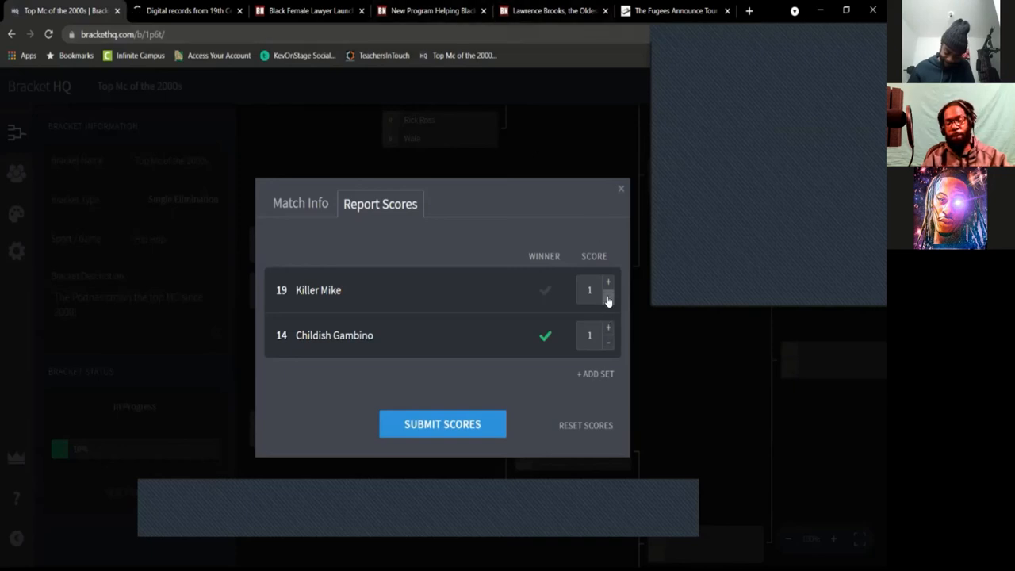
# Raise Killer Mike to 2 and submit the 2–1 win, advancing him to face Joe Budden
pyautogui.click(608, 283)
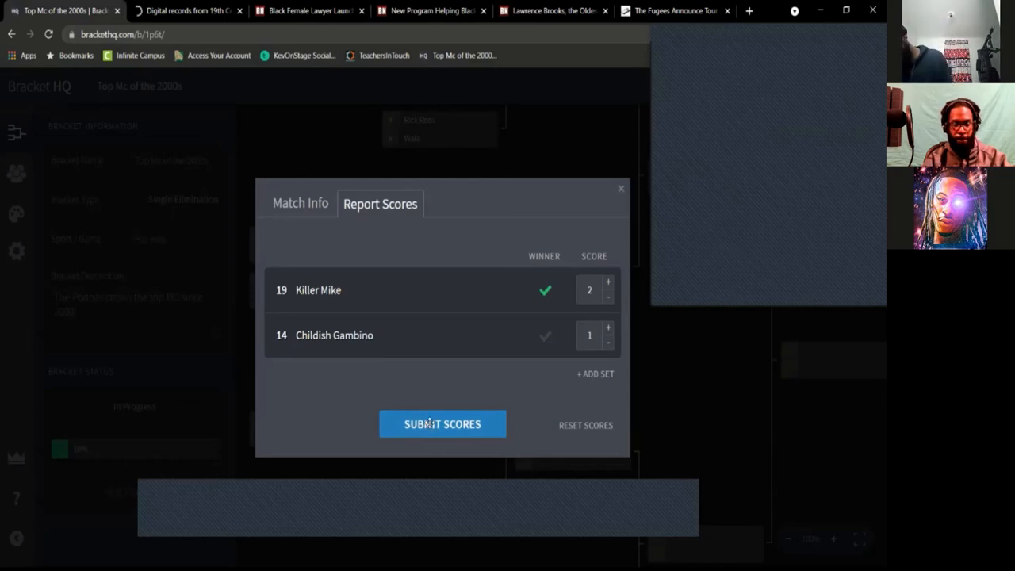
pyautogui.click(441, 423)
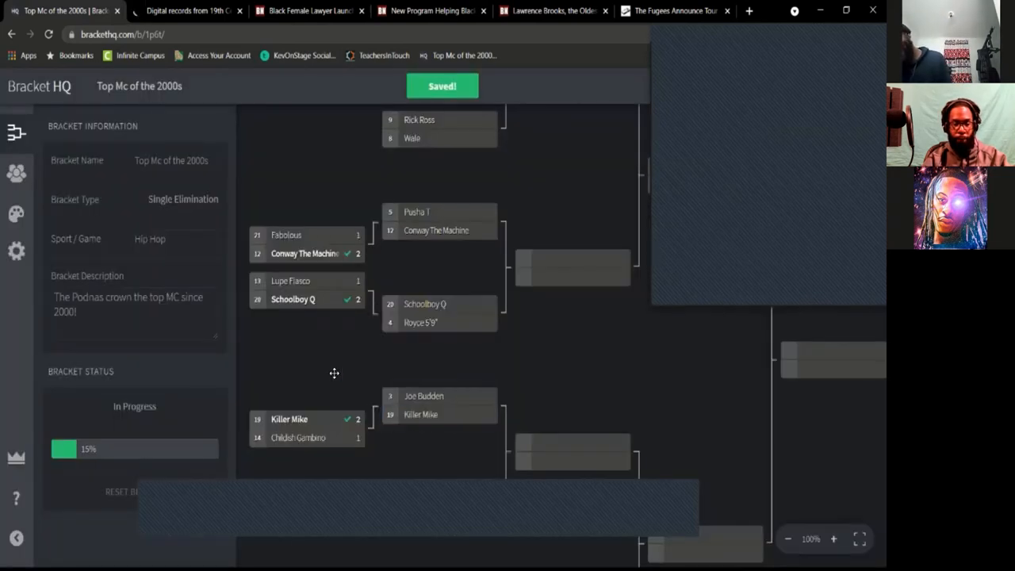
pyautogui.scroll(-3)
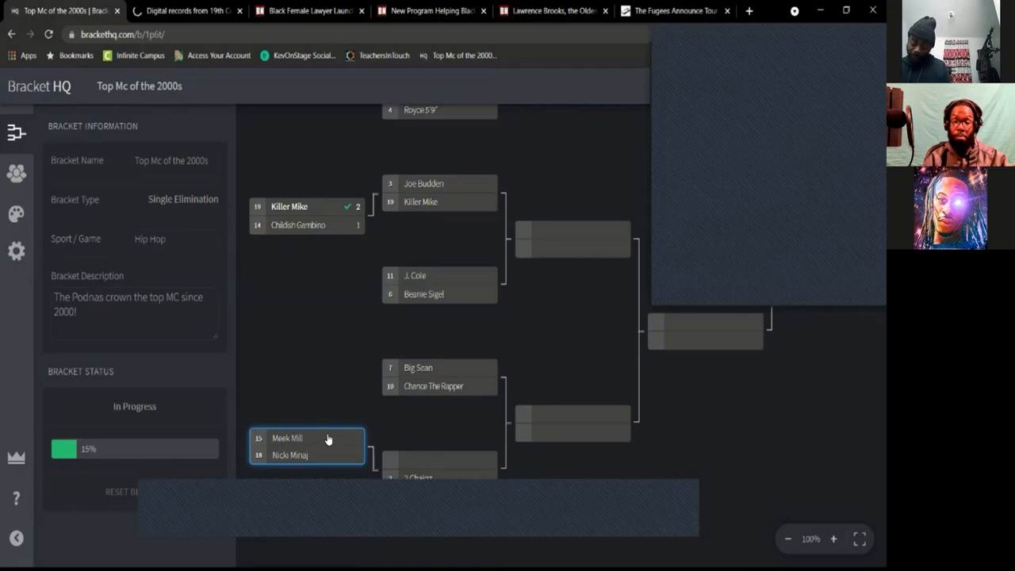
# Bring up the Report Scores dialog for the Meek Mill vs Nicki Minaj matchup
pyautogui.click(308, 446)
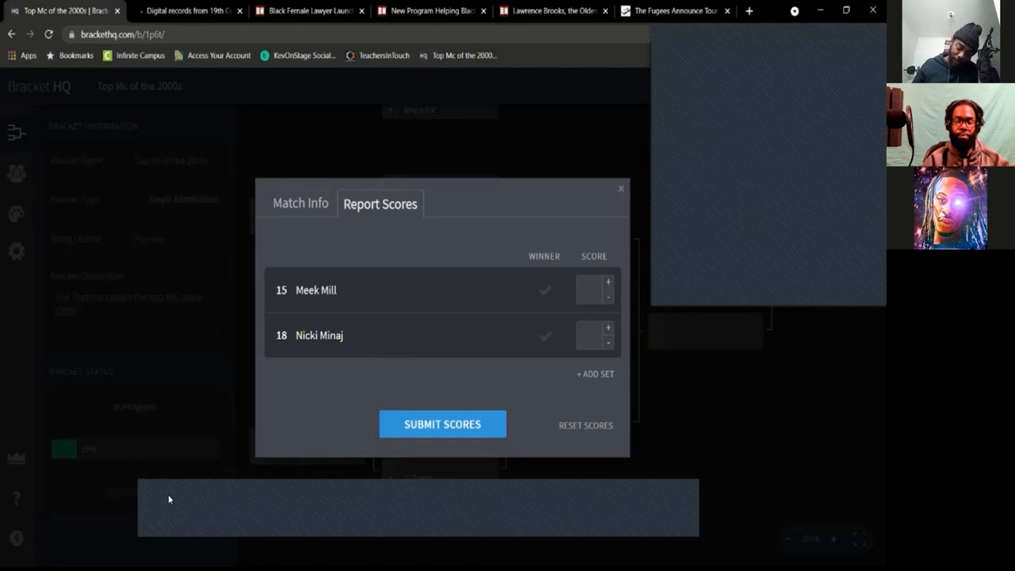
pyautogui.moveTo(165, 504)
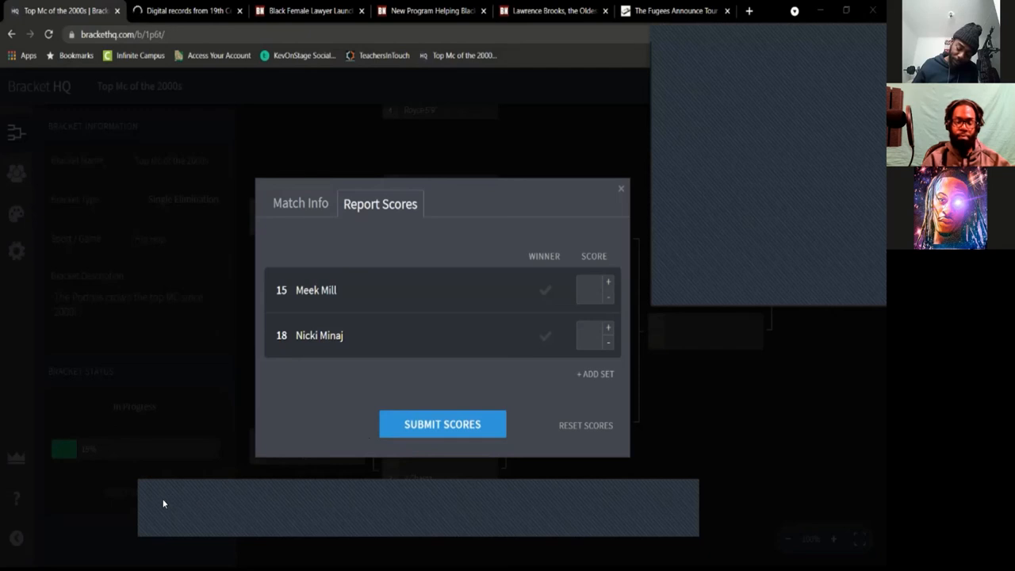